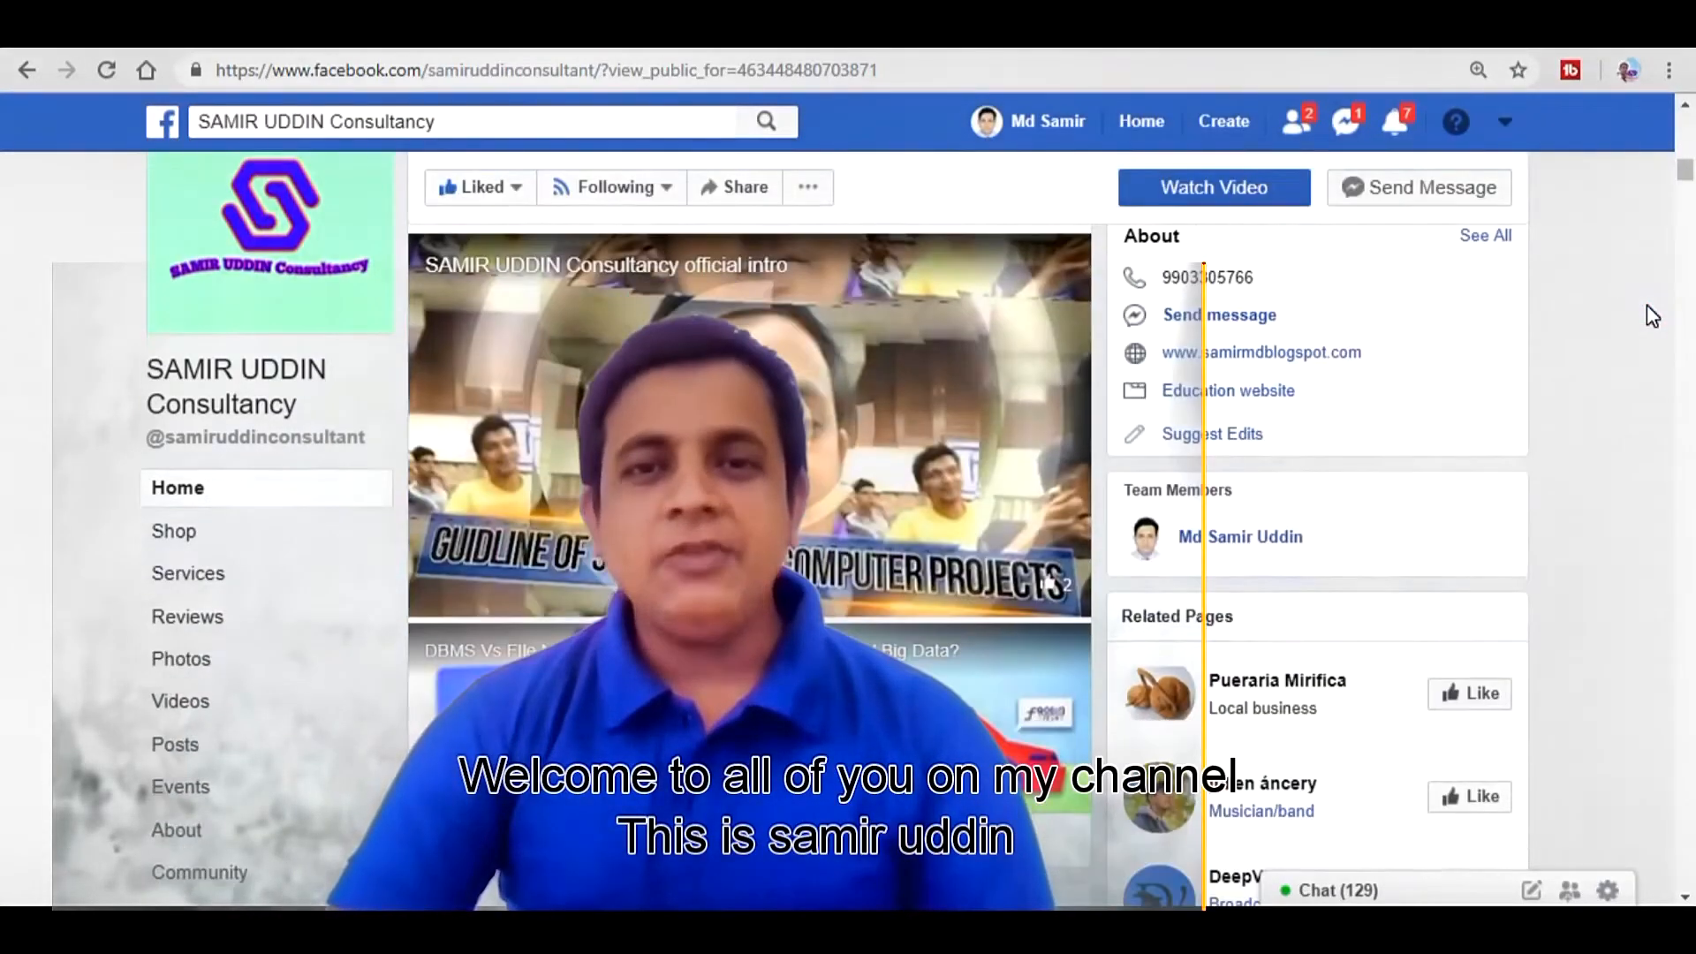
- Scroll down the Facebook channel page before moving to the 'chrome web browser' results
{"action": "scroll", "scroll_direction": "down", "scroll_amount": 3}
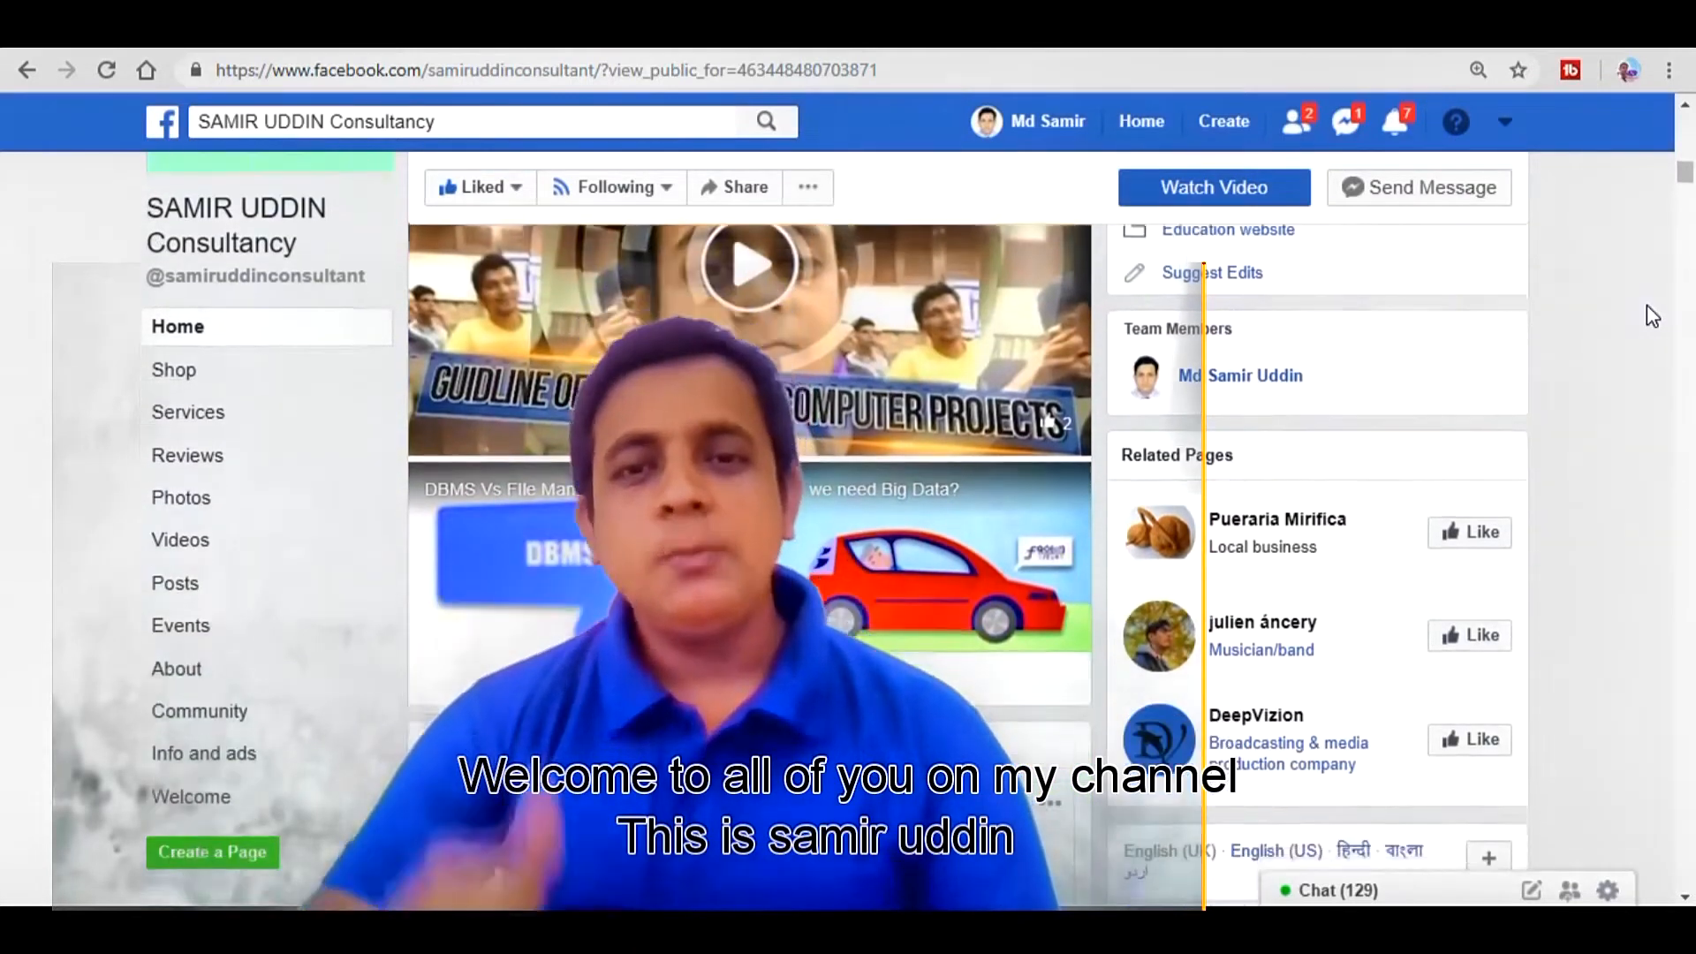
{"action": "scroll", "scroll_direction": "down", "scroll_amount": 3}
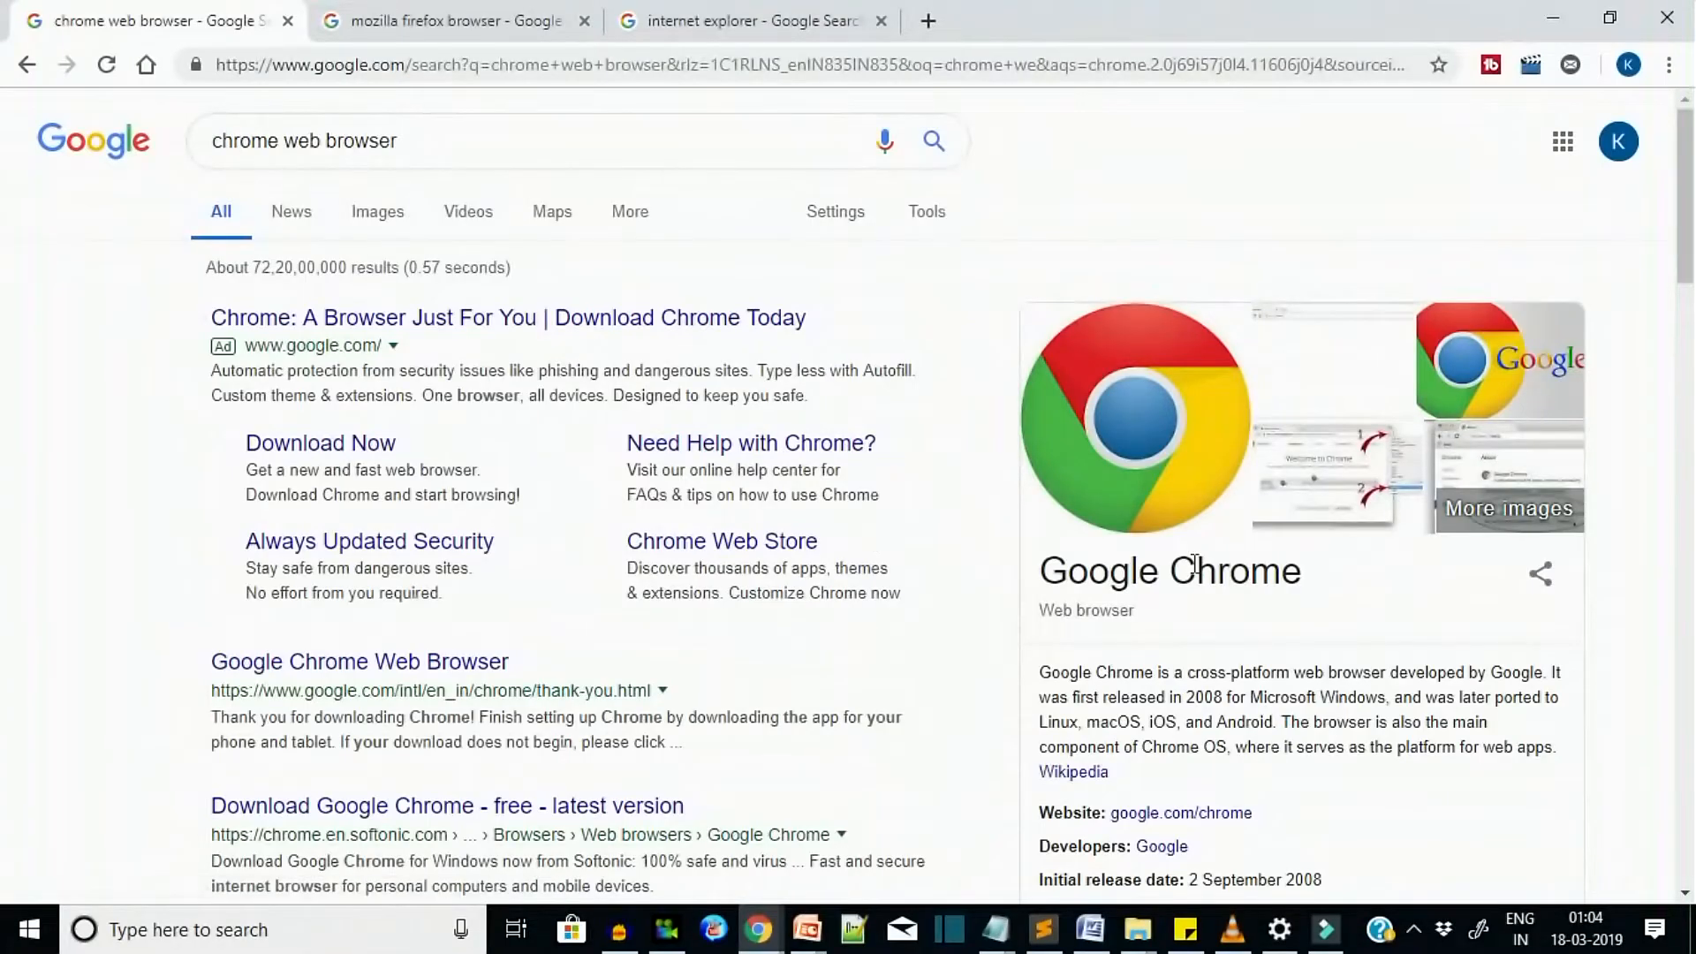
{"action": "scroll", "scroll_direction": "down", "scroll_amount": 3}
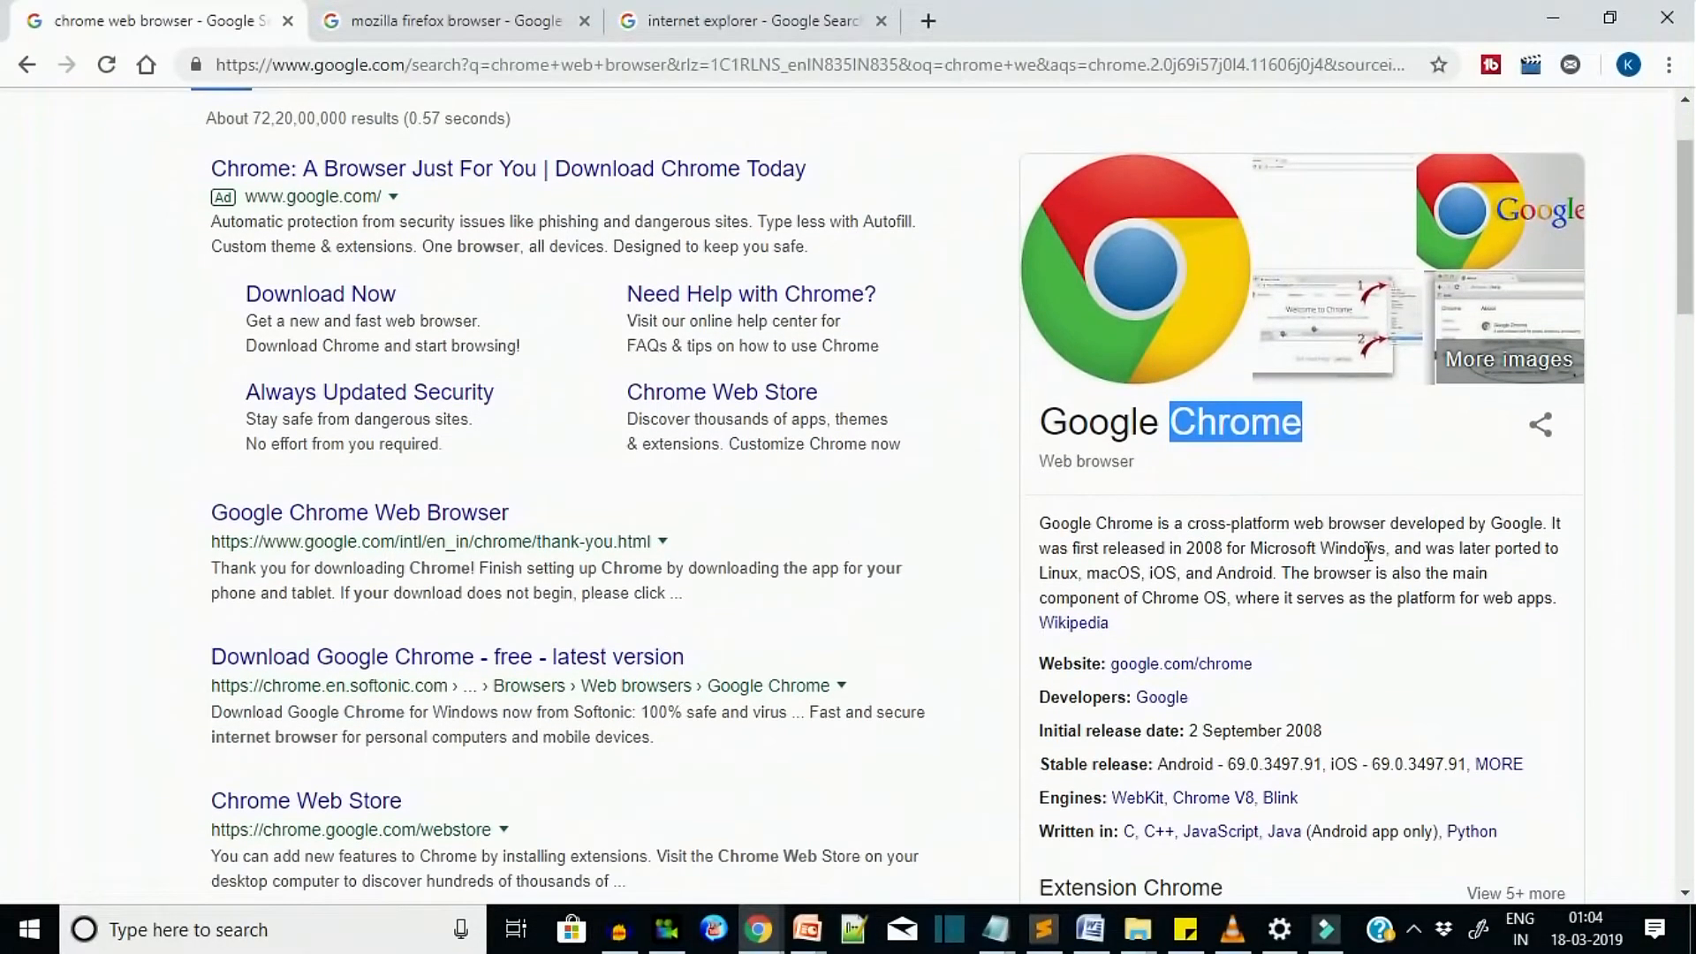
{"action": "scroll", "scroll_direction": "down", "scroll_amount": 3}
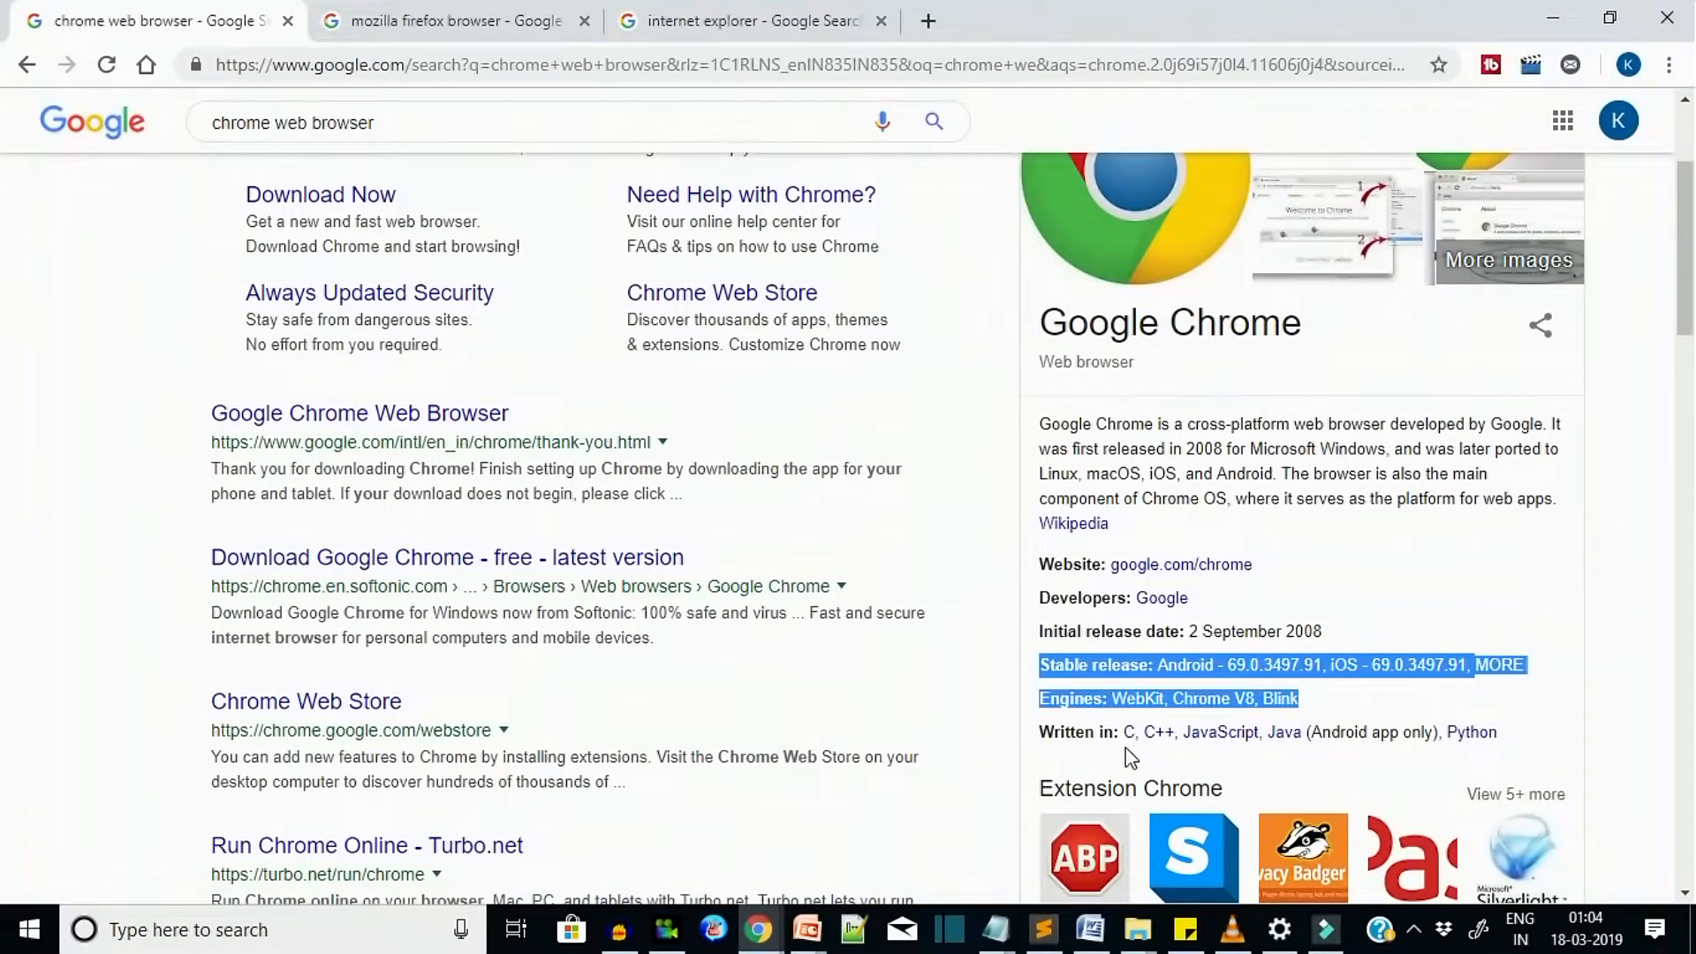
{"action": "scroll", "scroll_direction": "up", "scroll_amount": 3}
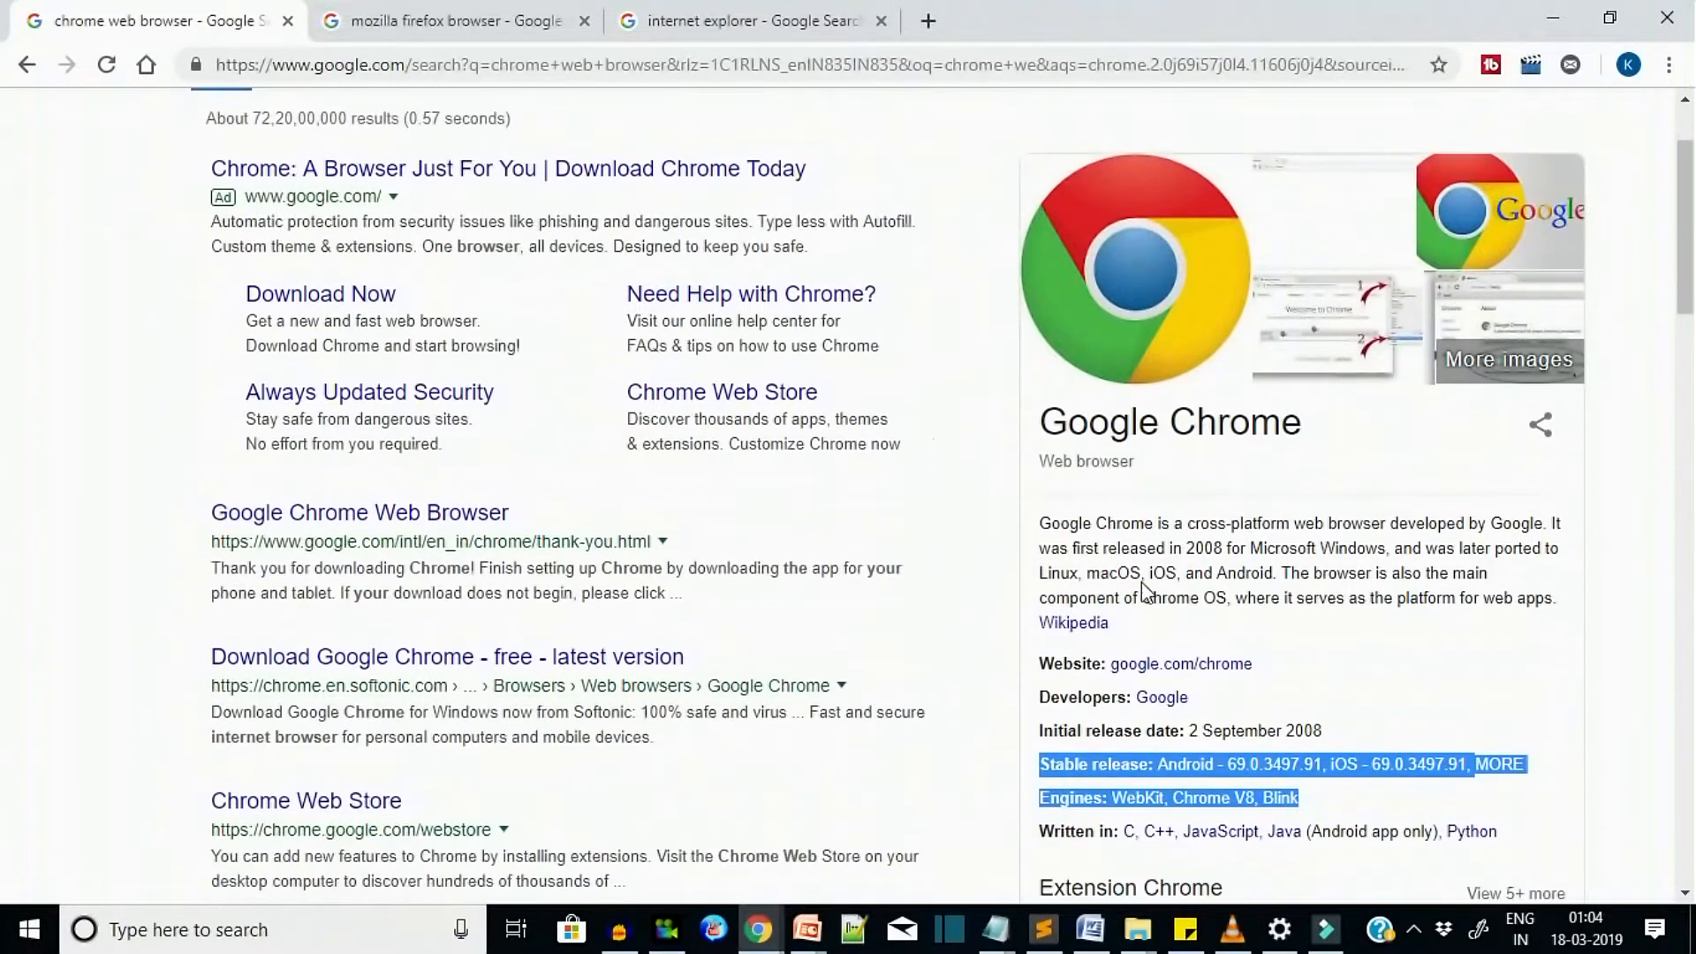
{"action": "left_click", "coordinate": [452, 21]}
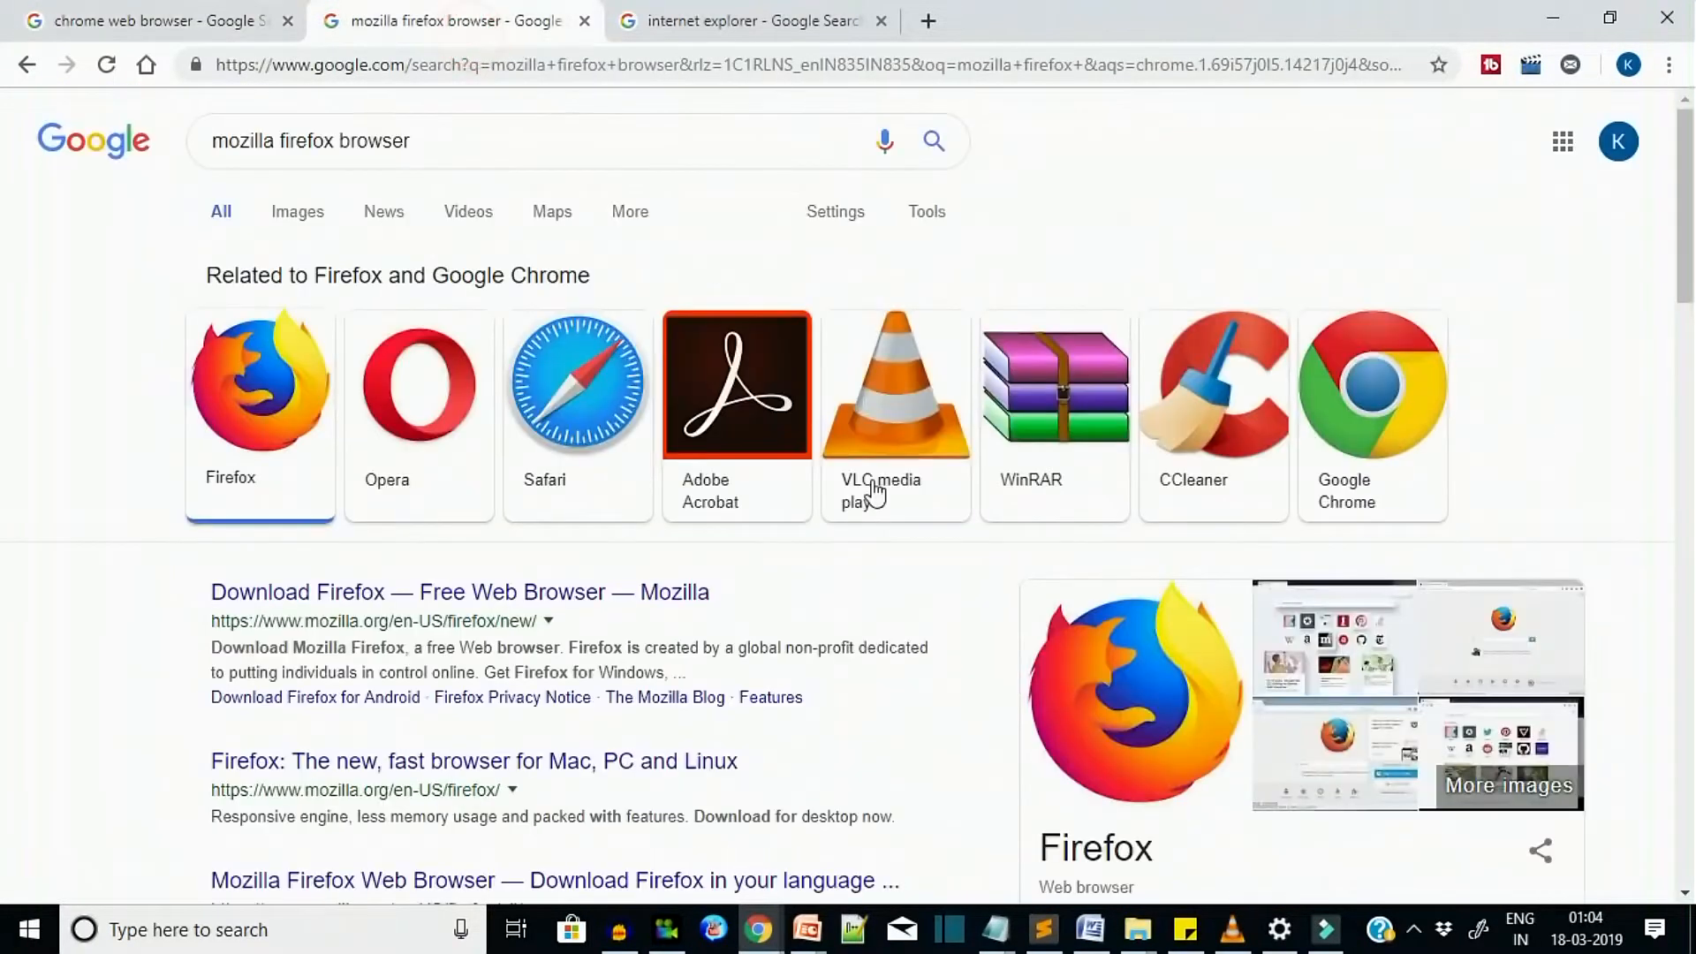
{"action": "scroll", "scroll_direction": "down", "scroll_amount": 3}
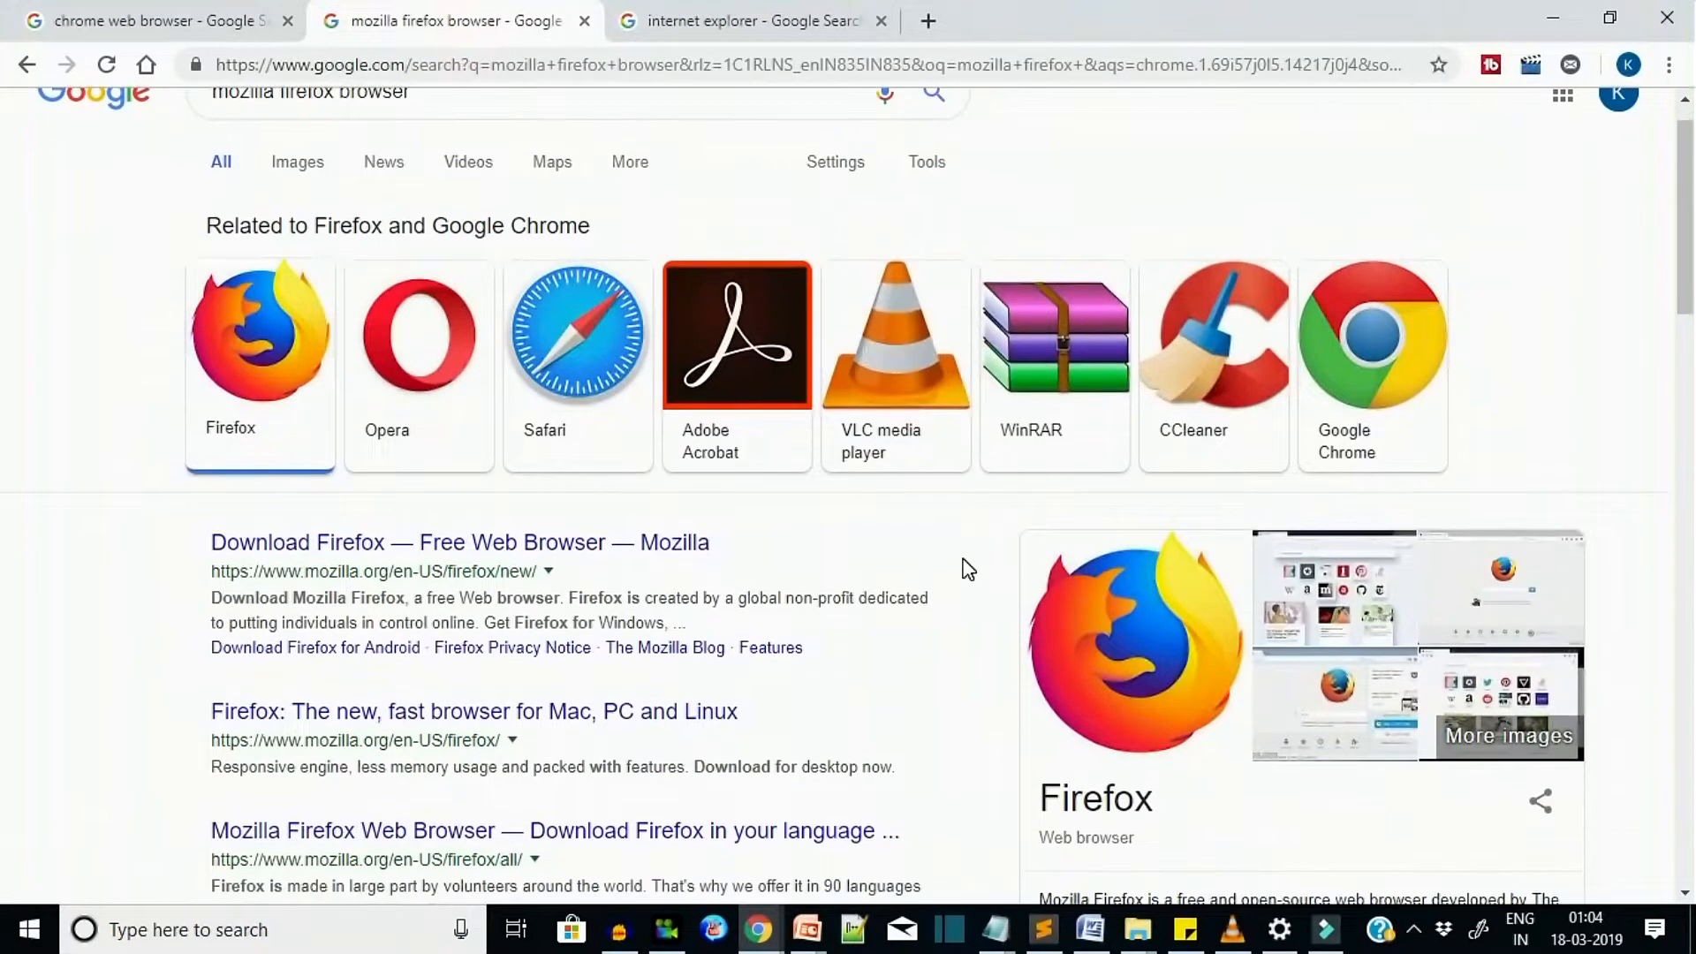
{"action": "scroll", "scroll_direction": "down", "scroll_amount": 3}
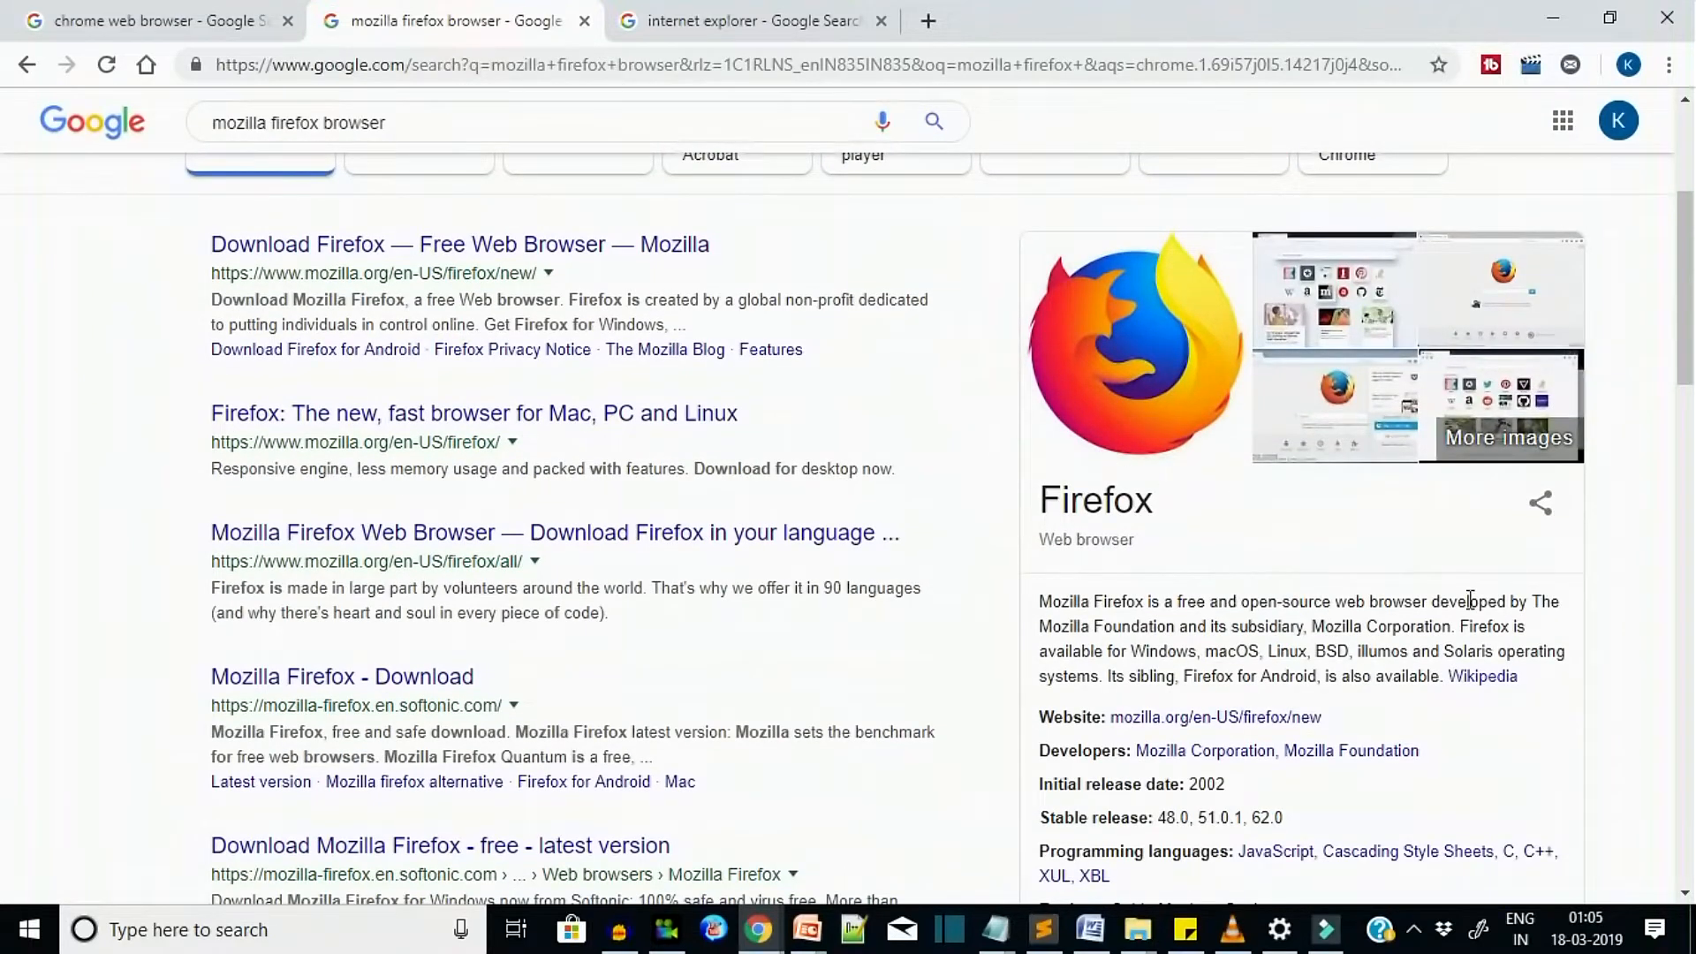
{"action": "mouse_move", "coordinate": [1333, 652]}
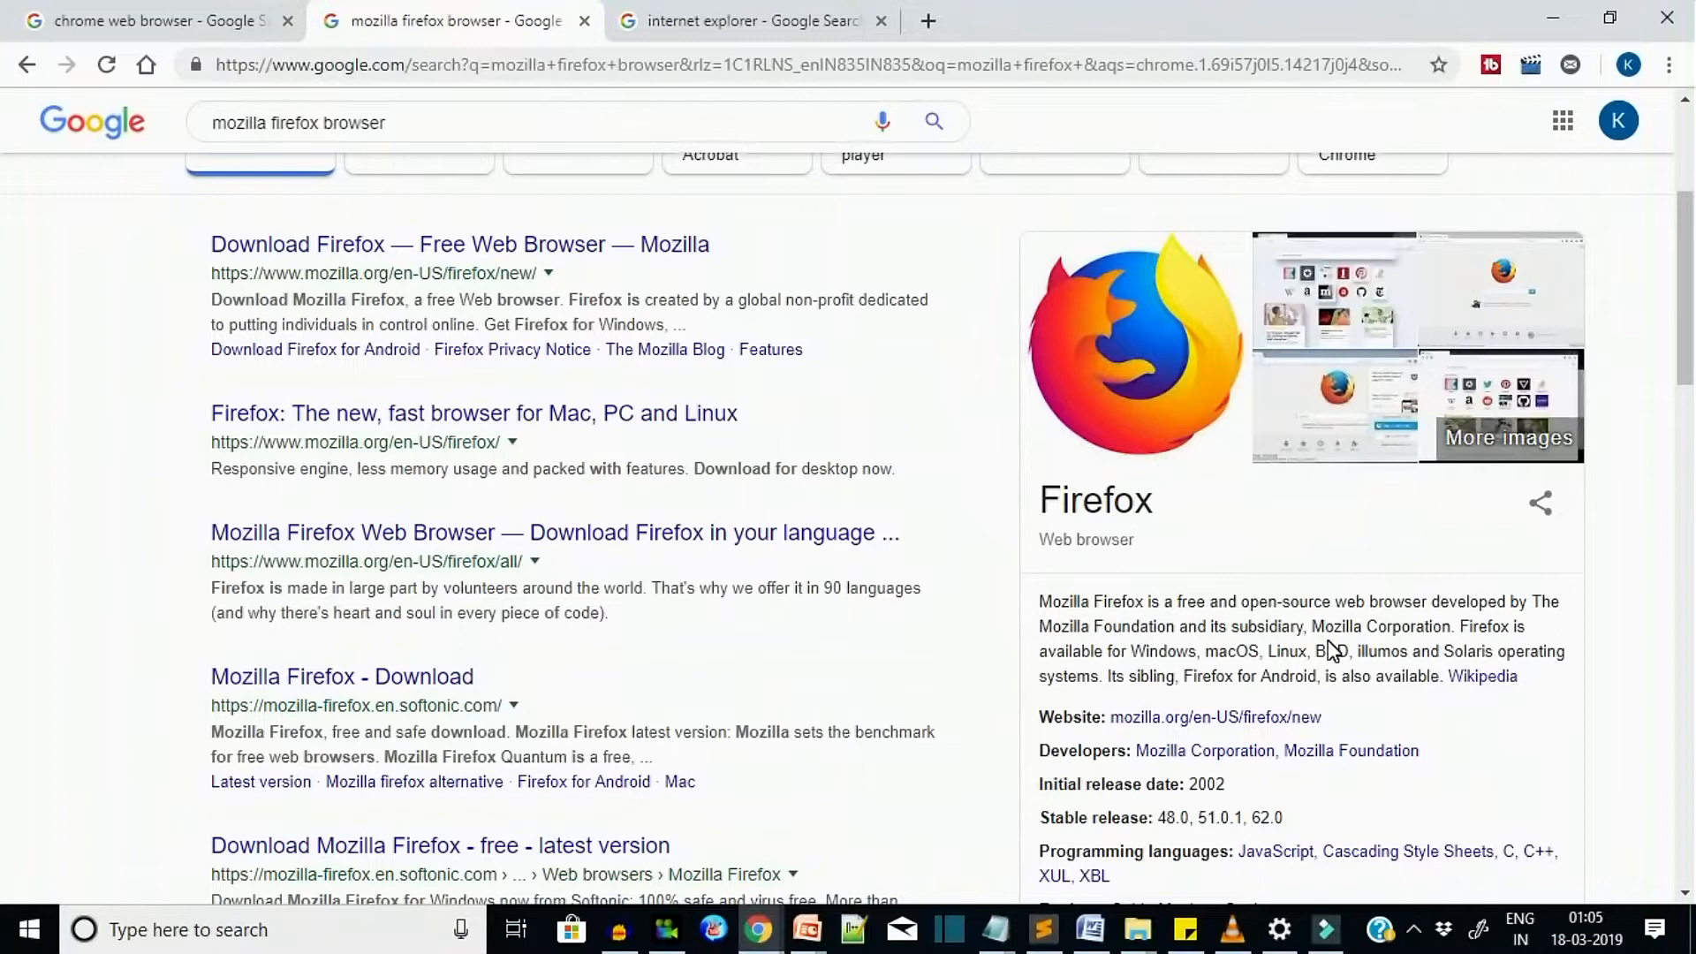
{"action": "left_click", "coordinate": [746, 21]}
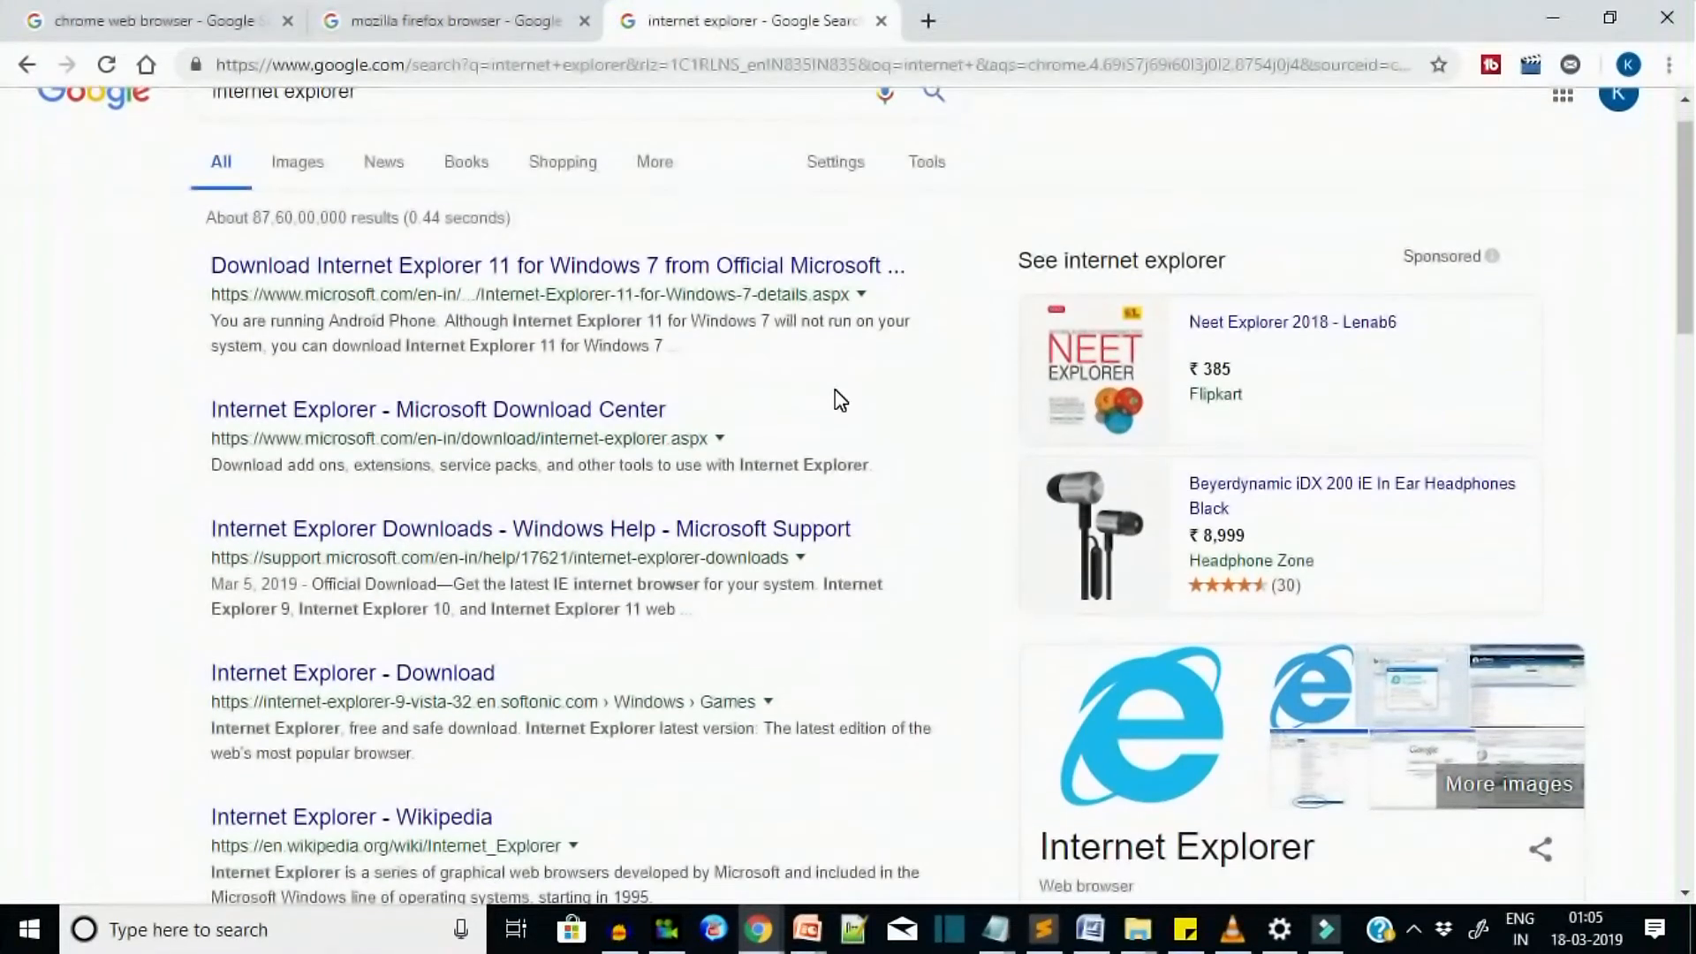
{"action": "scroll", "scroll_direction": "down", "scroll_amount": 3}
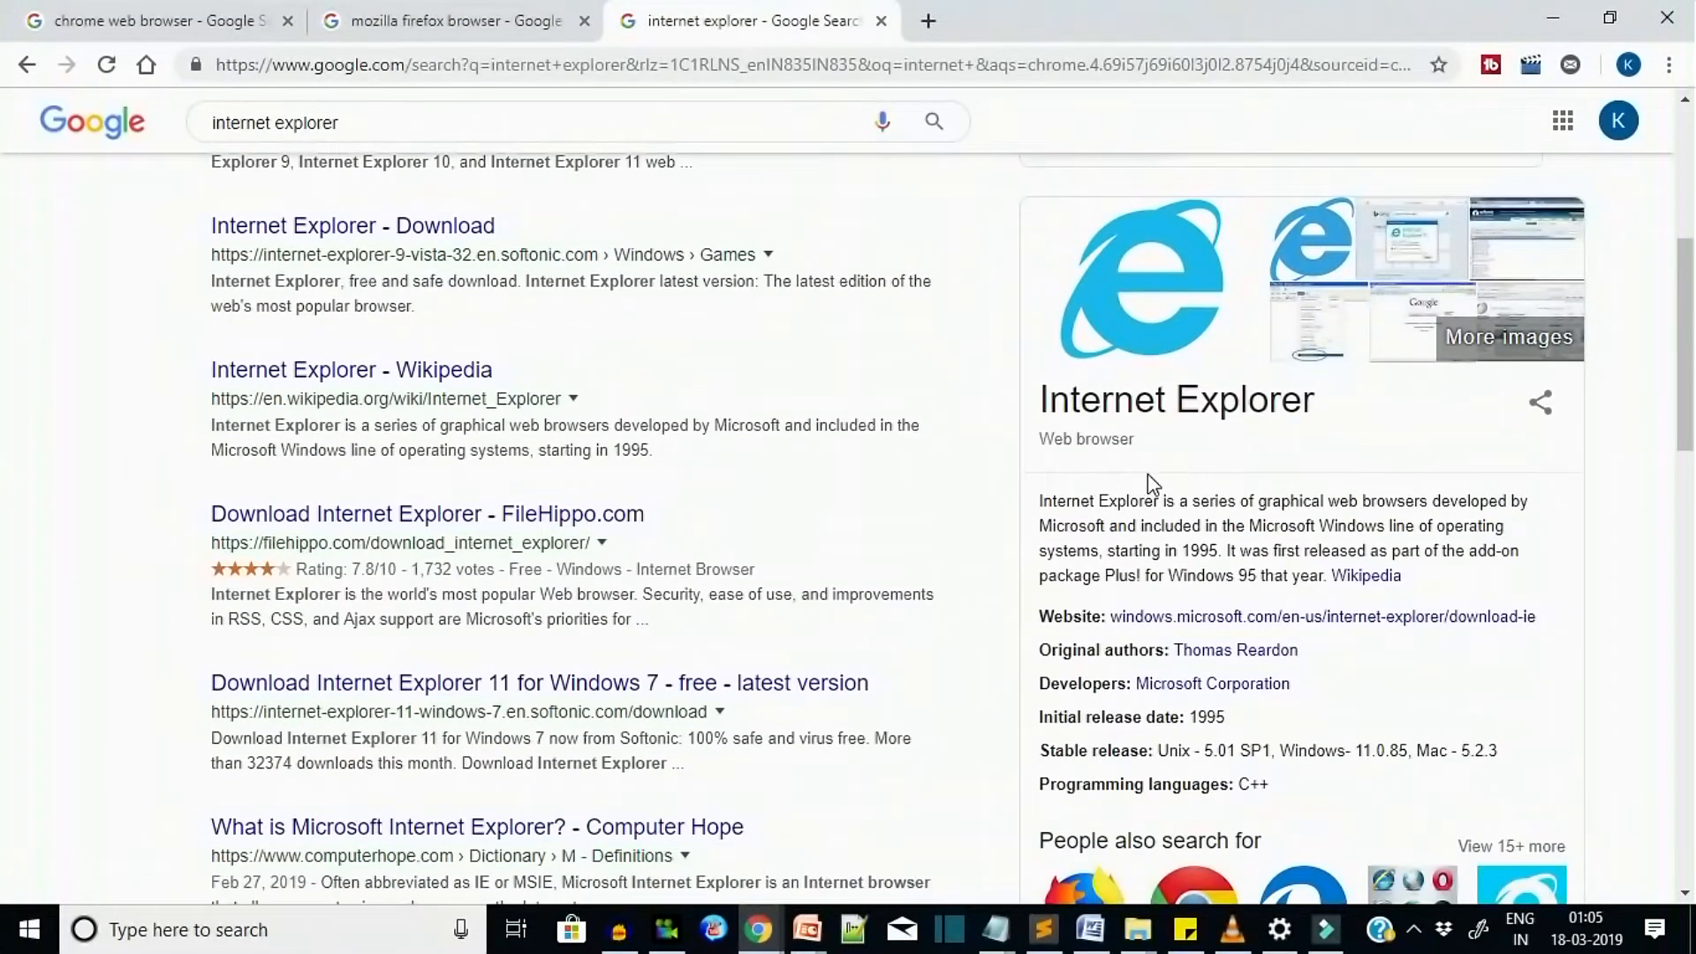
{"action": "mouse_move", "coordinate": [1560, 545]}
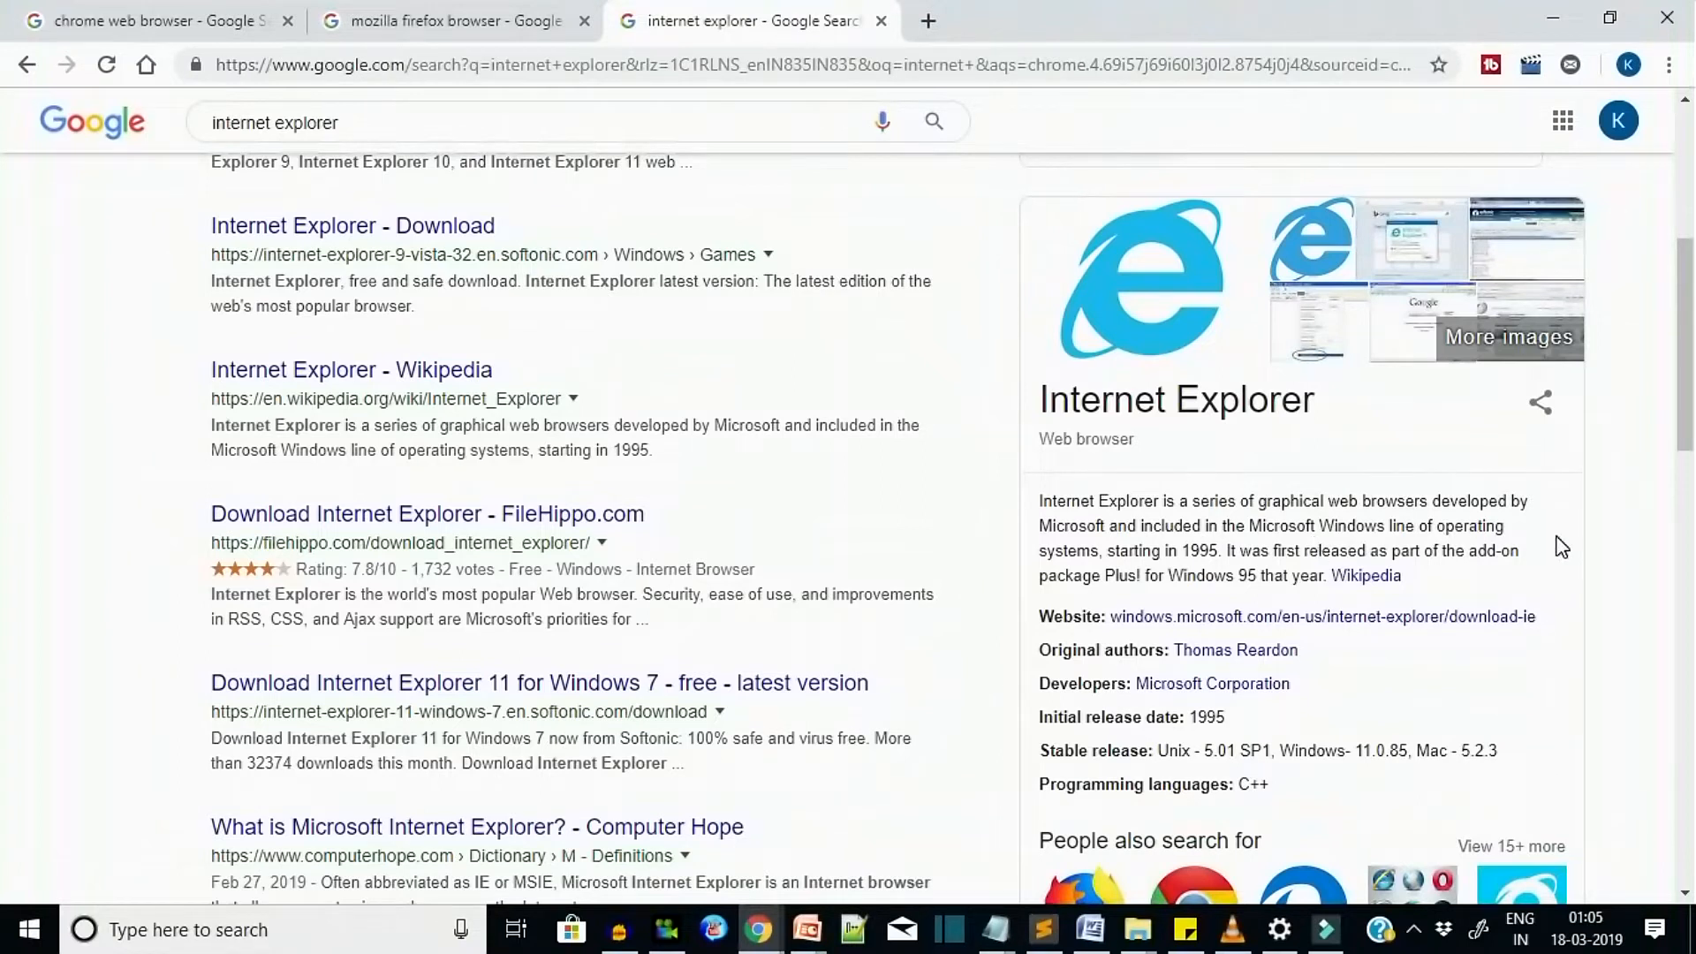
{"action": "mouse_move", "coordinate": [1233, 557]}
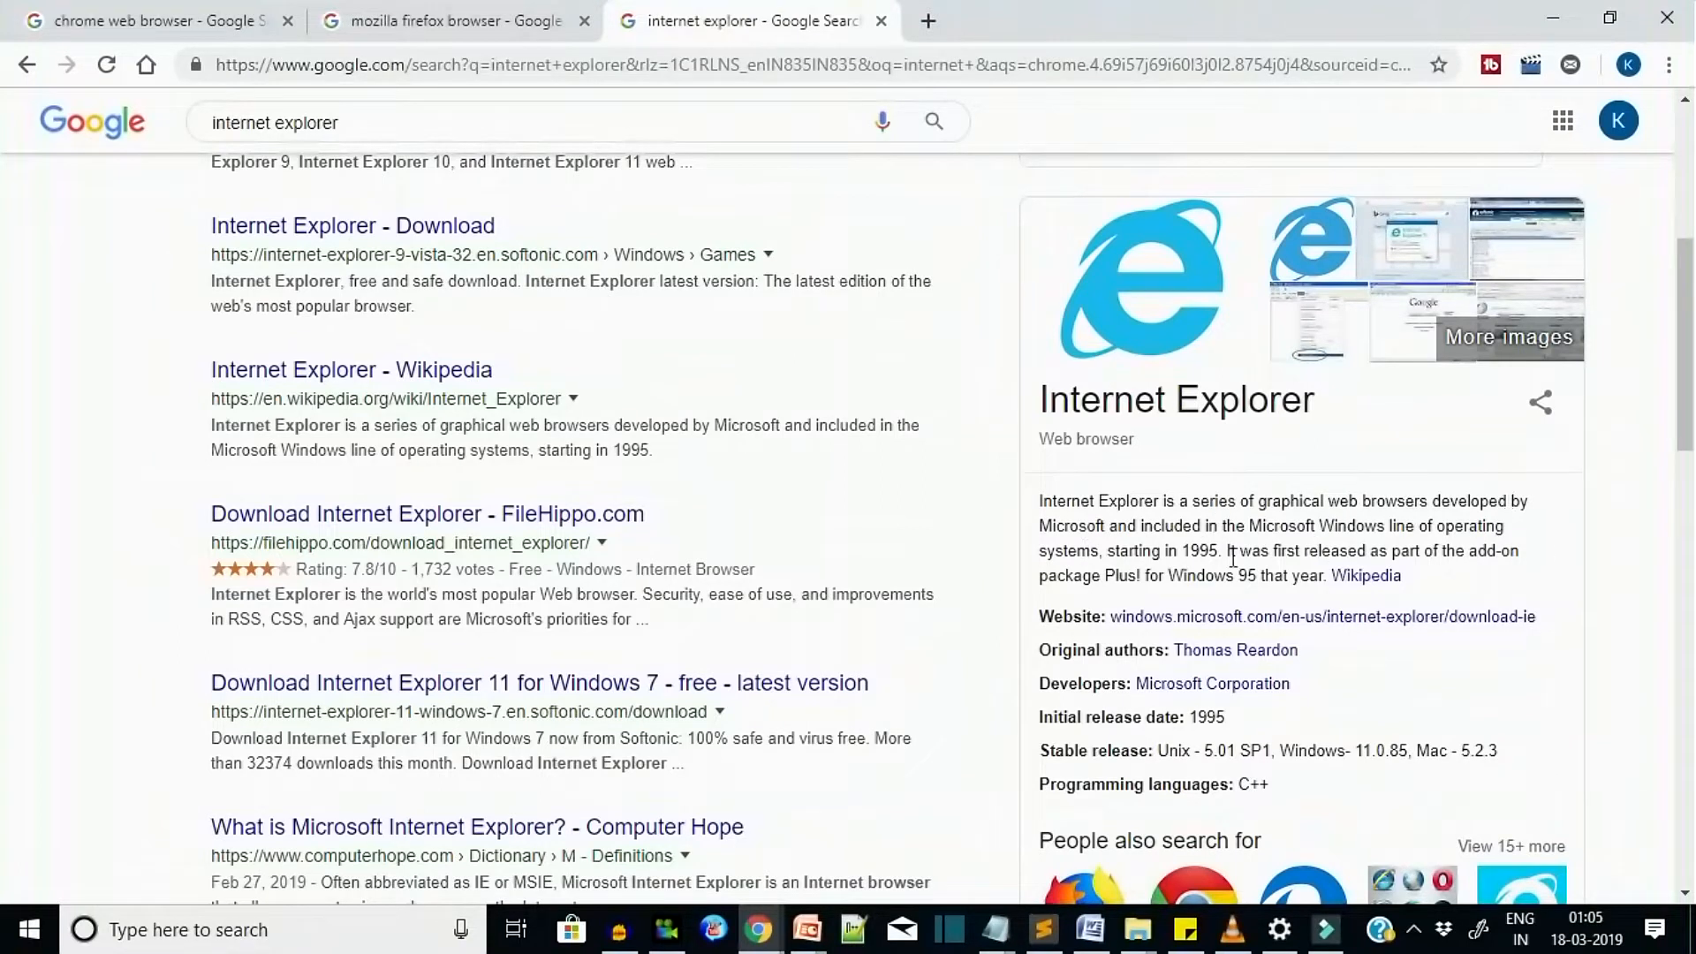
{"action": "left_click", "coordinate": [152, 21]}
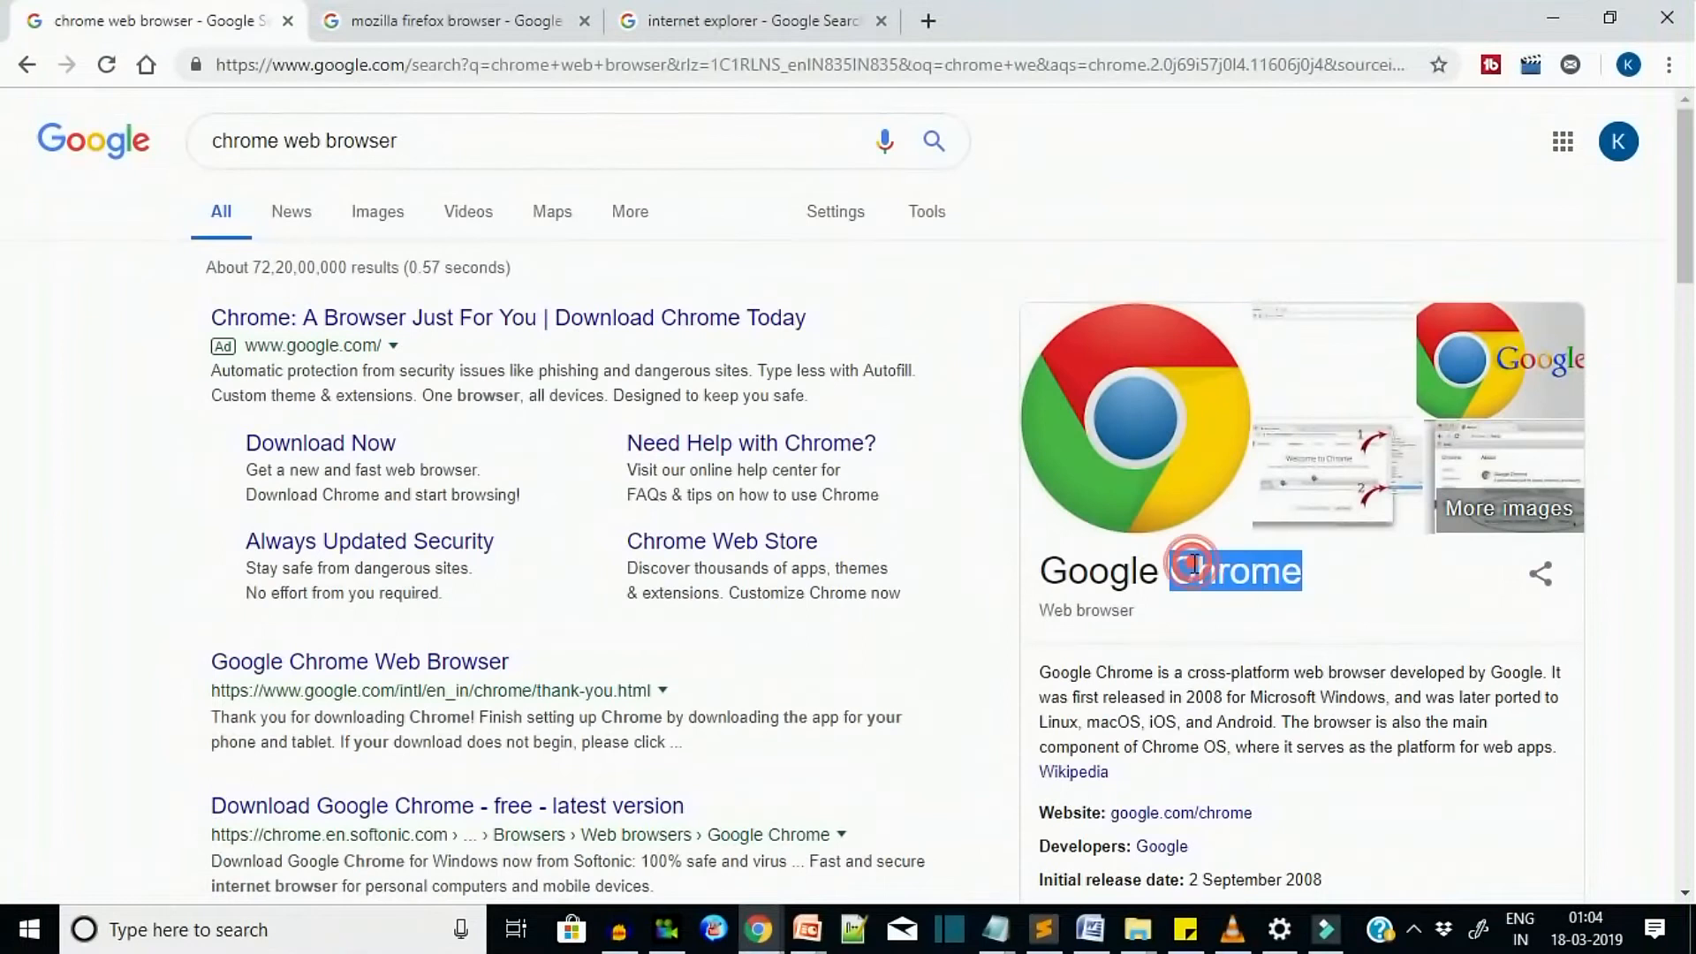
{"action": "scroll", "scroll_direction": "down", "scroll_amount": 3}
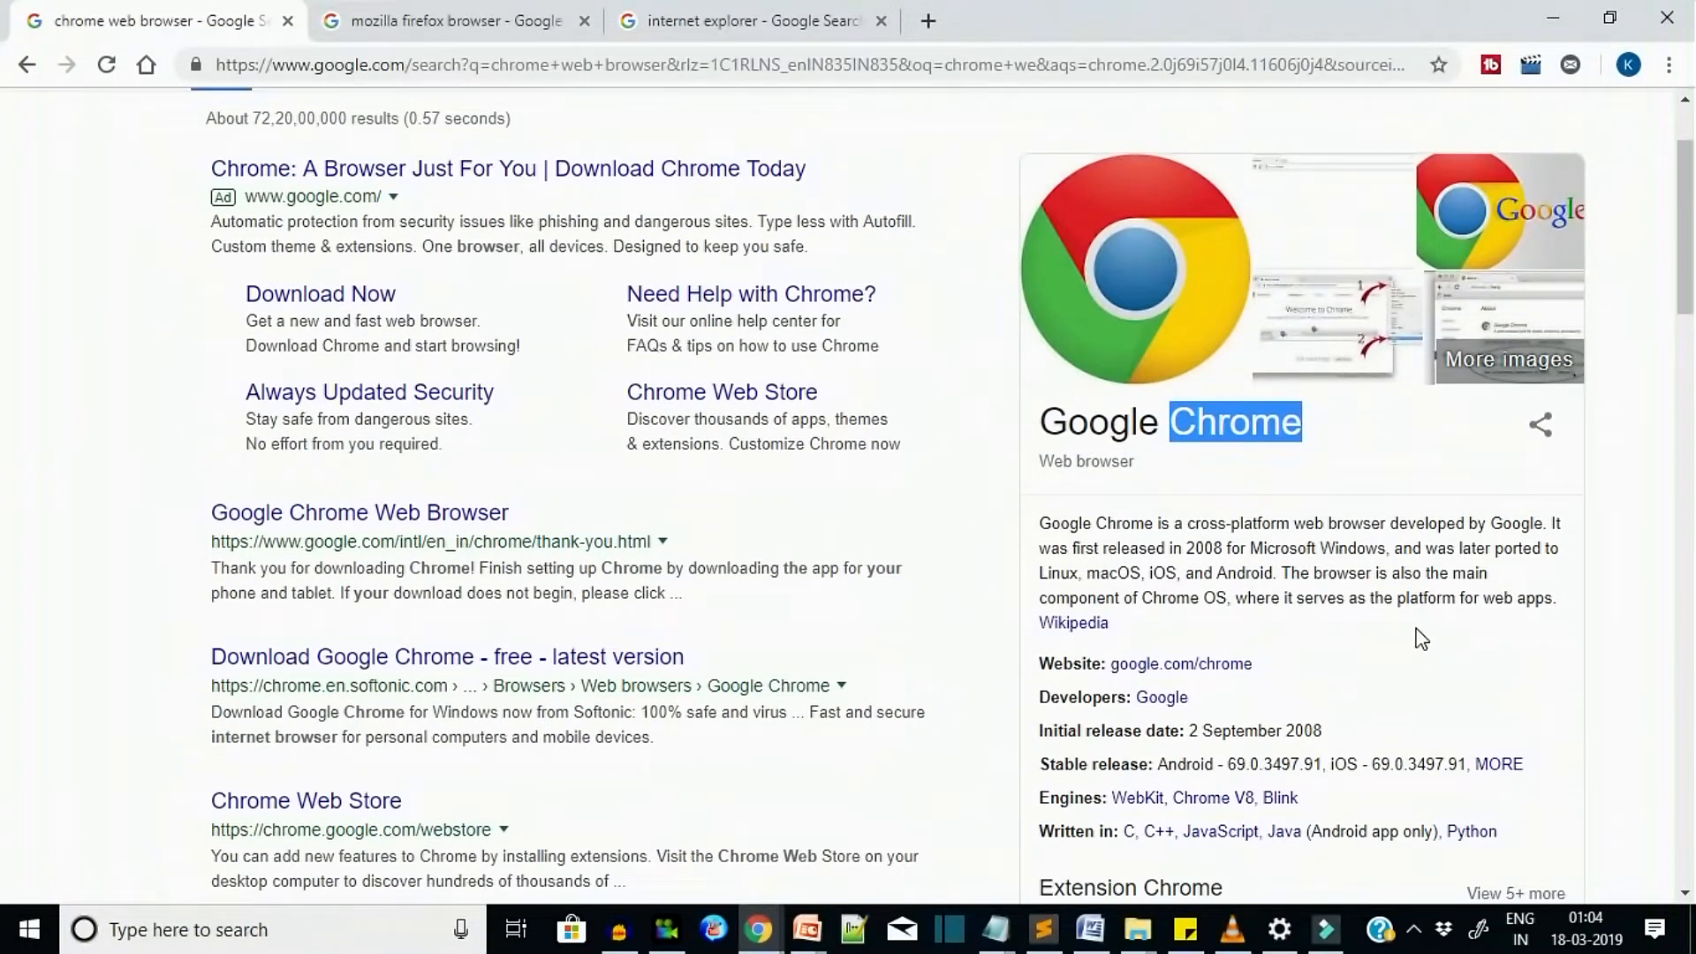
{"action": "scroll", "scroll_direction": "down", "scroll_amount": 3}
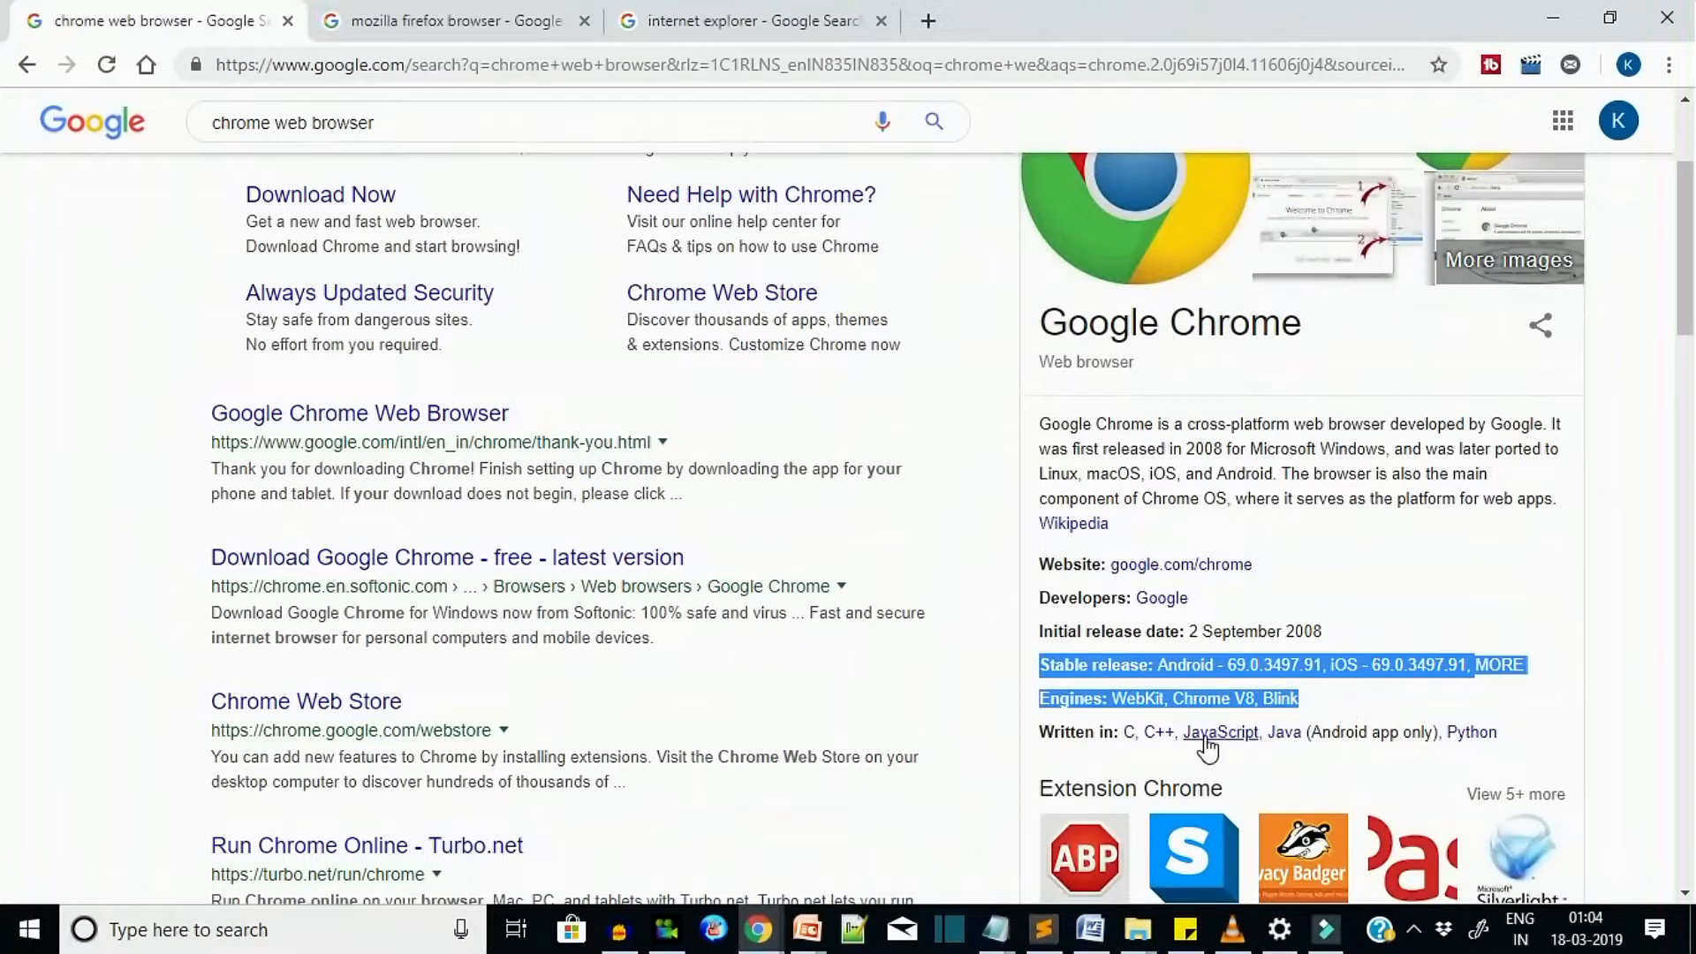
{"action": "mouse_move", "coordinate": [1434, 719]}
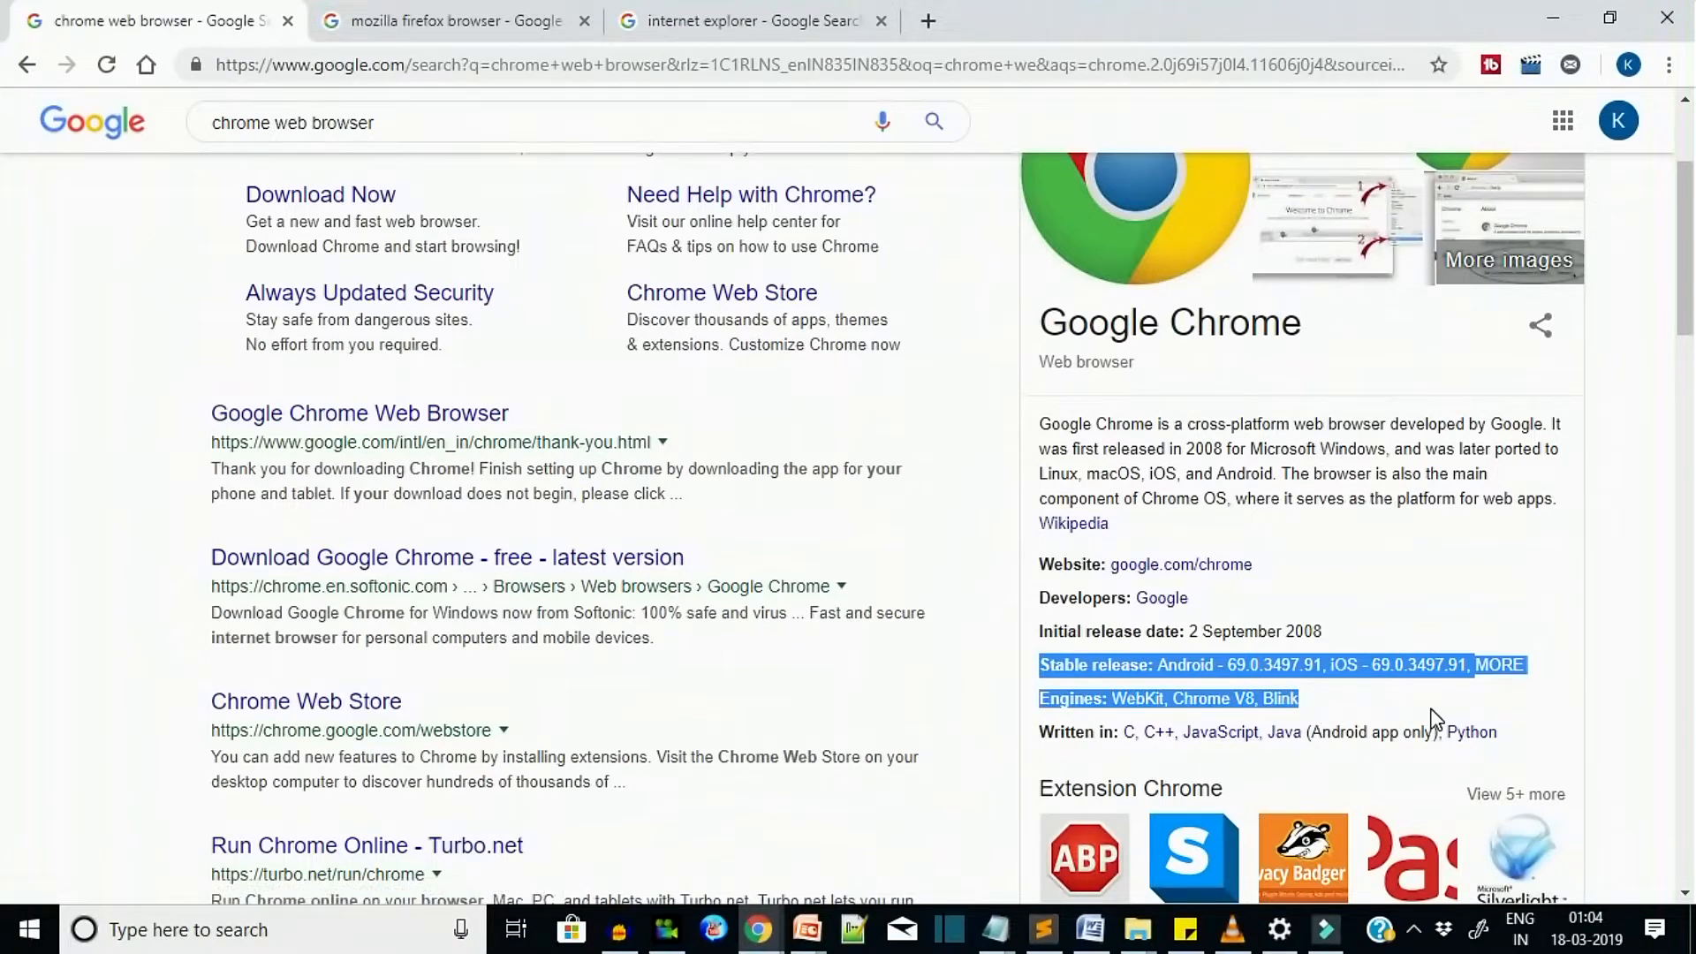
{"action": "scroll", "scroll_direction": "up", "scroll_amount": 3}
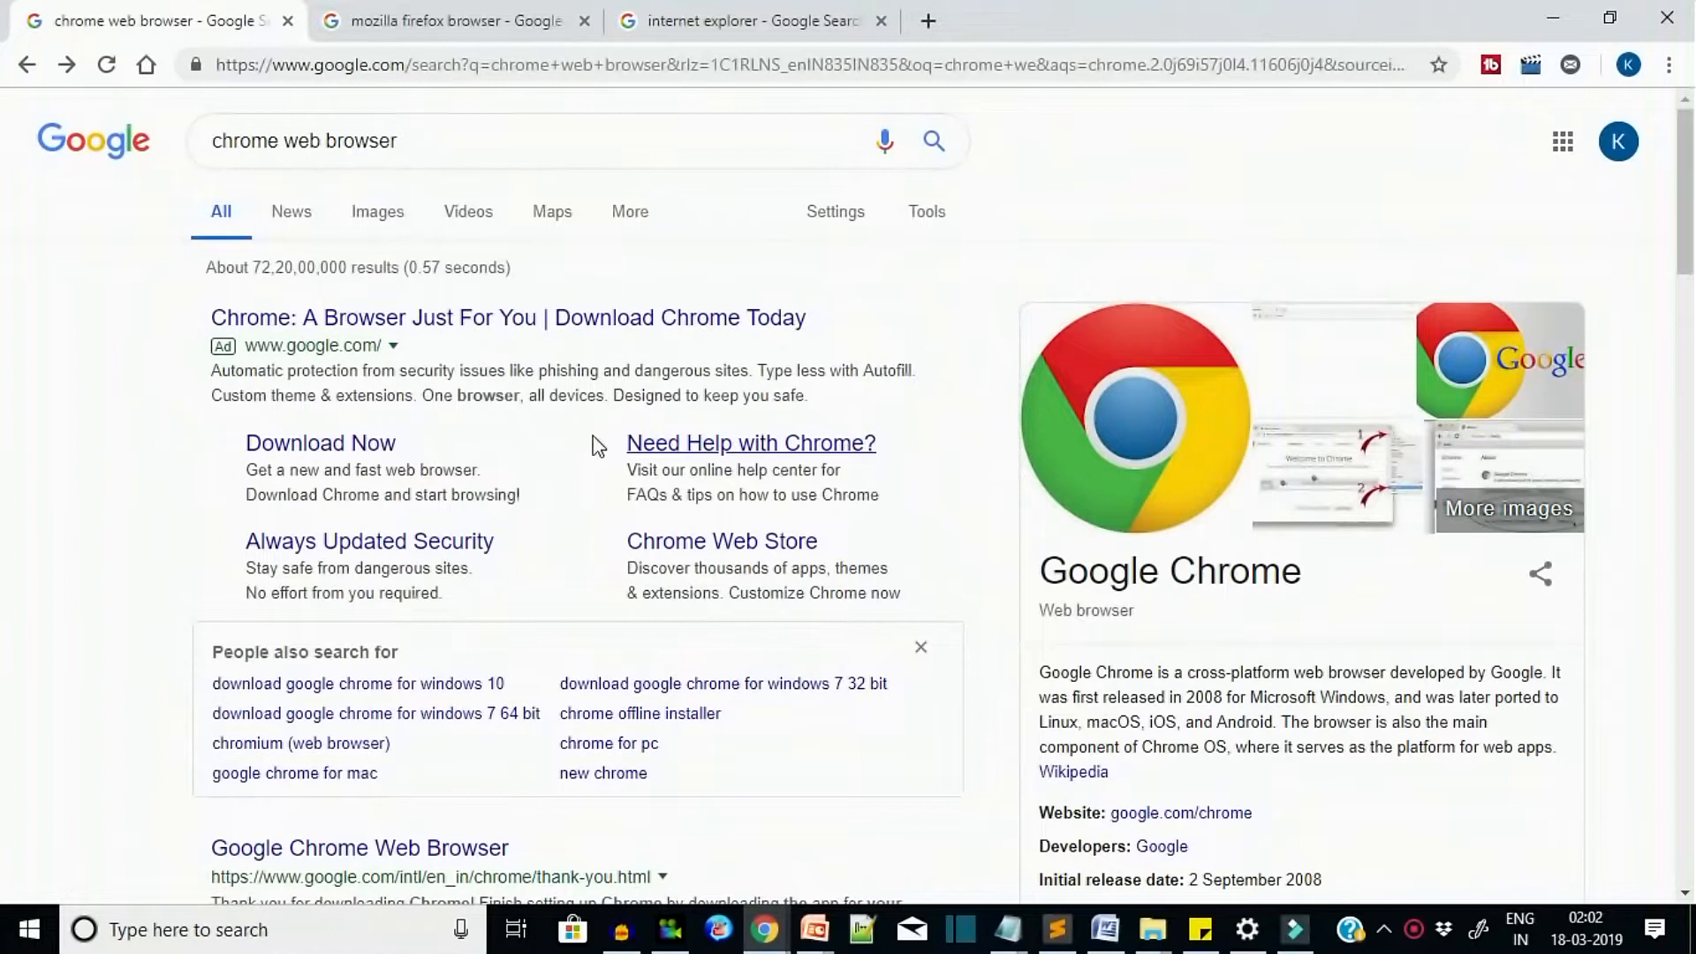
{"action": "mouse_move", "coordinate": [397, 356]}
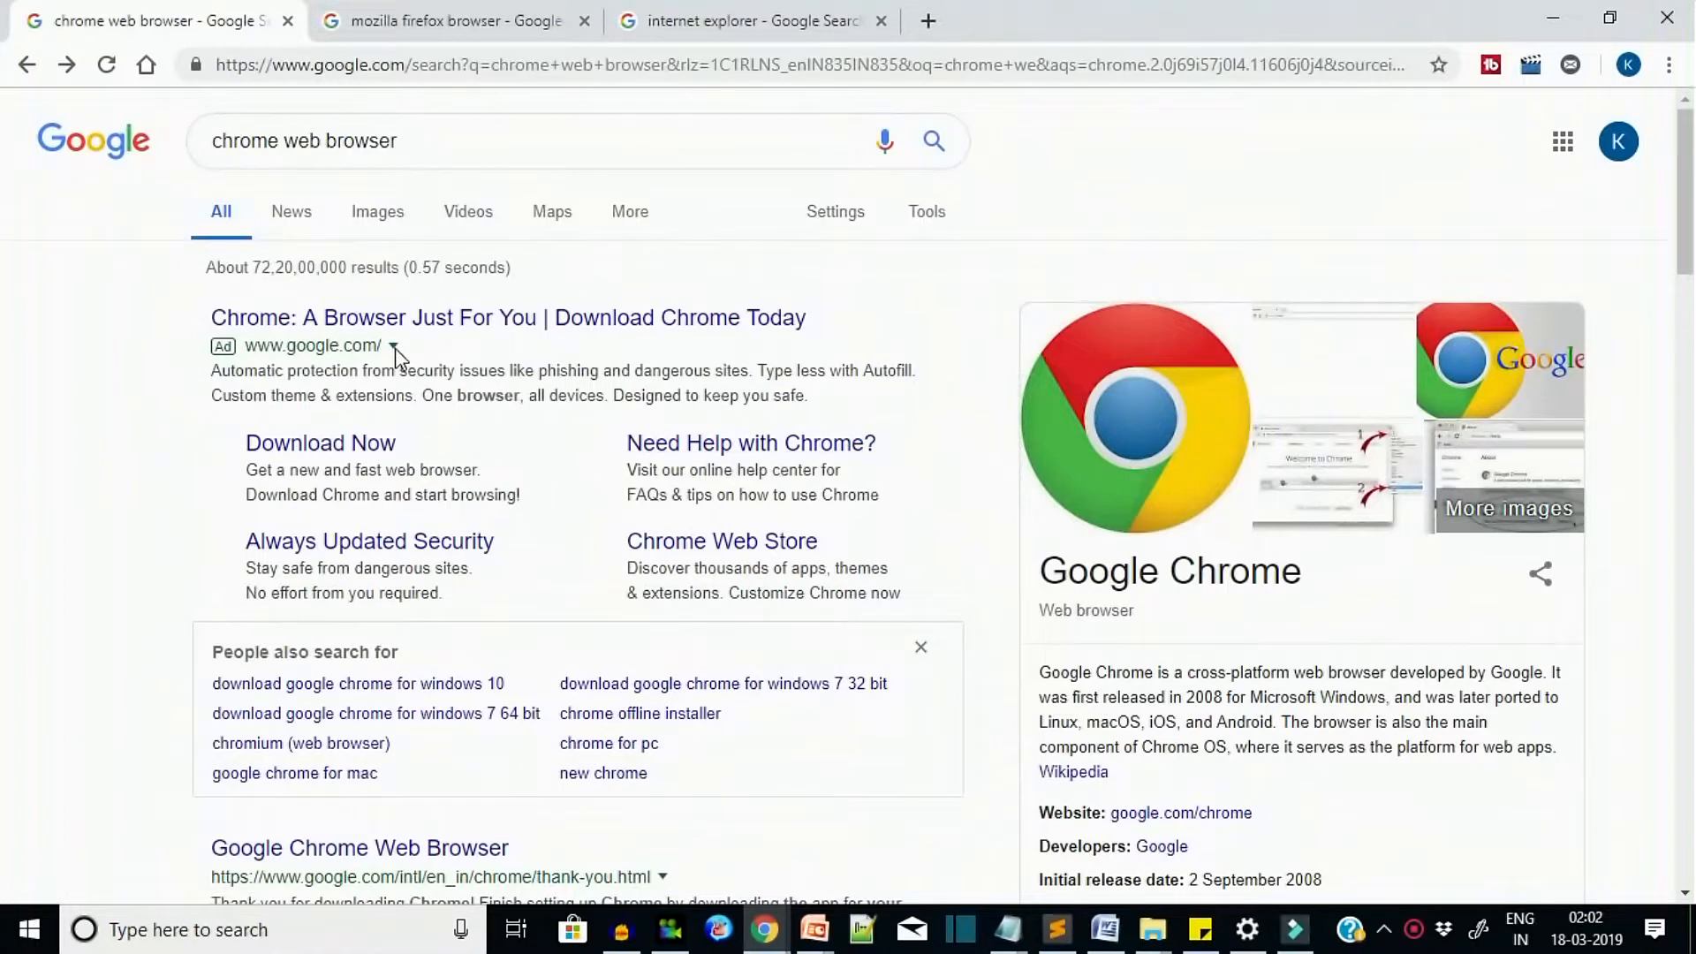
{"action": "mouse_move", "coordinate": [452, 317]}
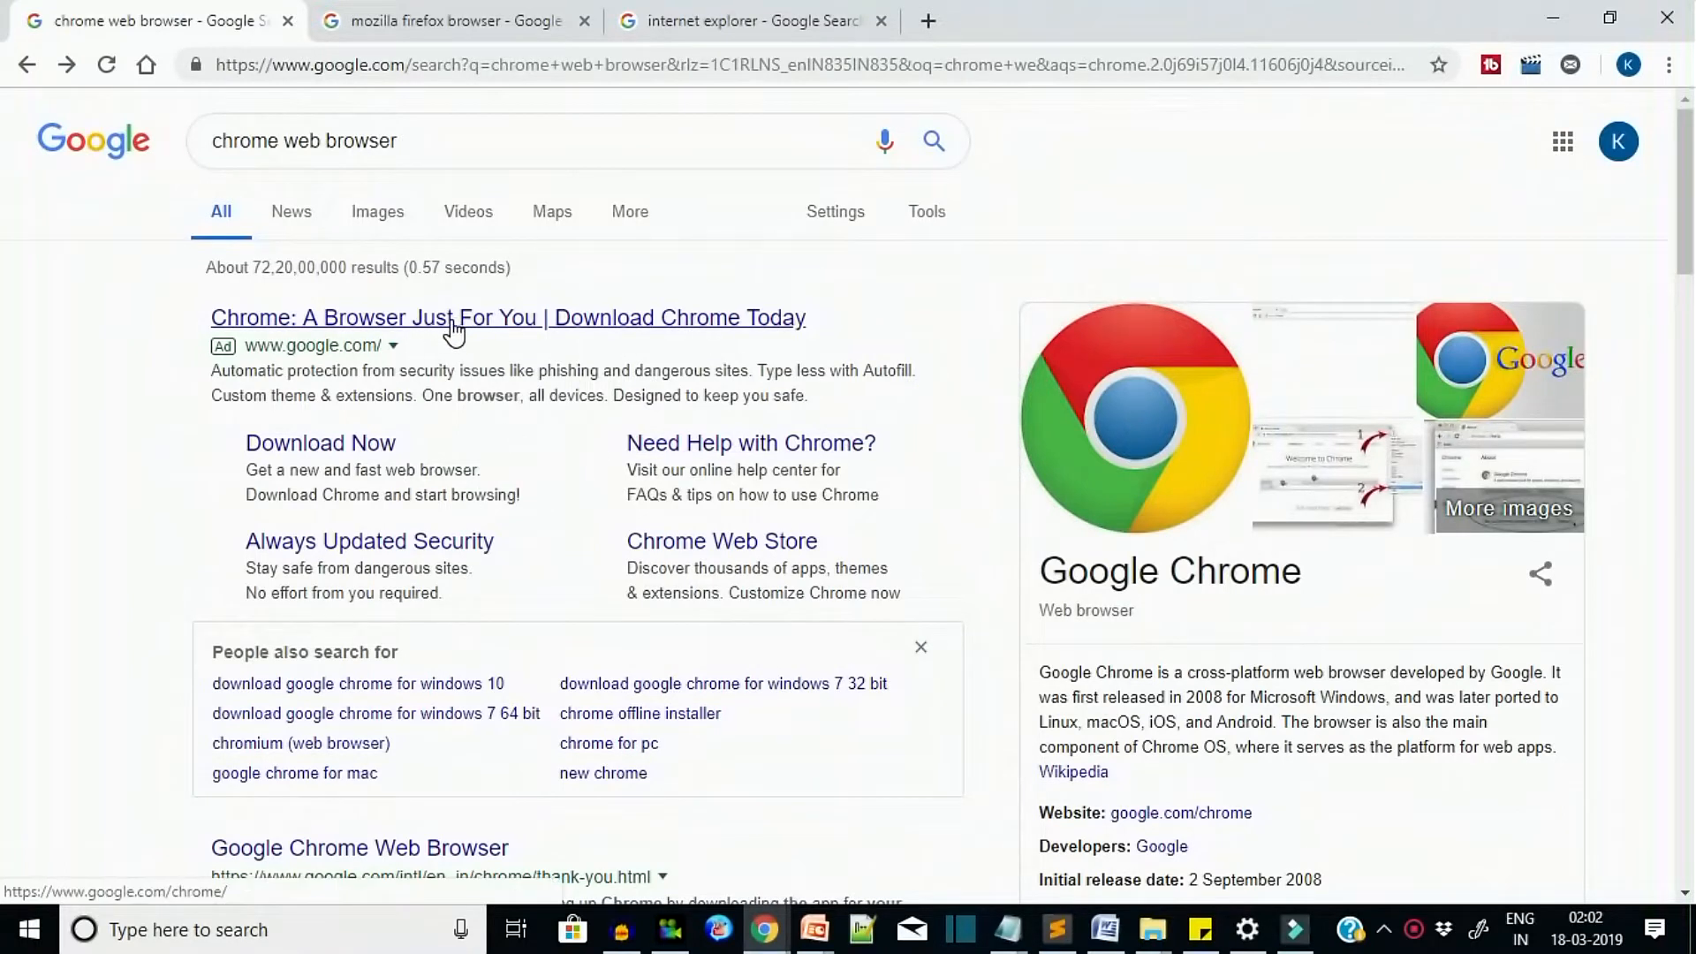
{"action": "mouse_move", "coordinate": [523, 456]}
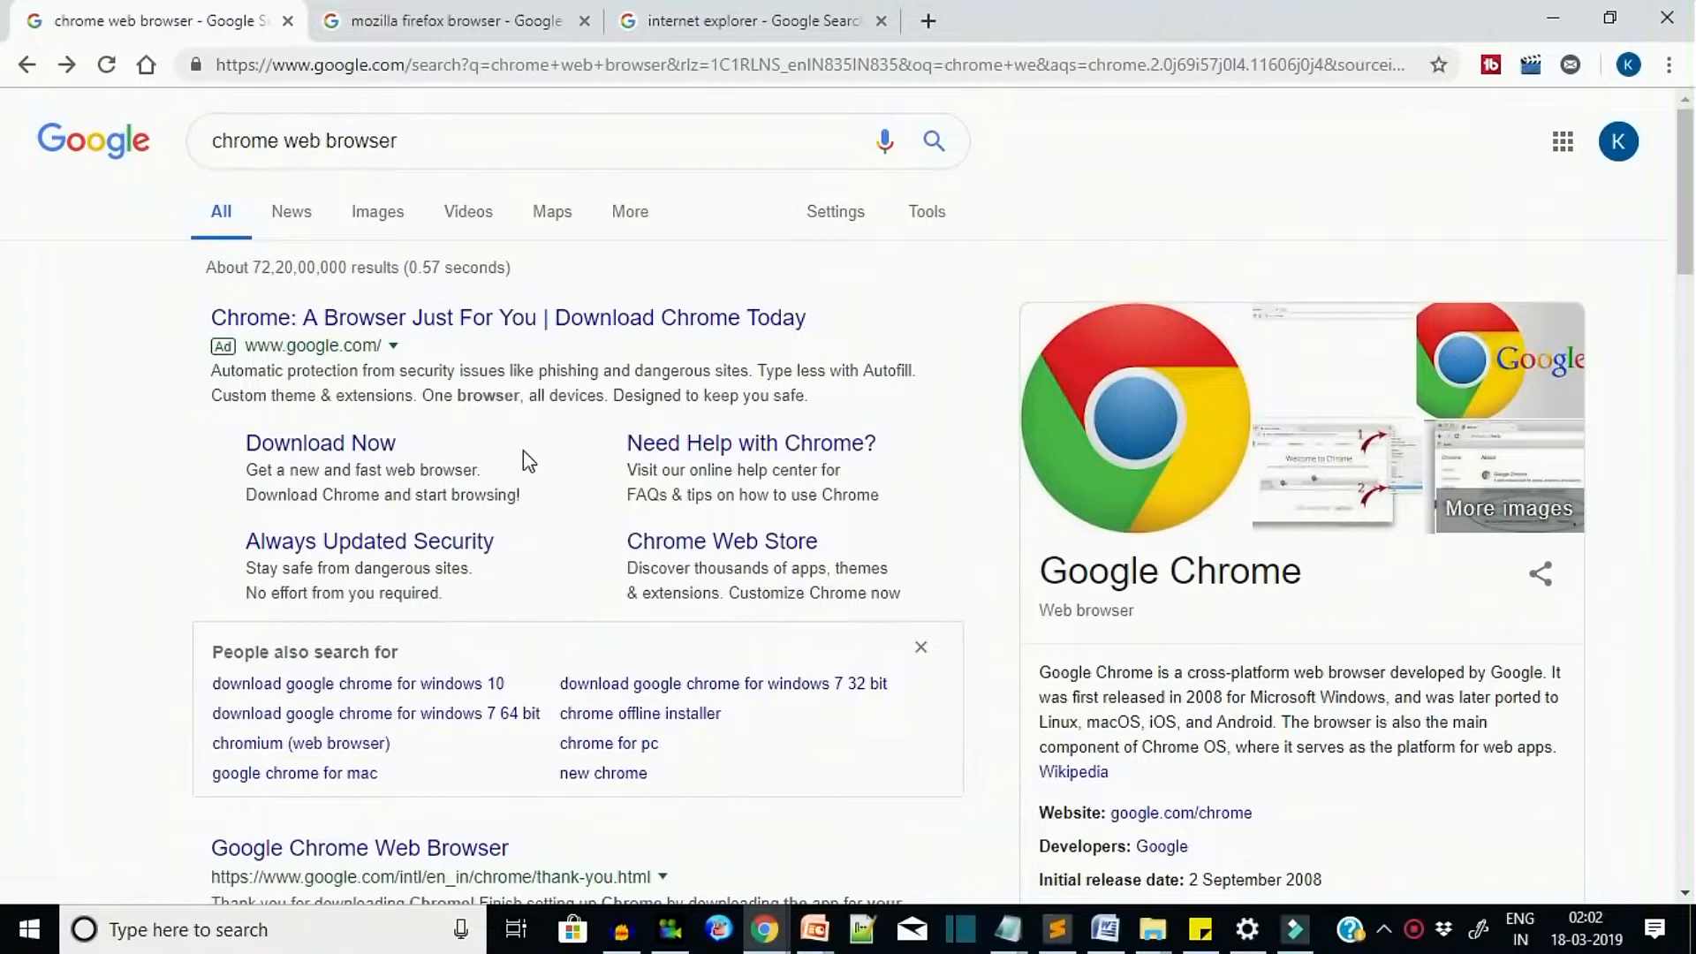
- Follow the 'Chrome: A Browser Just For You' result and start the Chrome for Windows download
{"action": "left_click", "coordinate": [507, 316]}
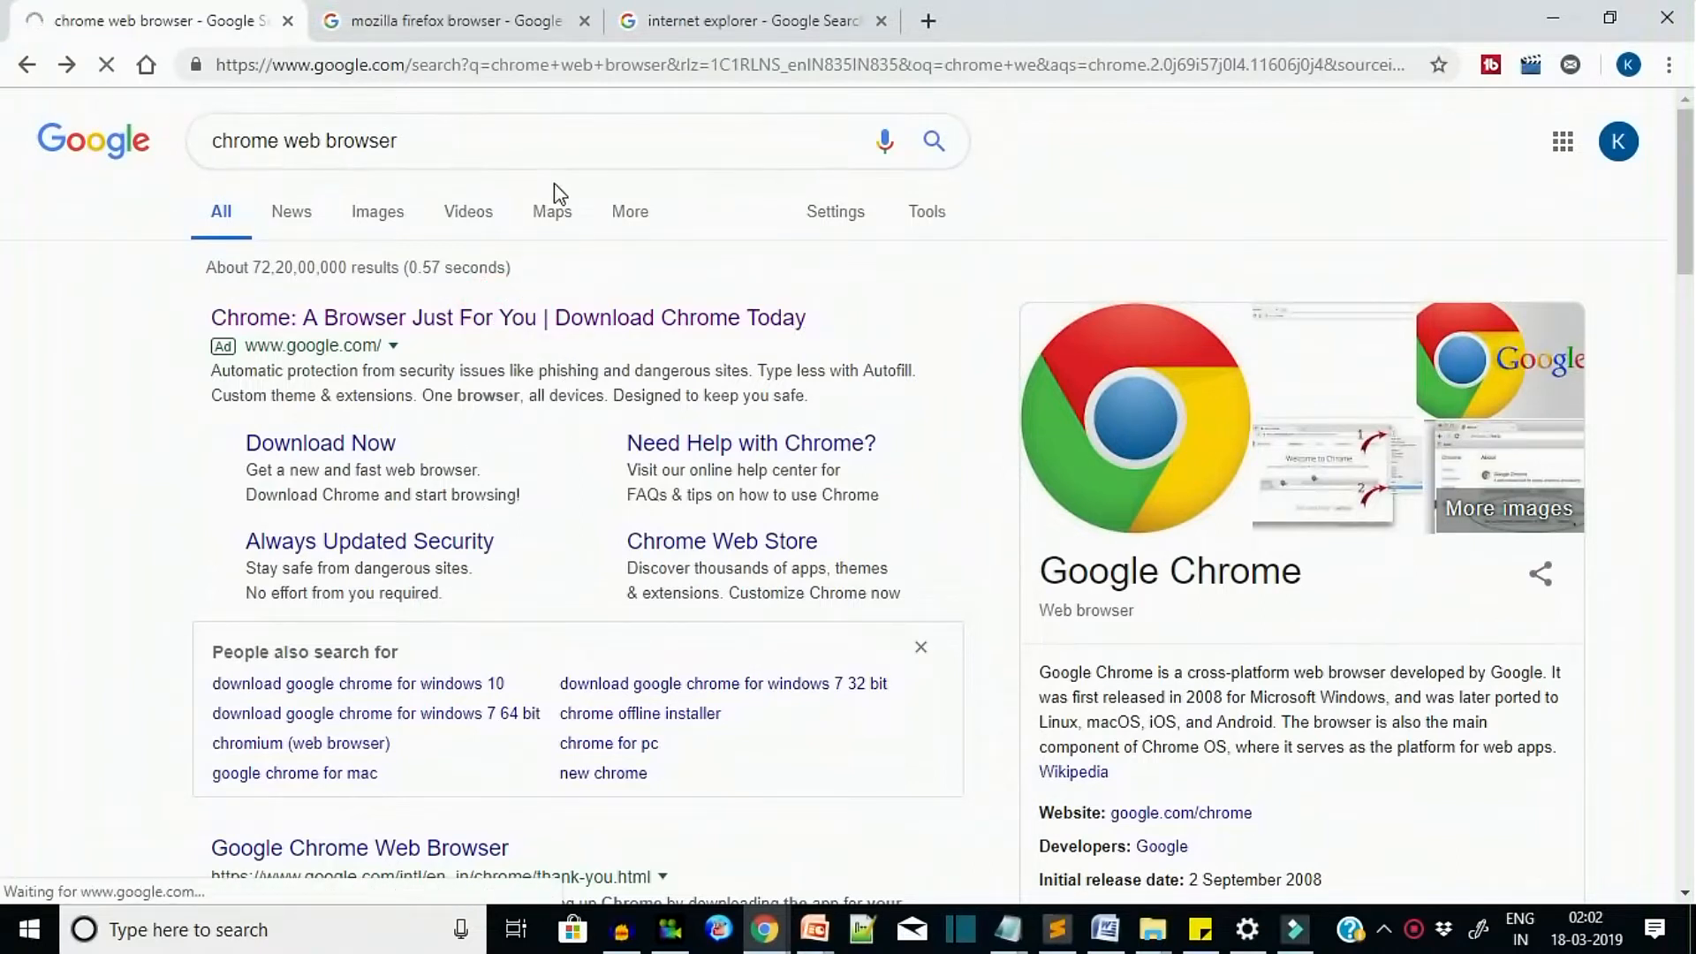
{"action": "left_click", "coordinate": [507, 316]}
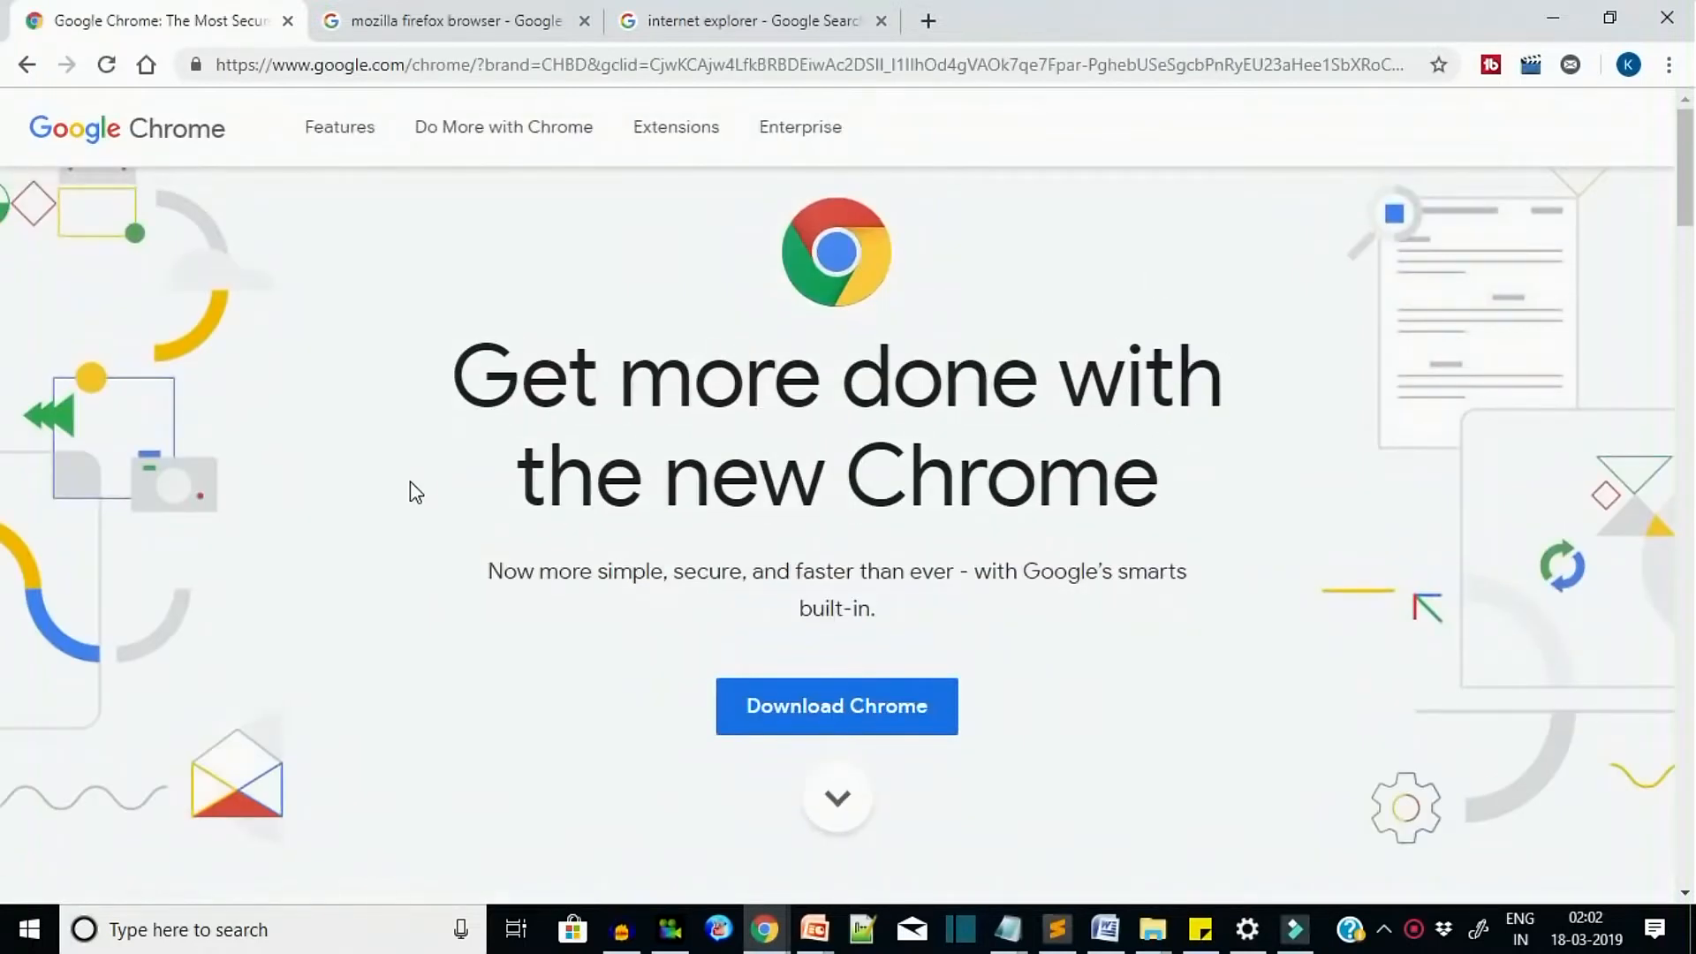
{"action": "scroll", "scroll_direction": "down", "scroll_amount": 3}
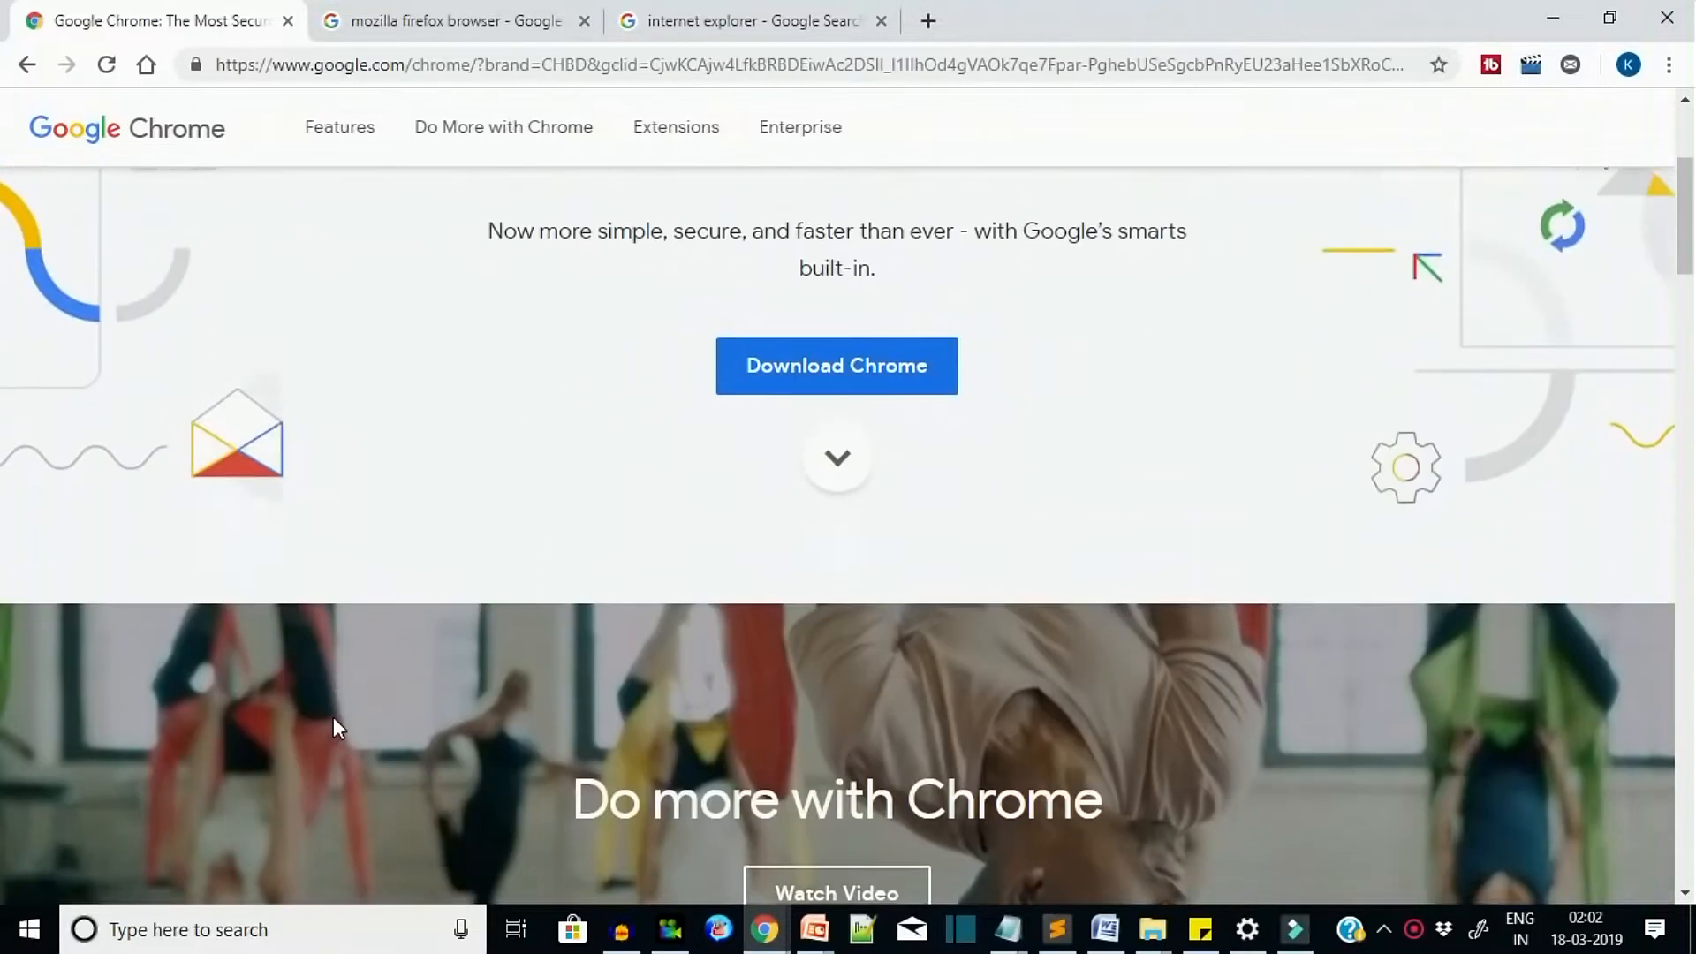
{"action": "scroll", "scroll_direction": "down", "scroll_amount": 3}
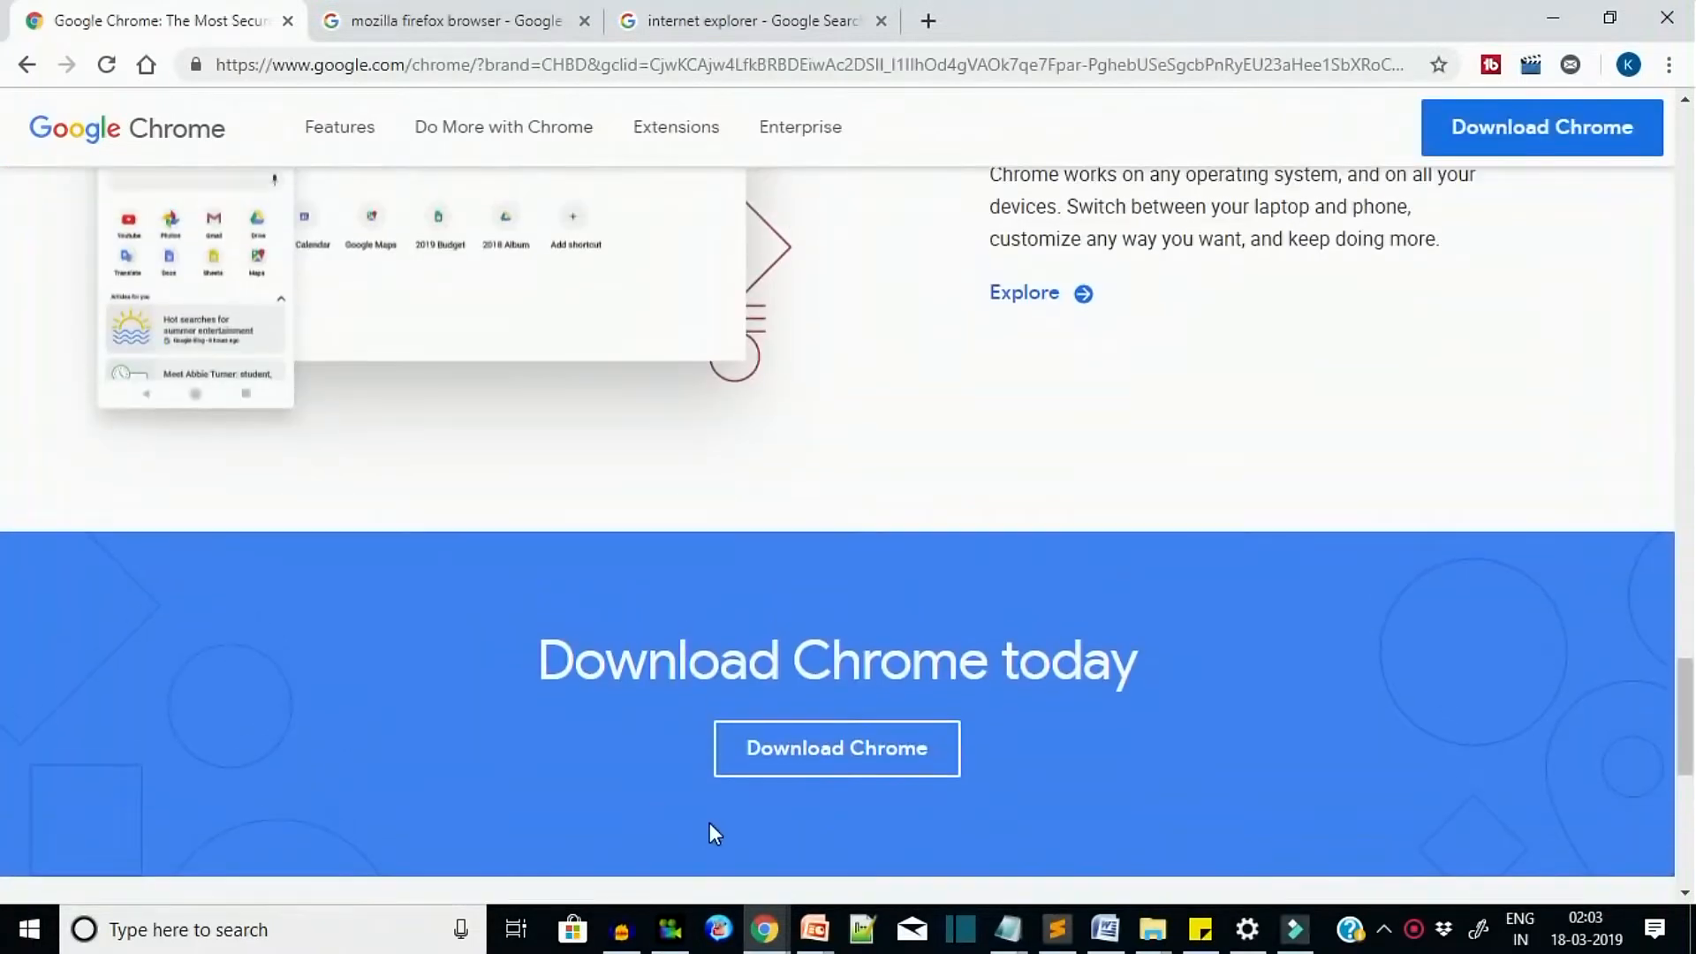
{"action": "left_click", "coordinate": [835, 747]}
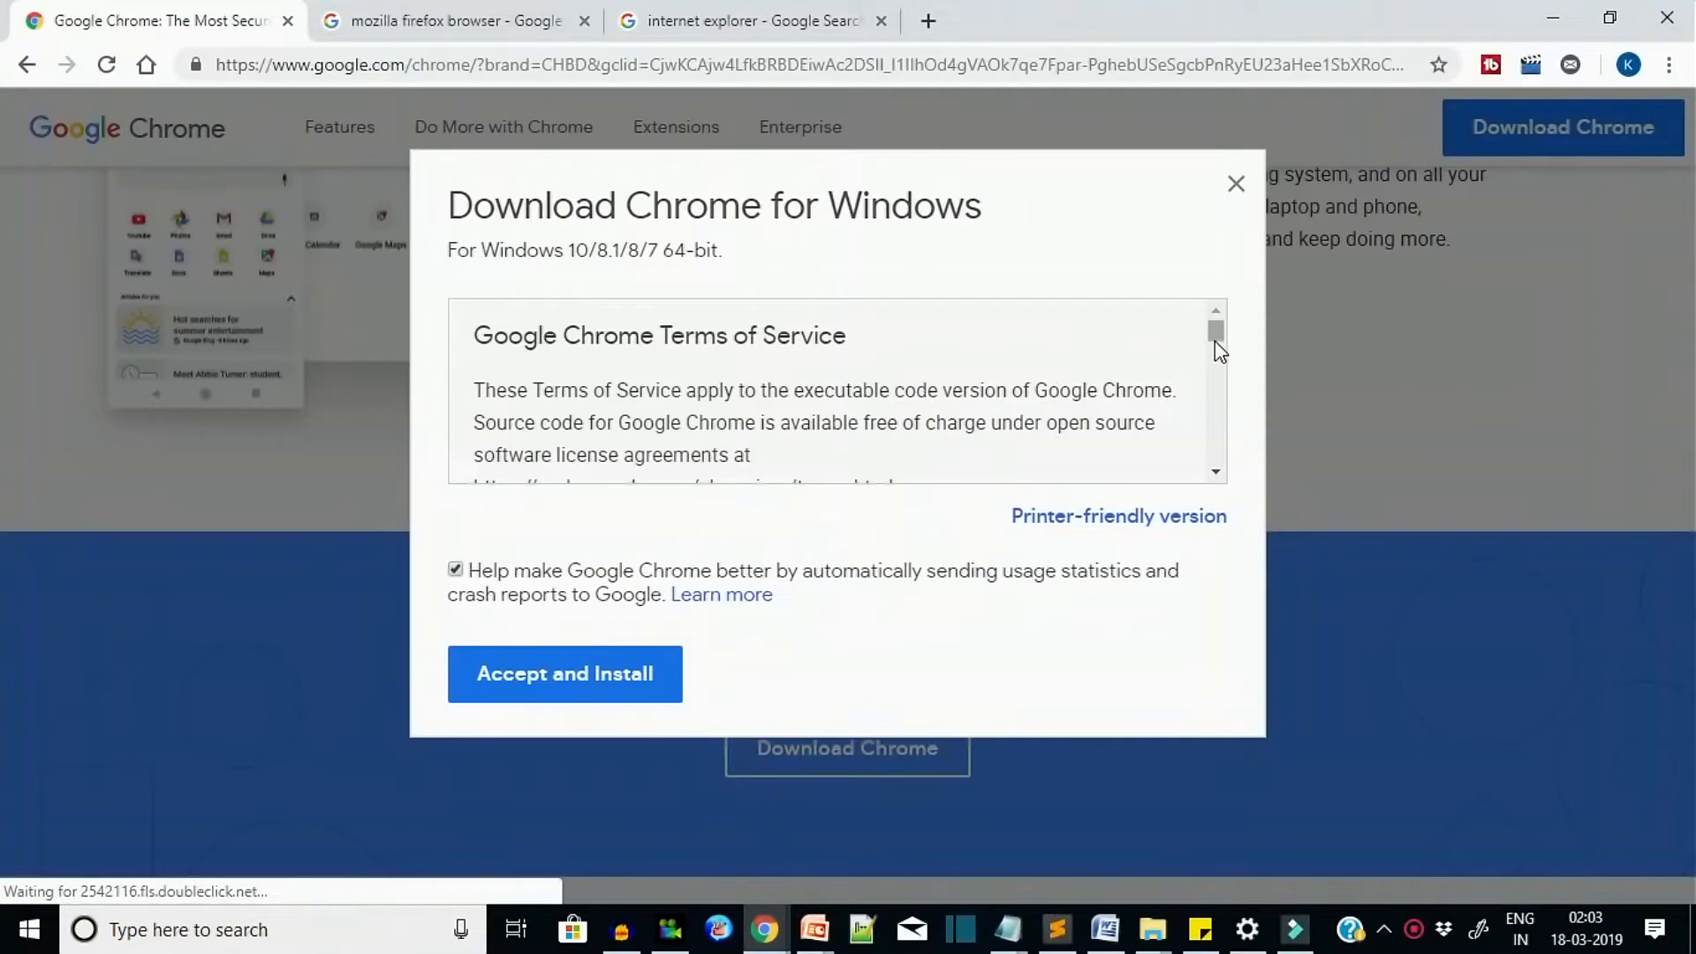
- Accept the terms, save ChromeSetup.exe to Downloads replacing the old copy, and run it
{"action": "left_click", "coordinate": [563, 673]}
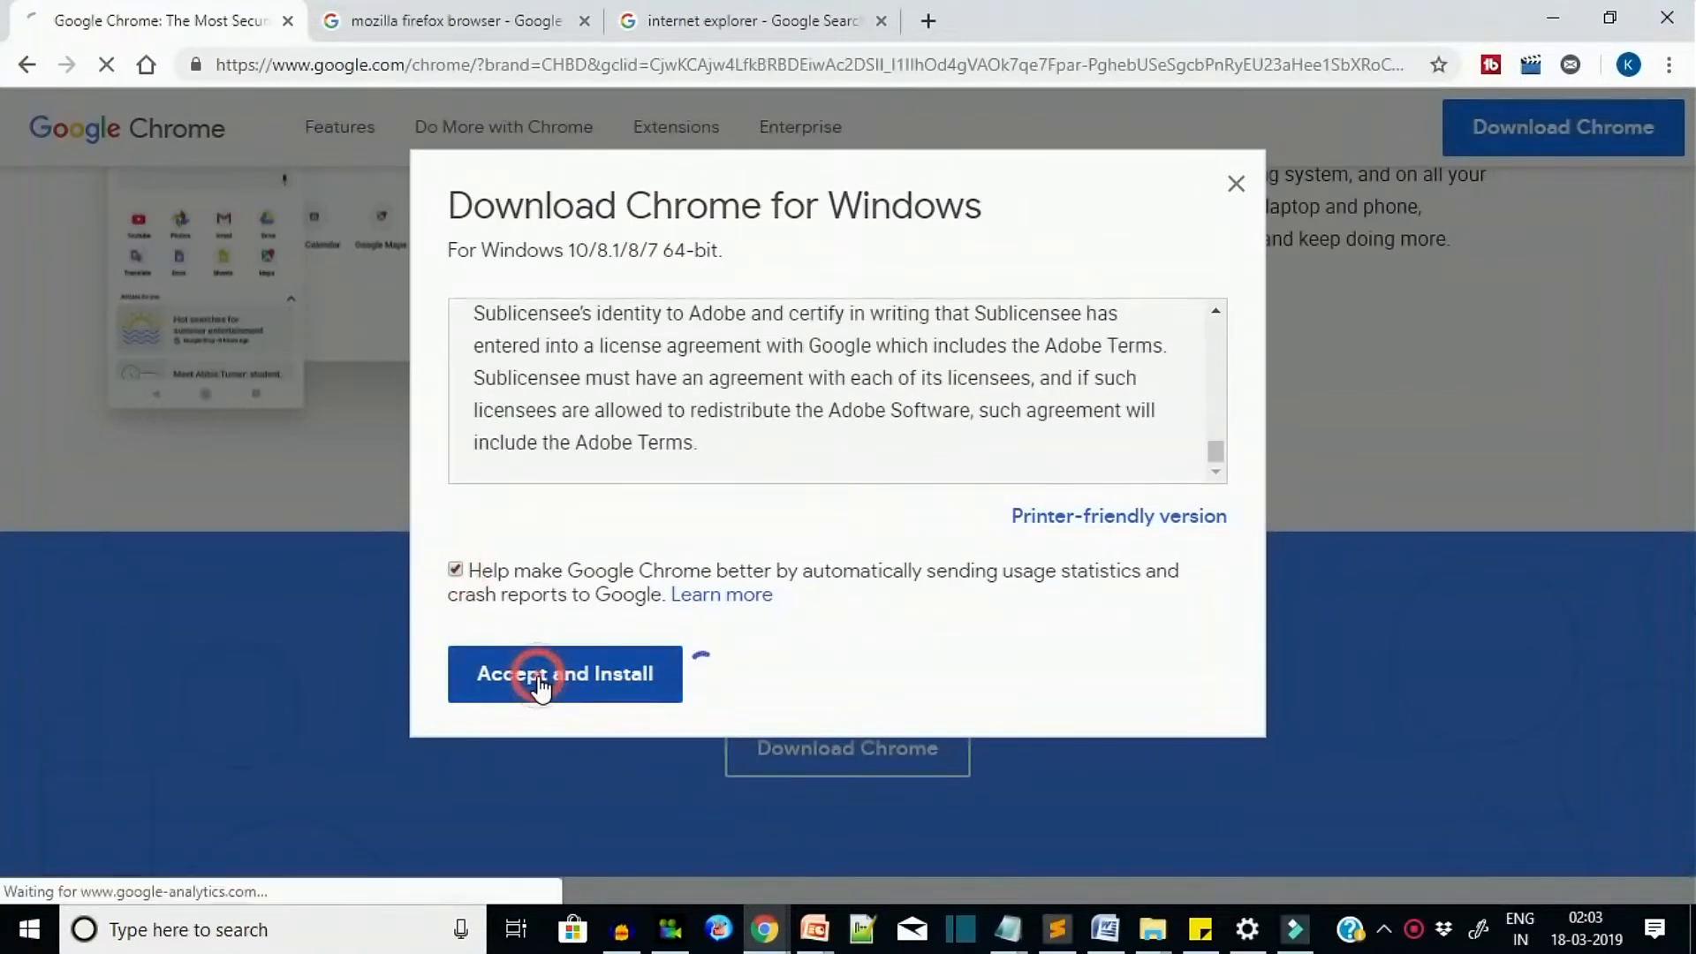
{"action": "left_click", "coordinate": [564, 673]}
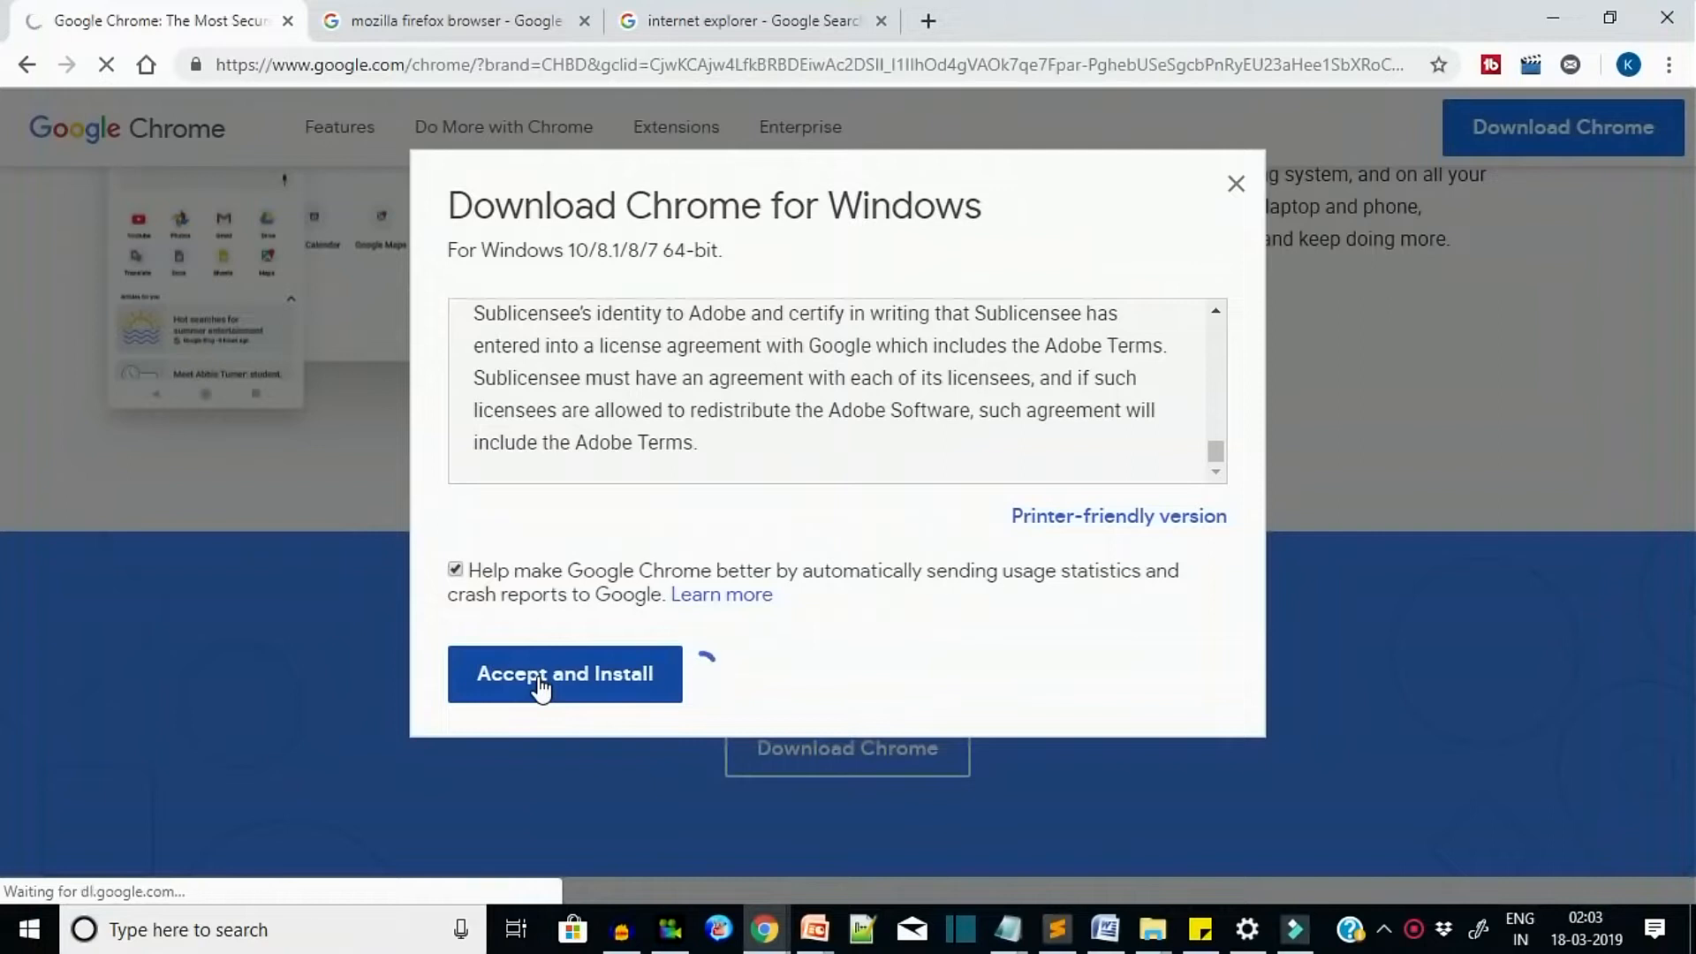
{"action": "left_click", "coordinate": [563, 673]}
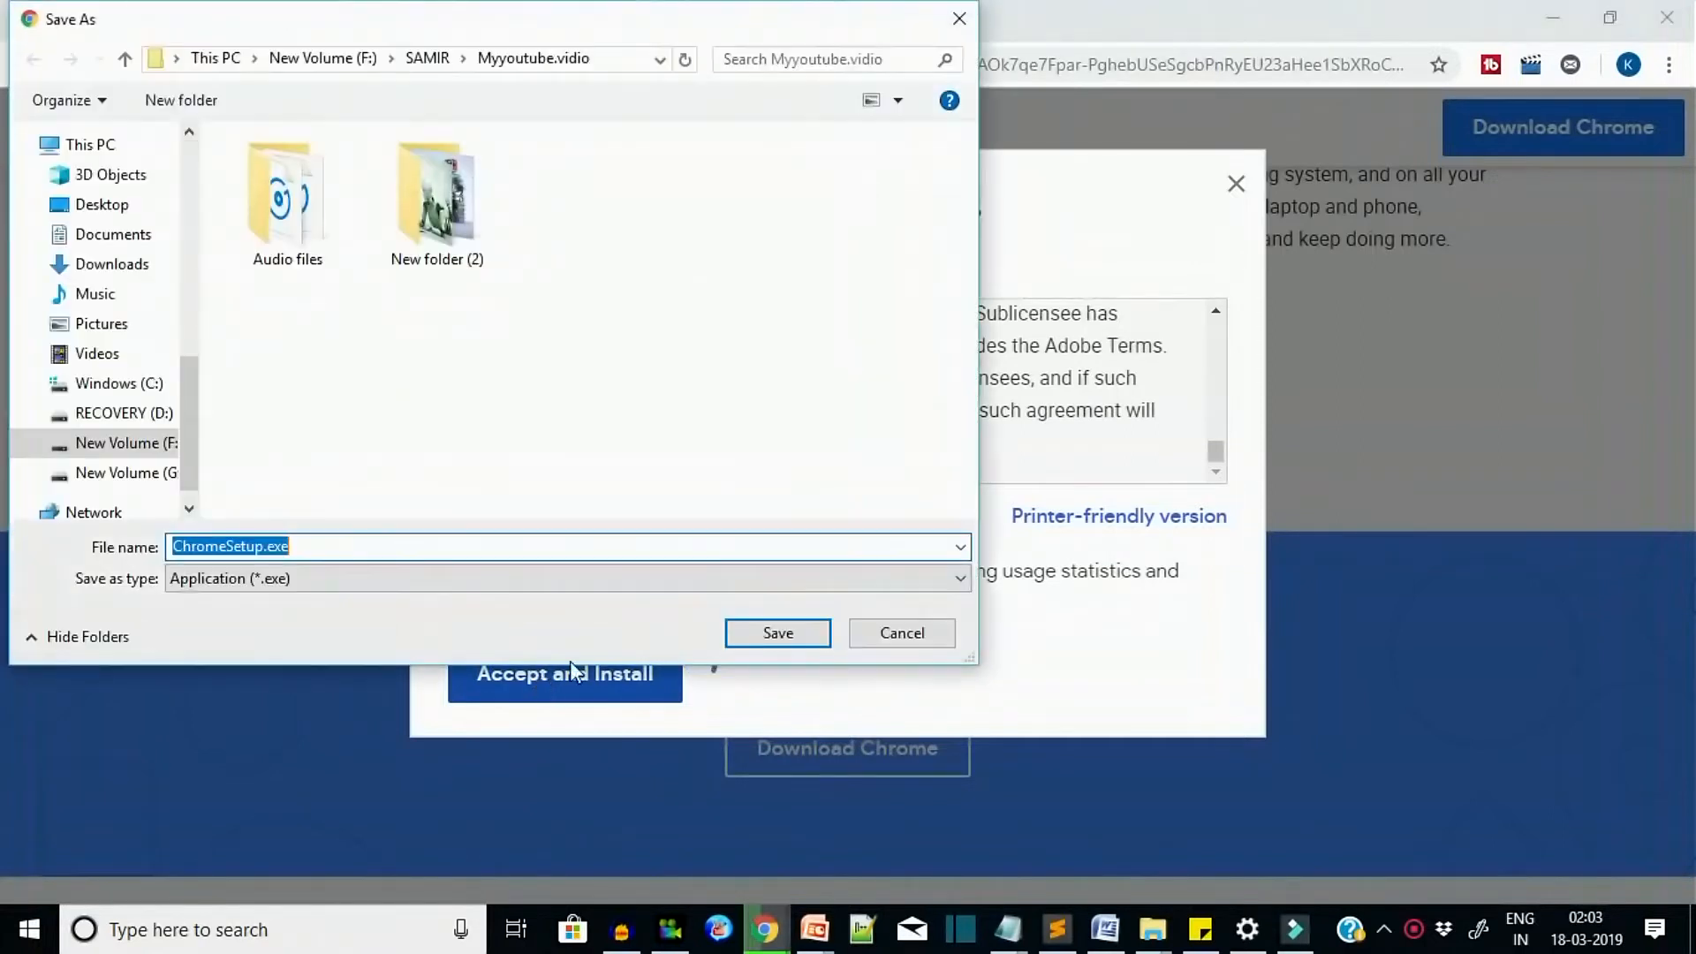
{"action": "left_click", "coordinate": [777, 632]}
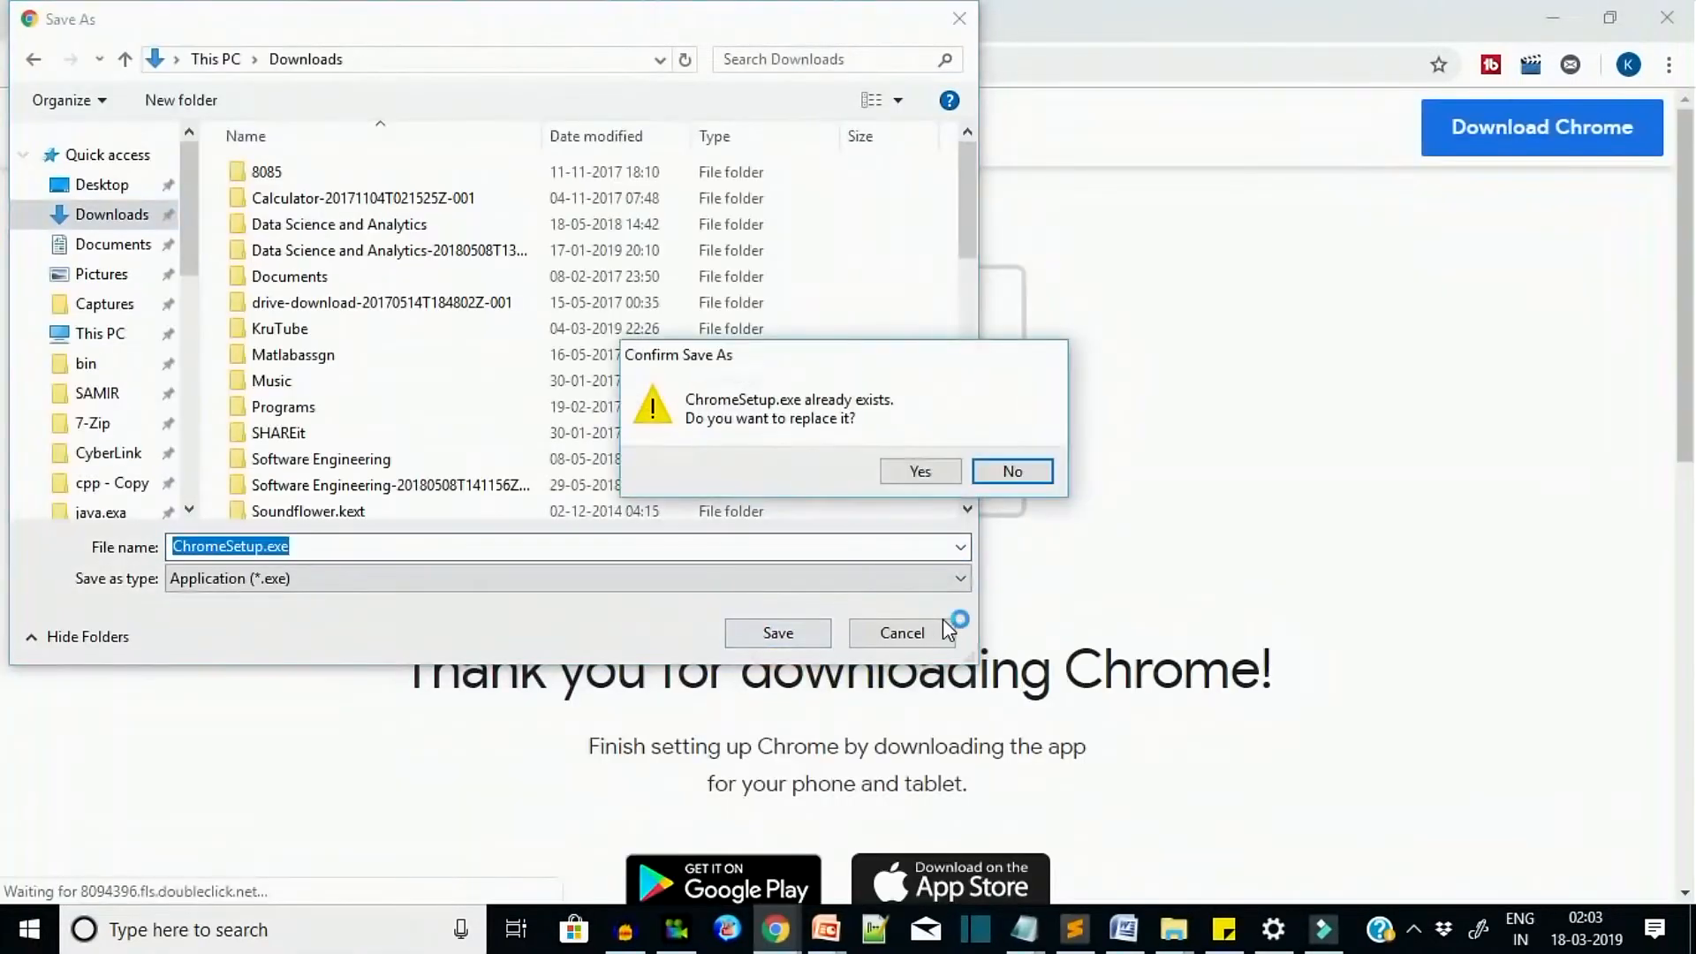
{"action": "left_click", "coordinate": [919, 470]}
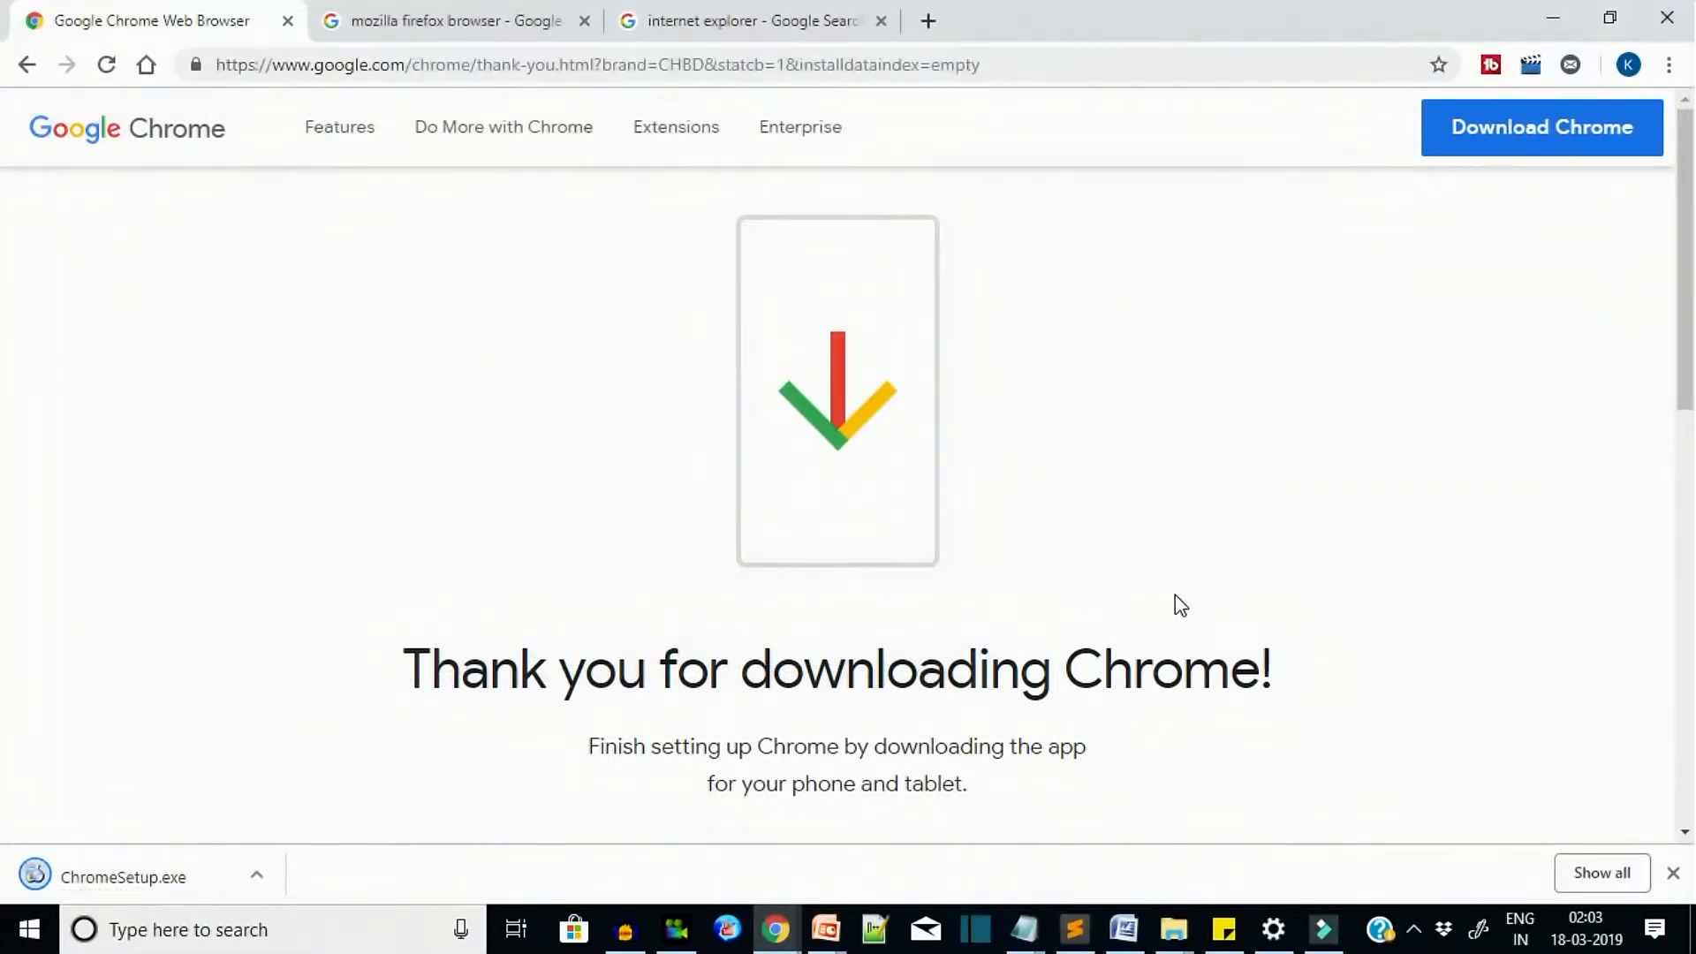
{"action": "mouse_move", "coordinate": [258, 878]}
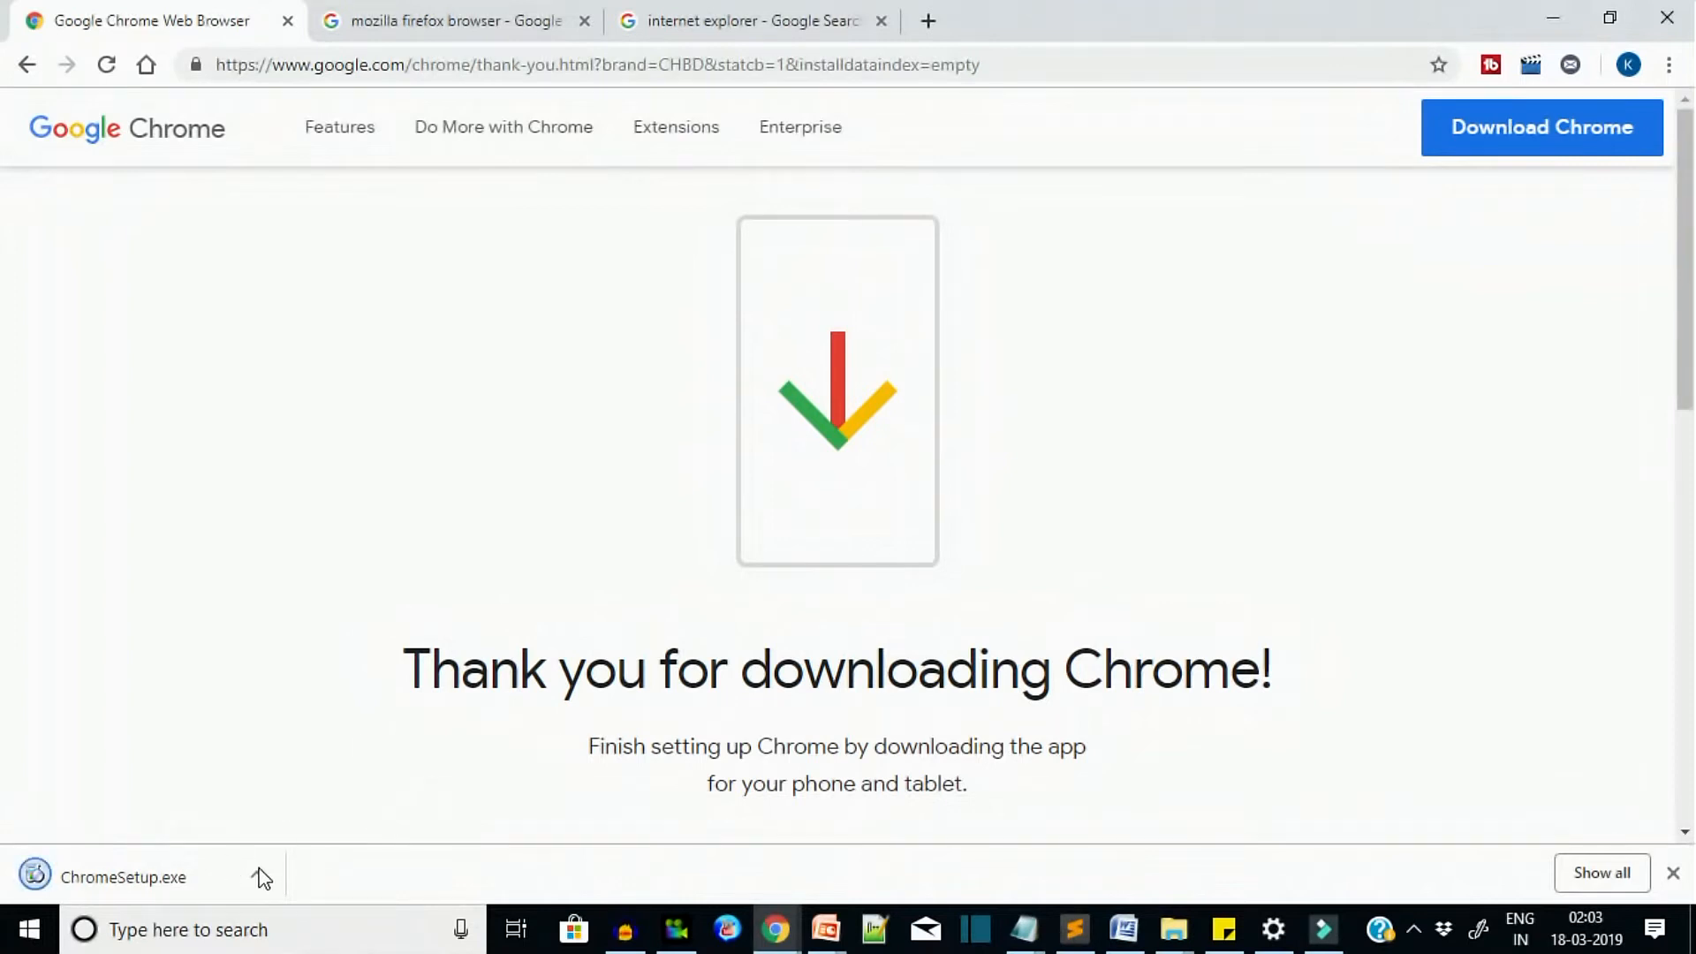
{"action": "left_click", "coordinate": [122, 876]}
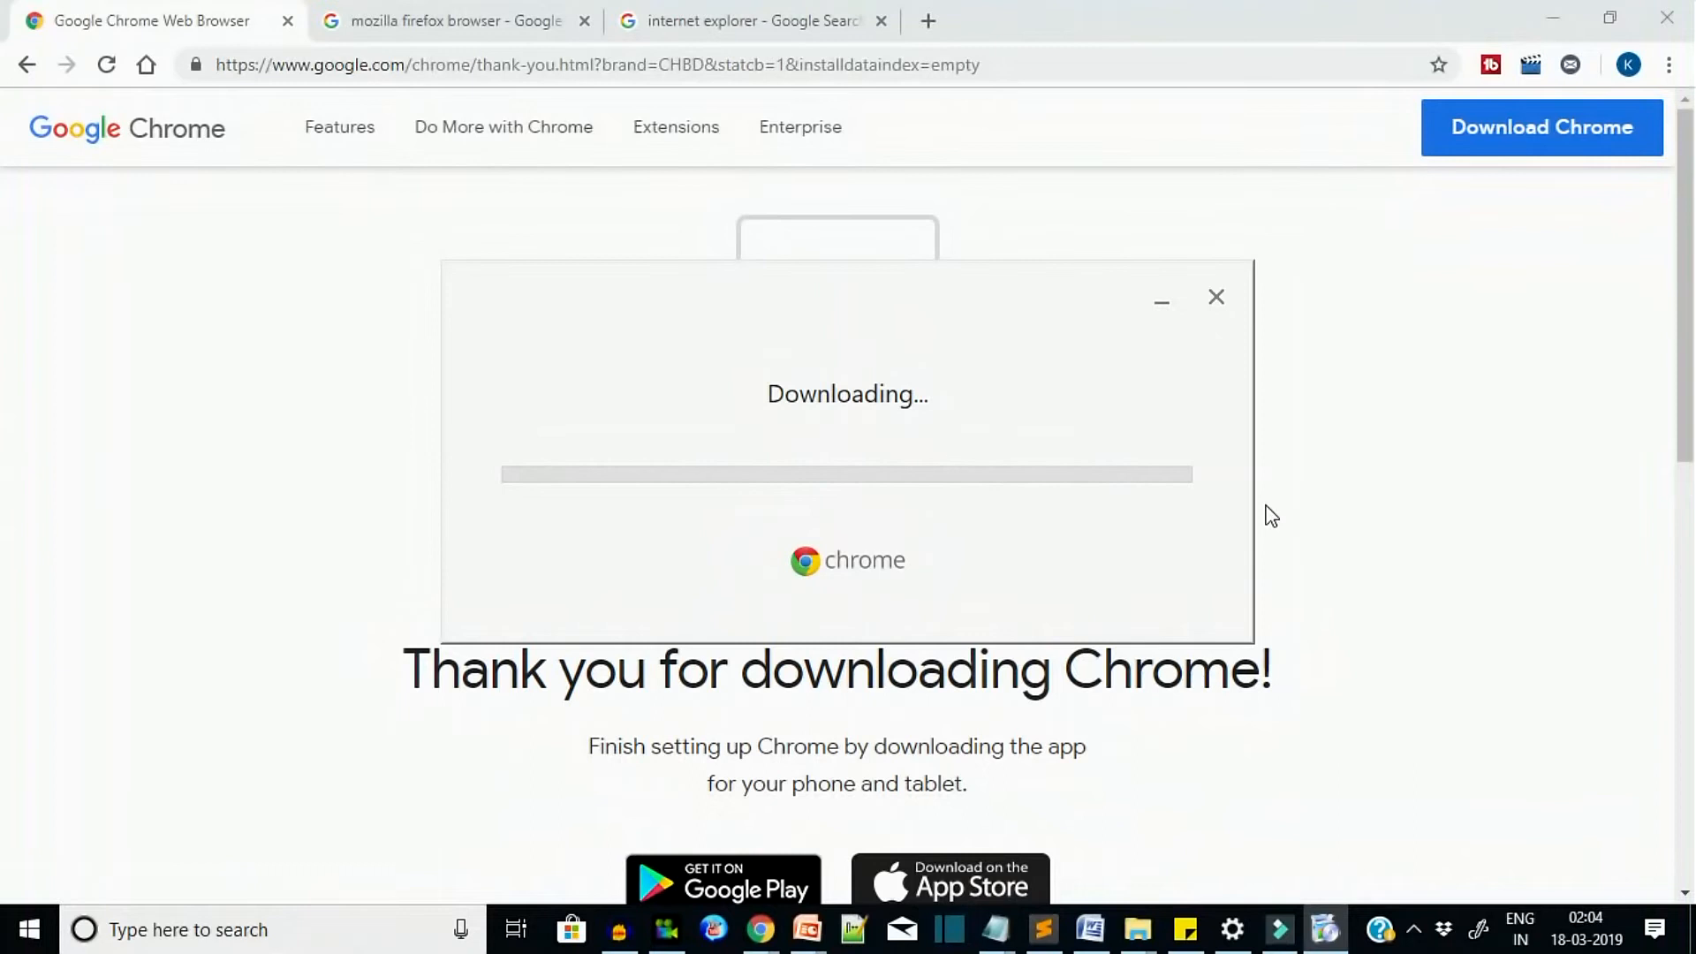
{"action": "mouse_move", "coordinate": [1323, 929]}
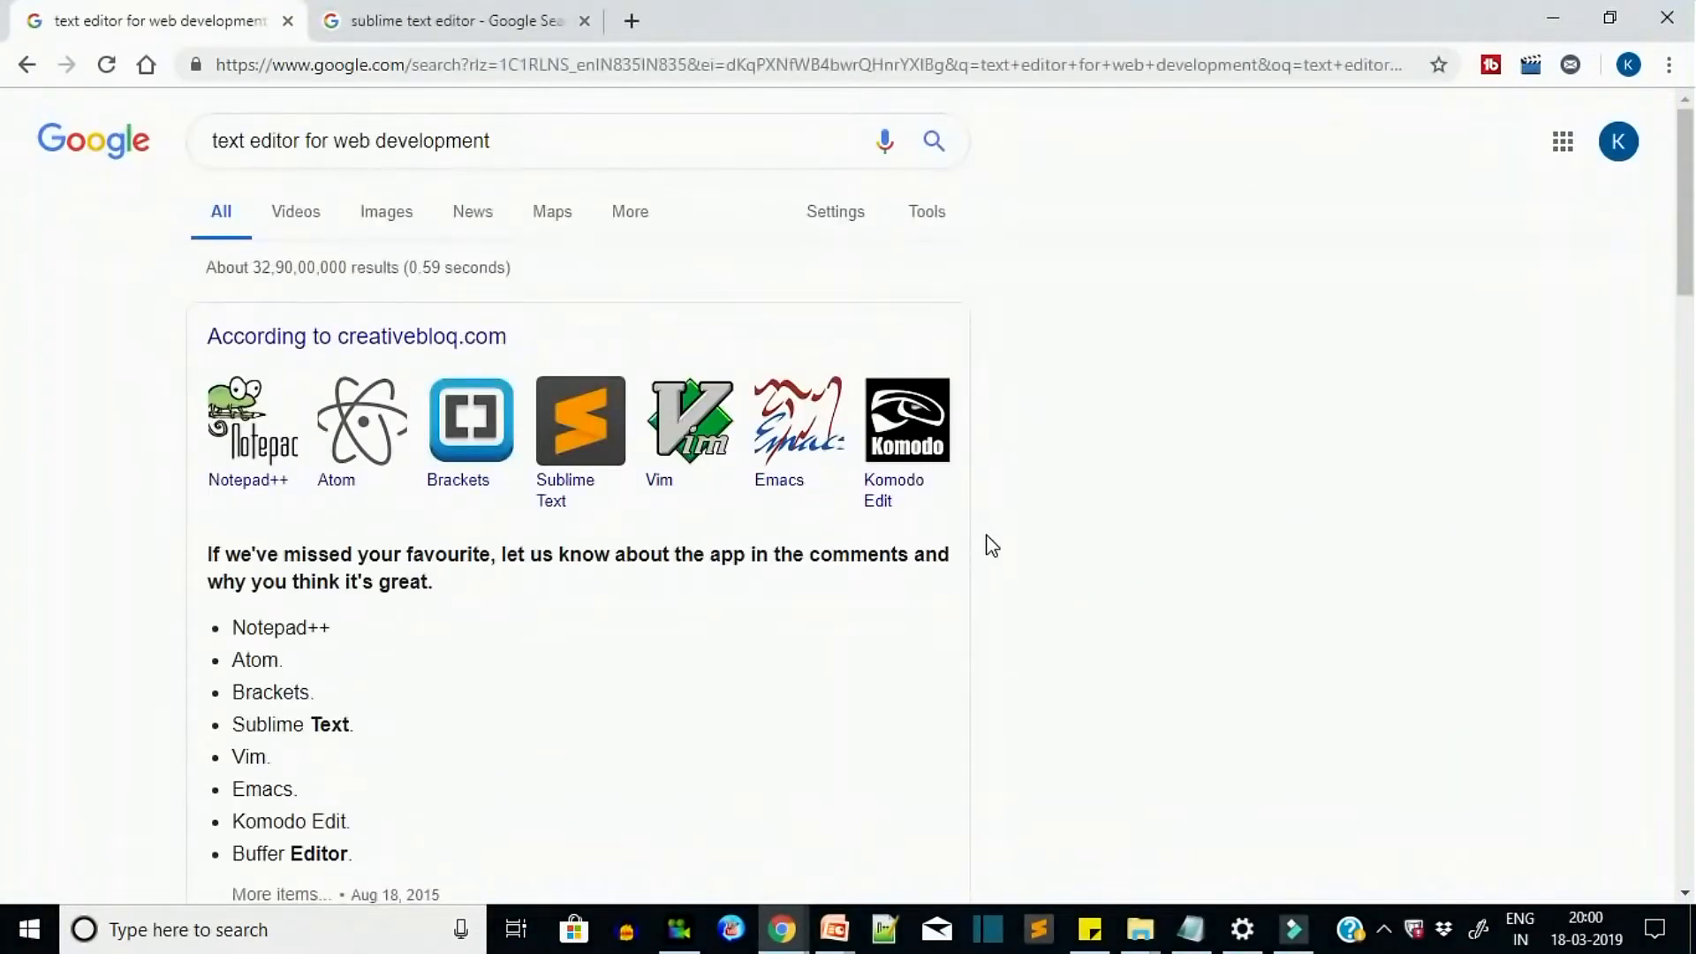
{"action": "mouse_move", "coordinate": [1132, 401]}
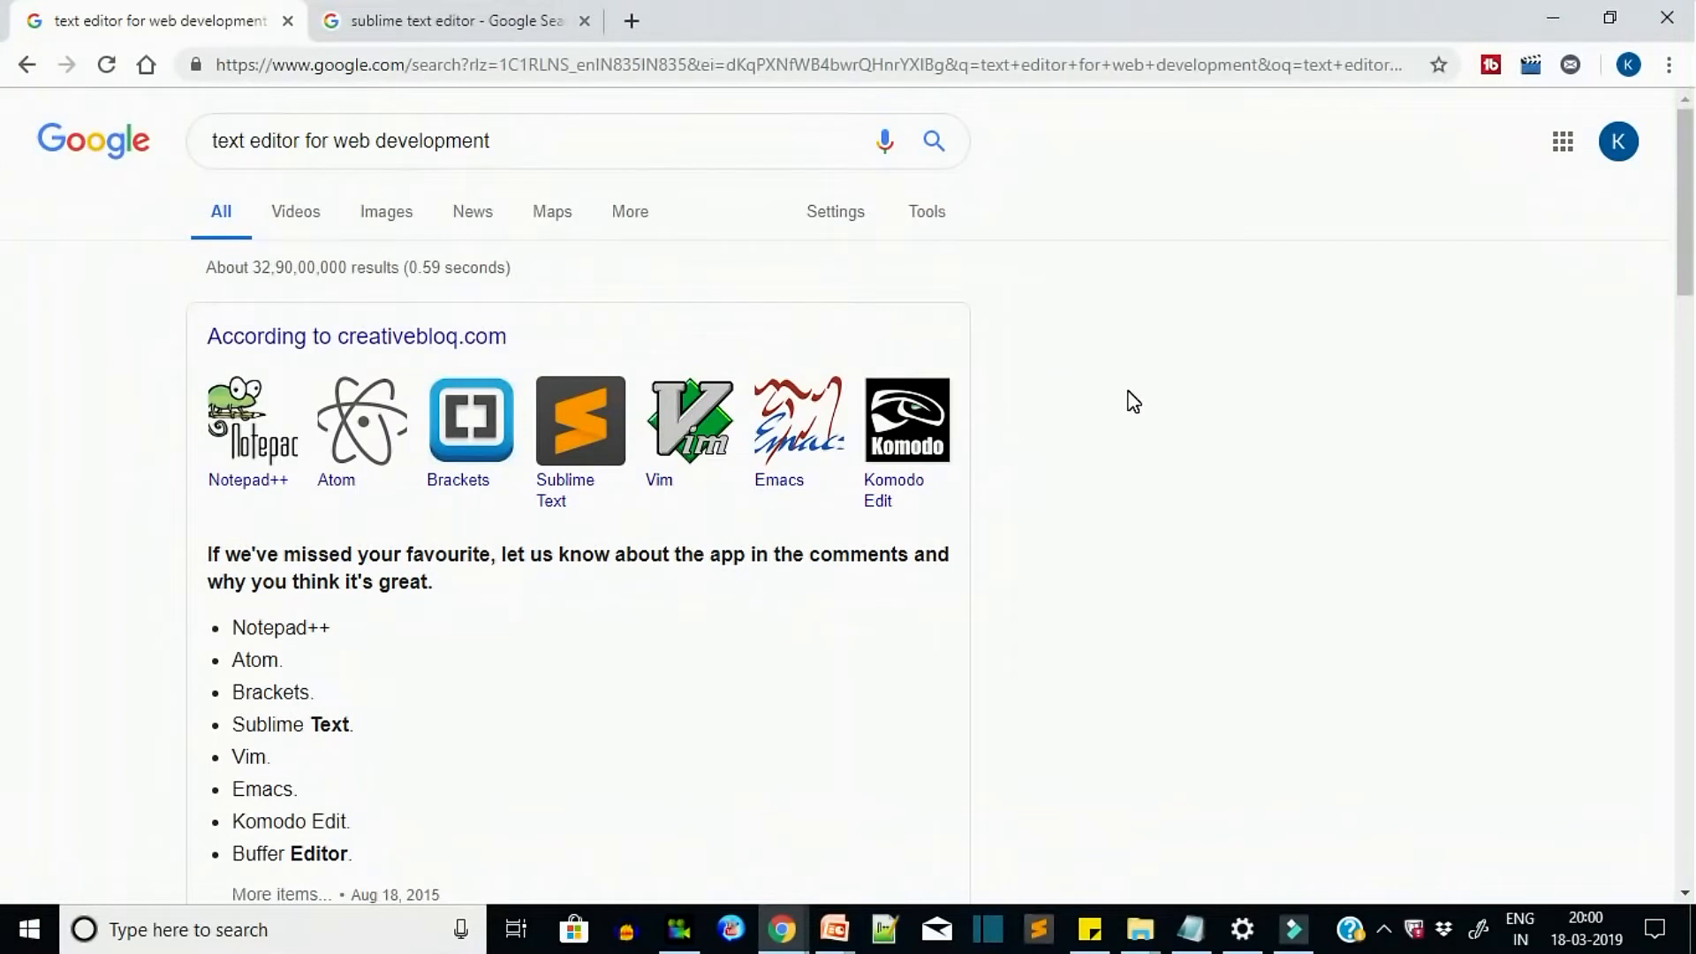
{"action": "scroll", "scroll_direction": "down", "scroll_amount": 3}
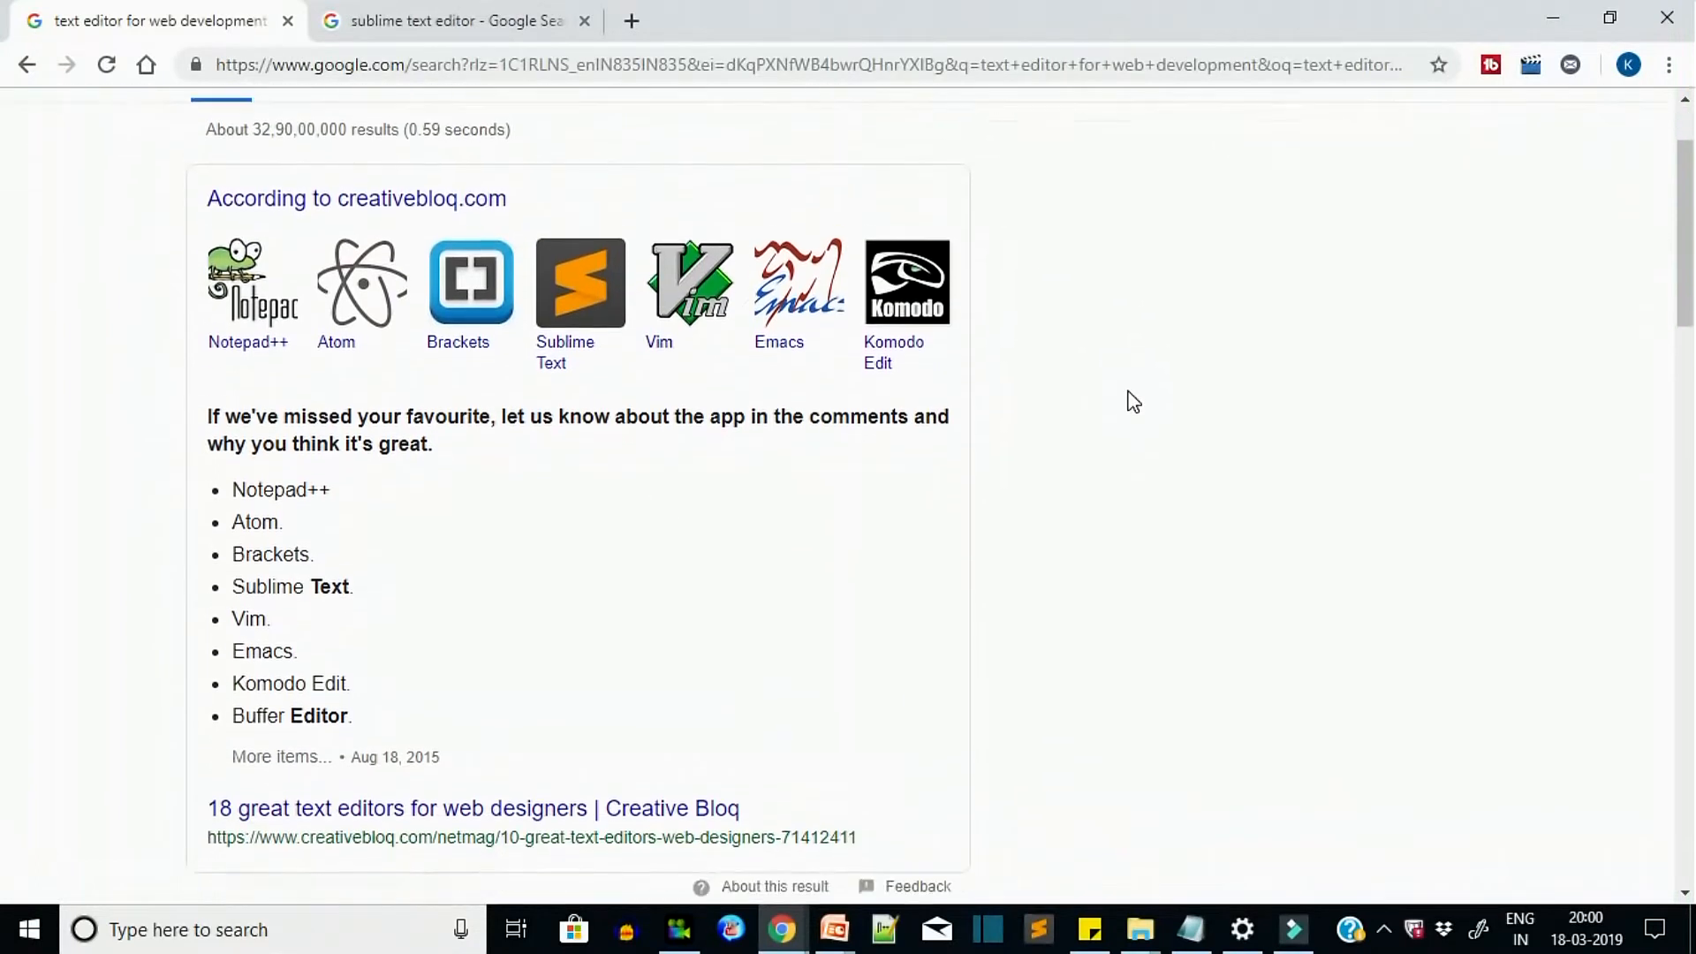
{"action": "scroll", "scroll_direction": "down", "scroll_amount": 3}
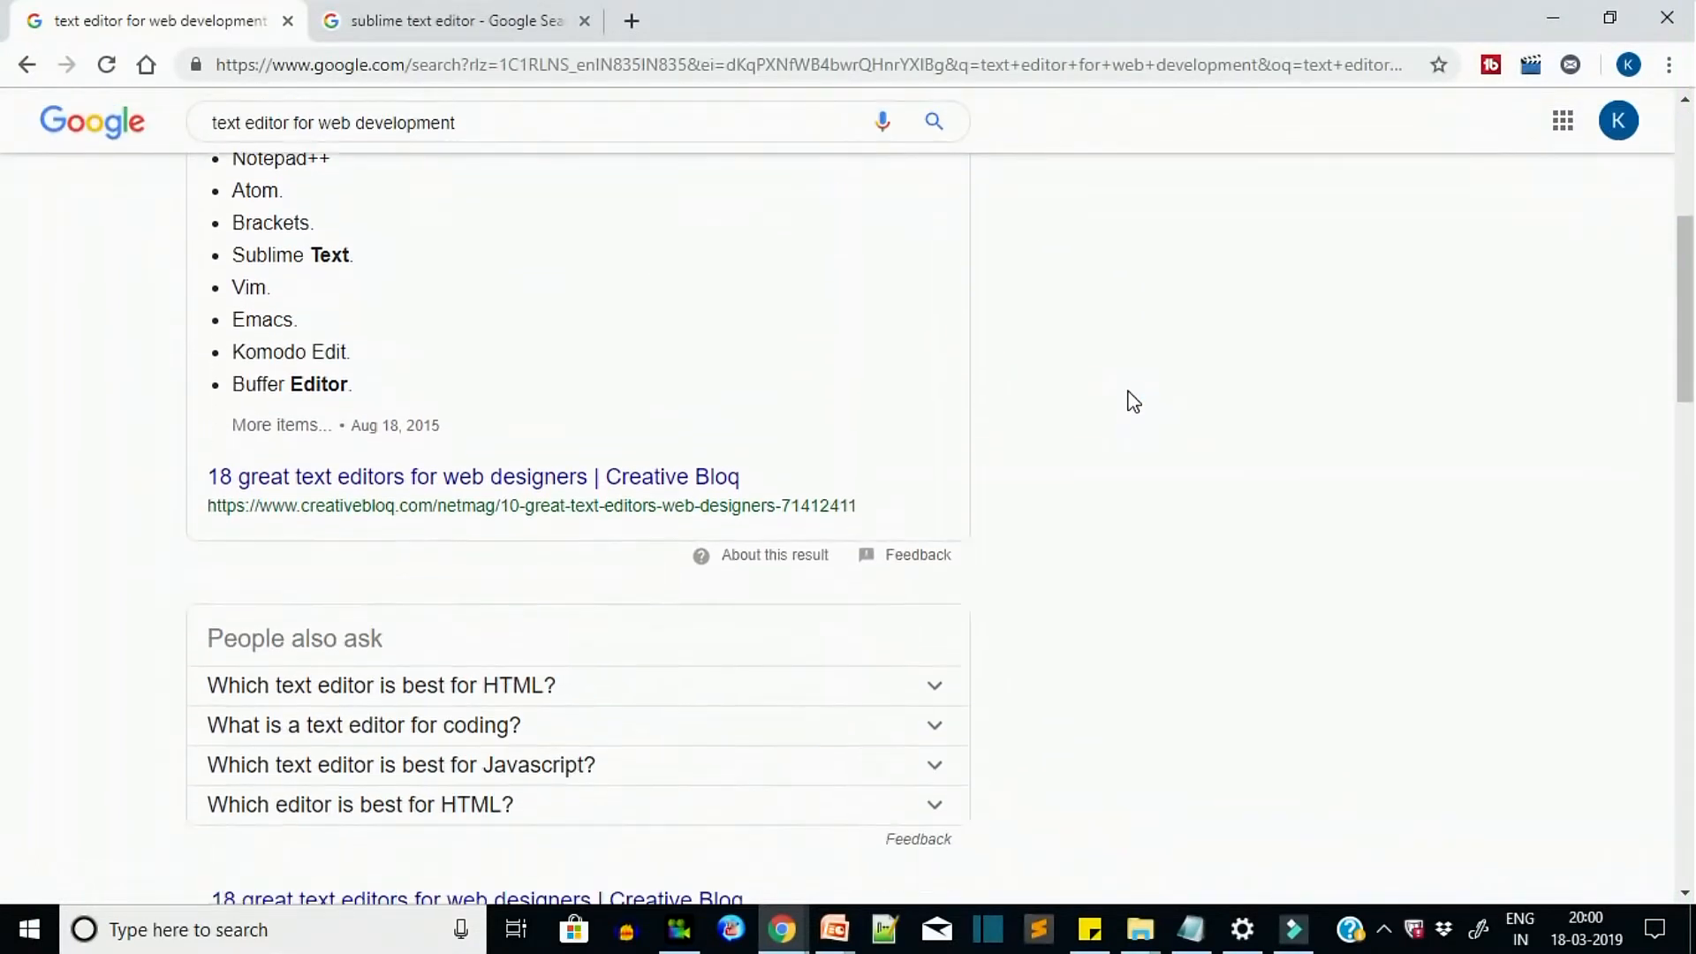
{"action": "scroll", "scroll_direction": "up", "scroll_amount": 3}
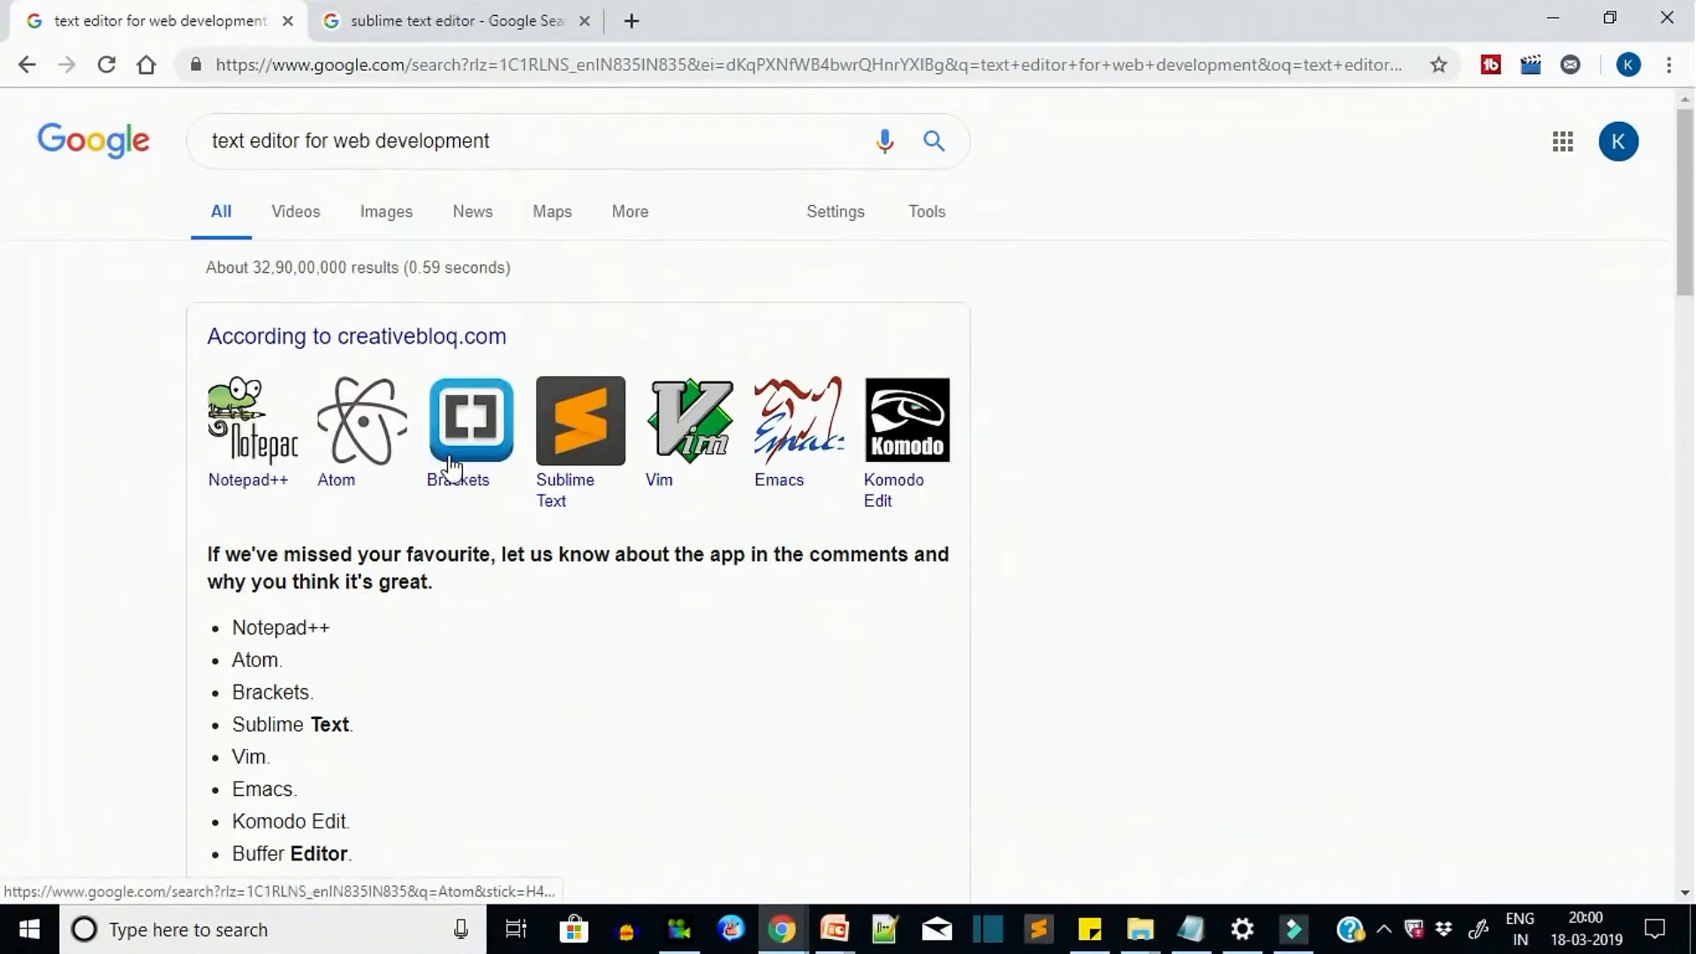
{"action": "mouse_move", "coordinate": [806, 454]}
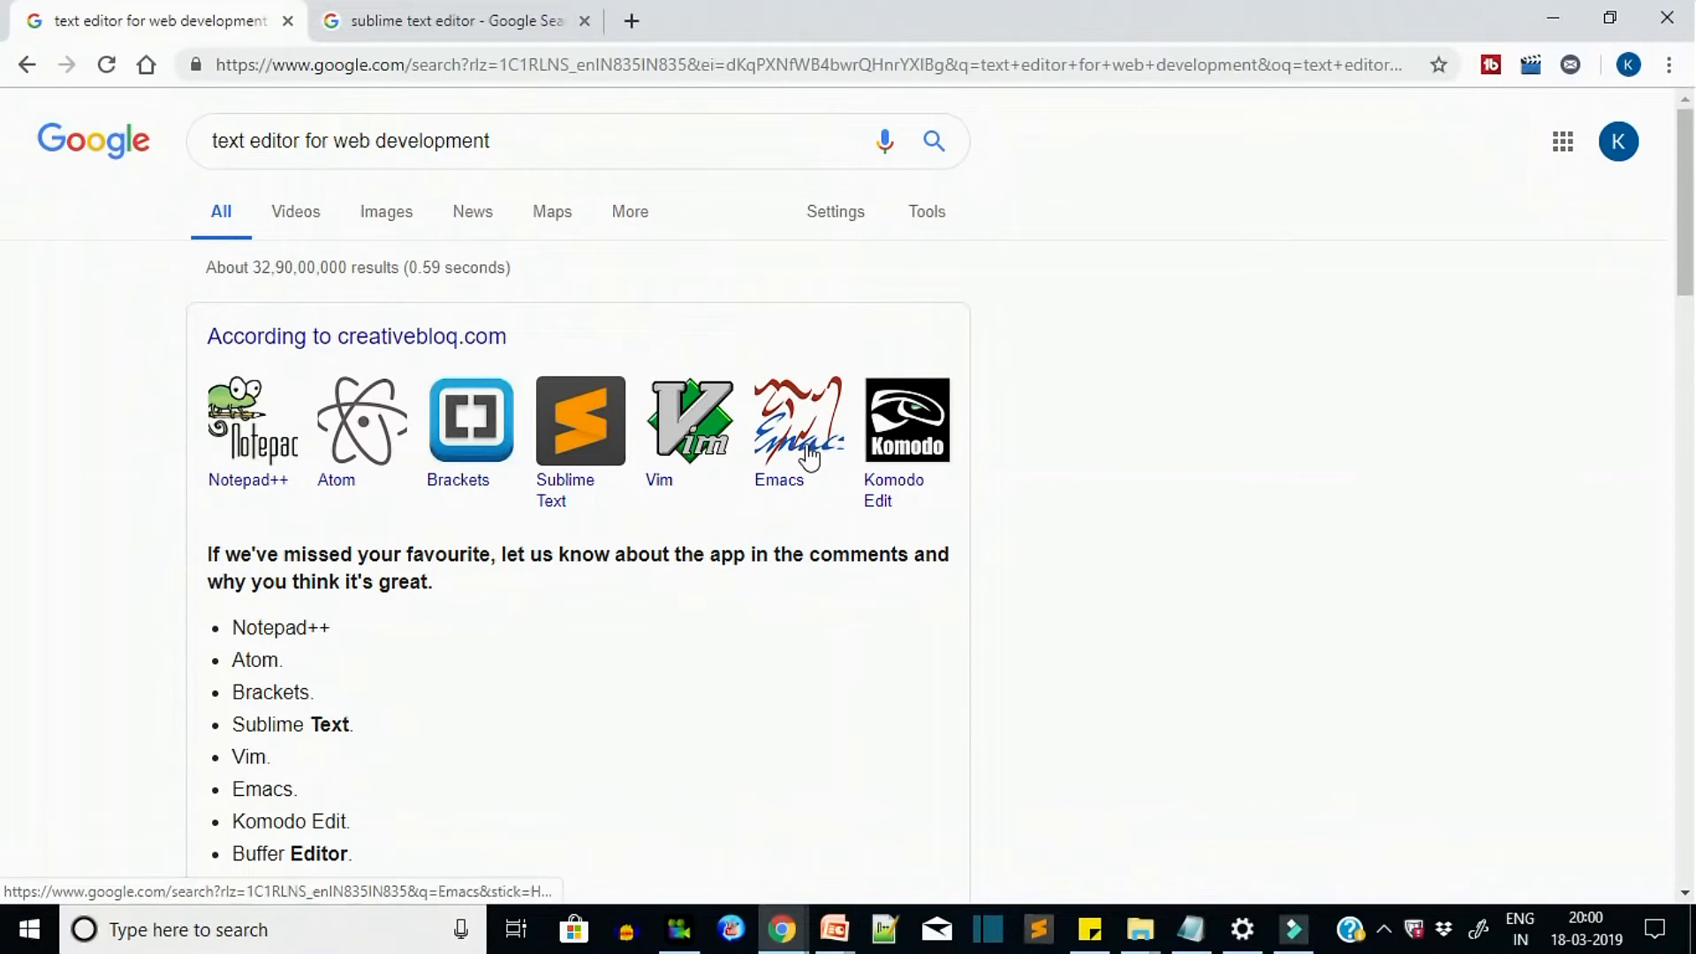
{"action": "left_click", "coordinate": [443, 21]}
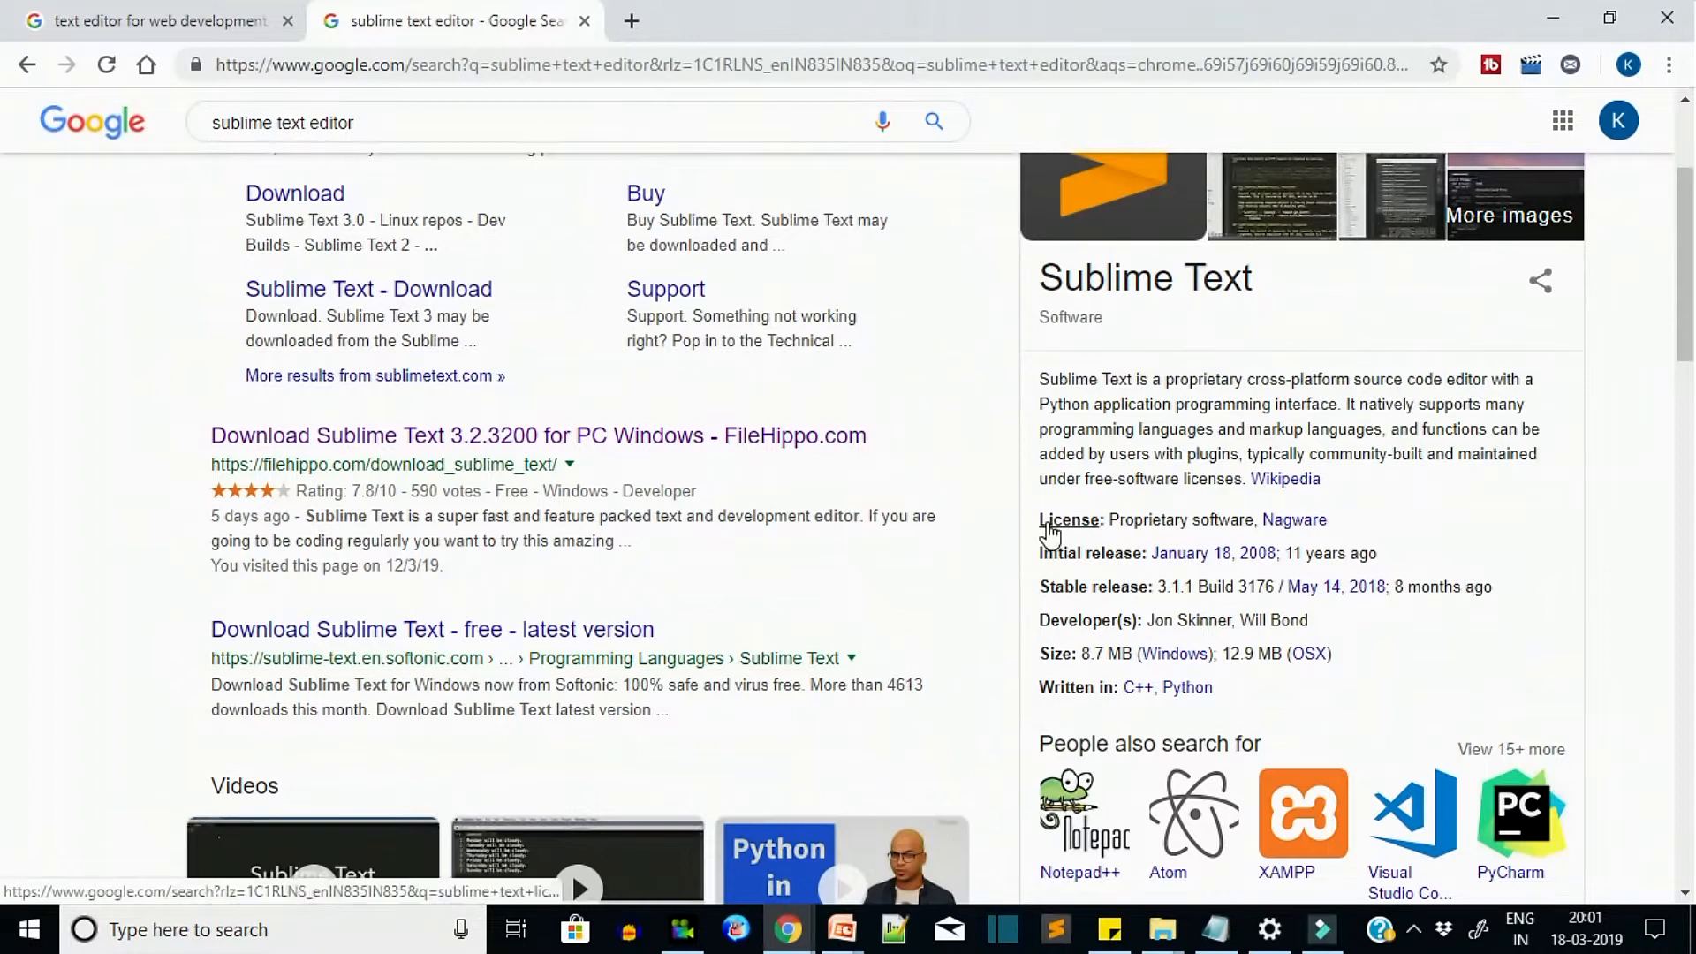
- Highlight Sublime Text's Initial release line in the knowledge panel and scroll the results
{"action": "double_click", "coordinate": [1181, 519]}
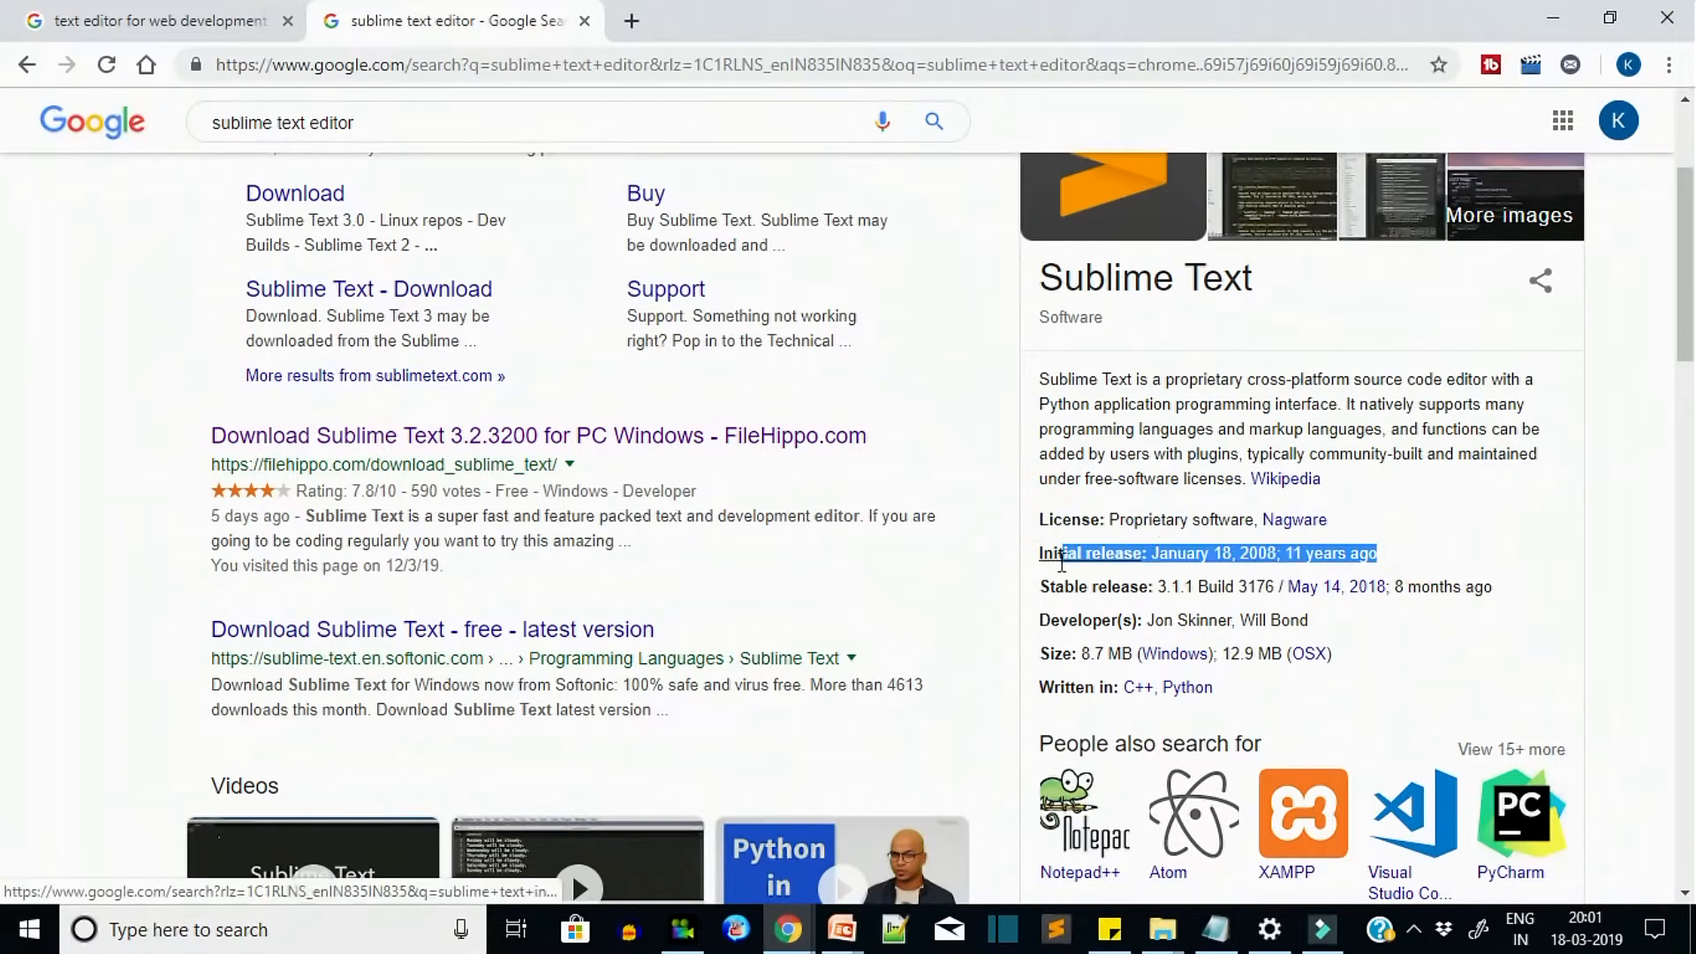
{"action": "scroll", "scroll_direction": "up", "scroll_amount": 3}
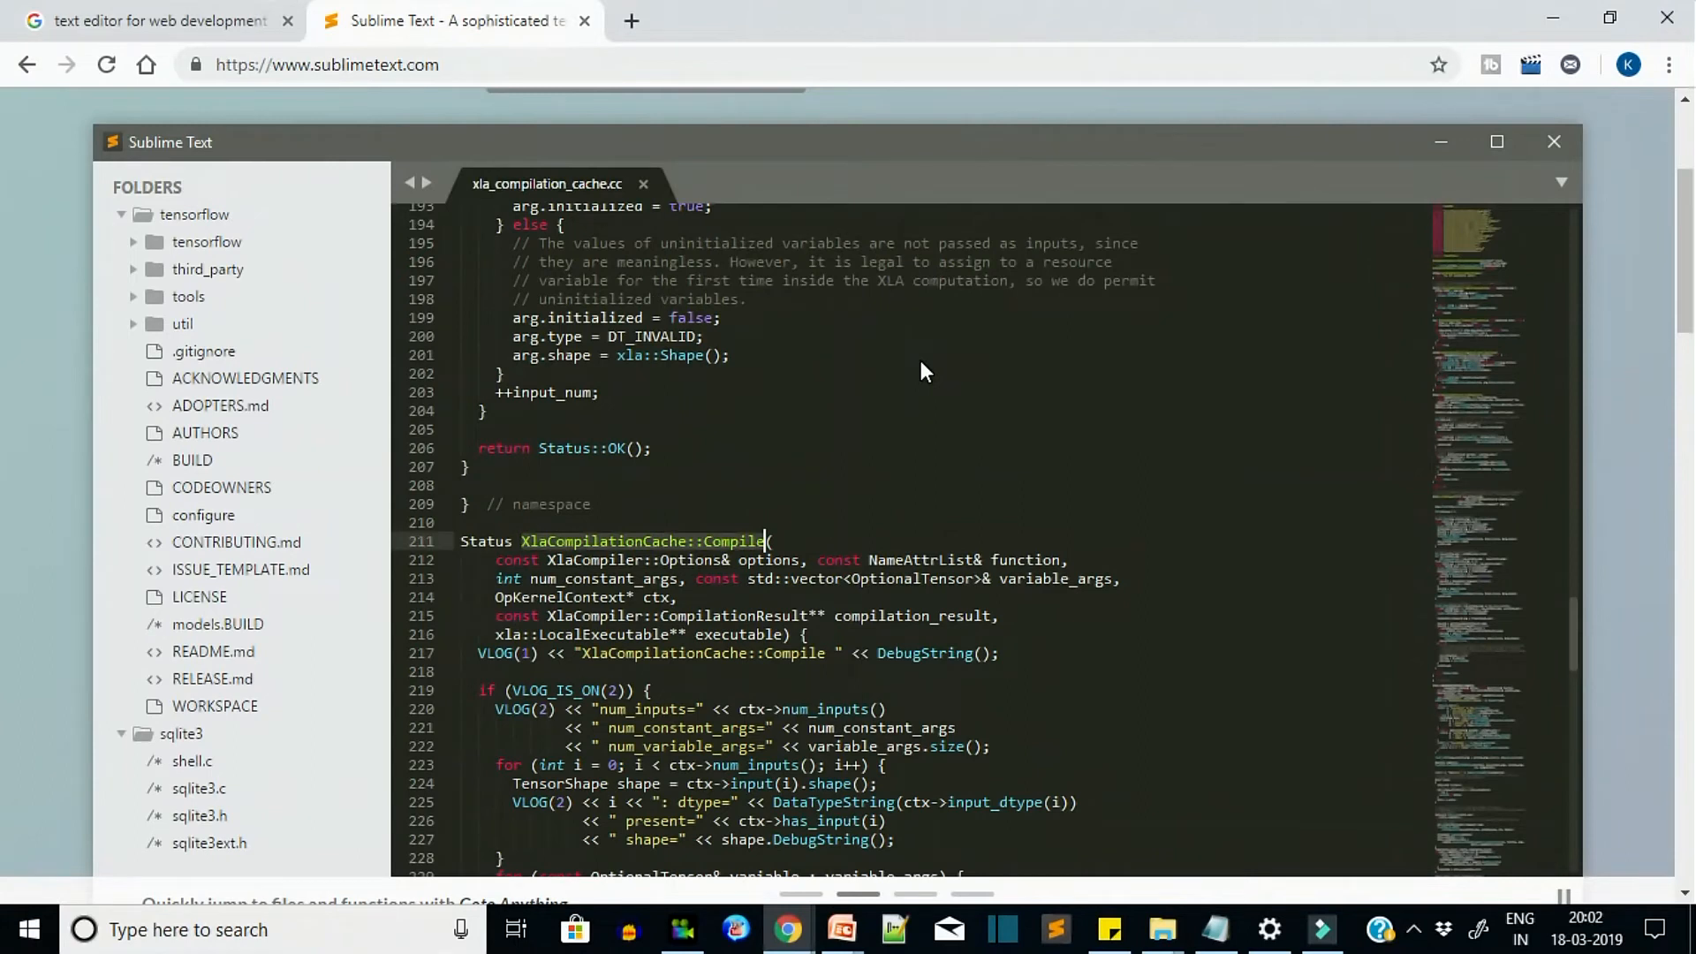
- Download the Sublime Text Windows installer from sublimetext.com into the Downloads folder
{"action": "key", "text": "ctrl+p"}
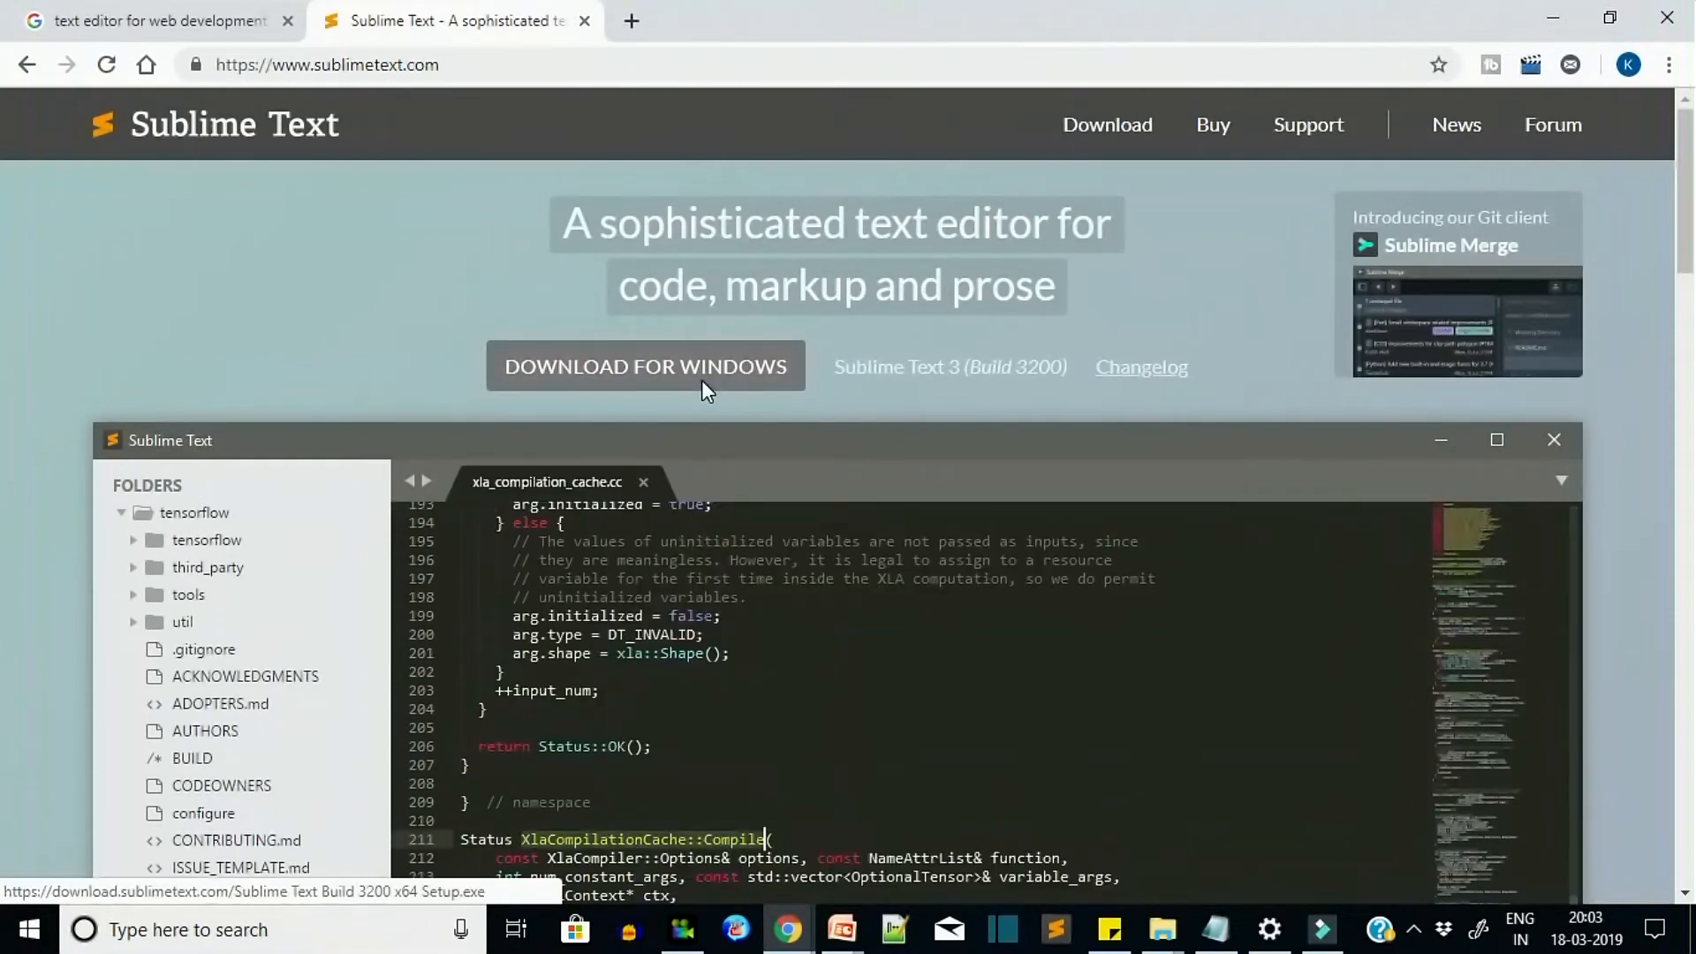
{"action": "left_click", "coordinate": [647, 365]}
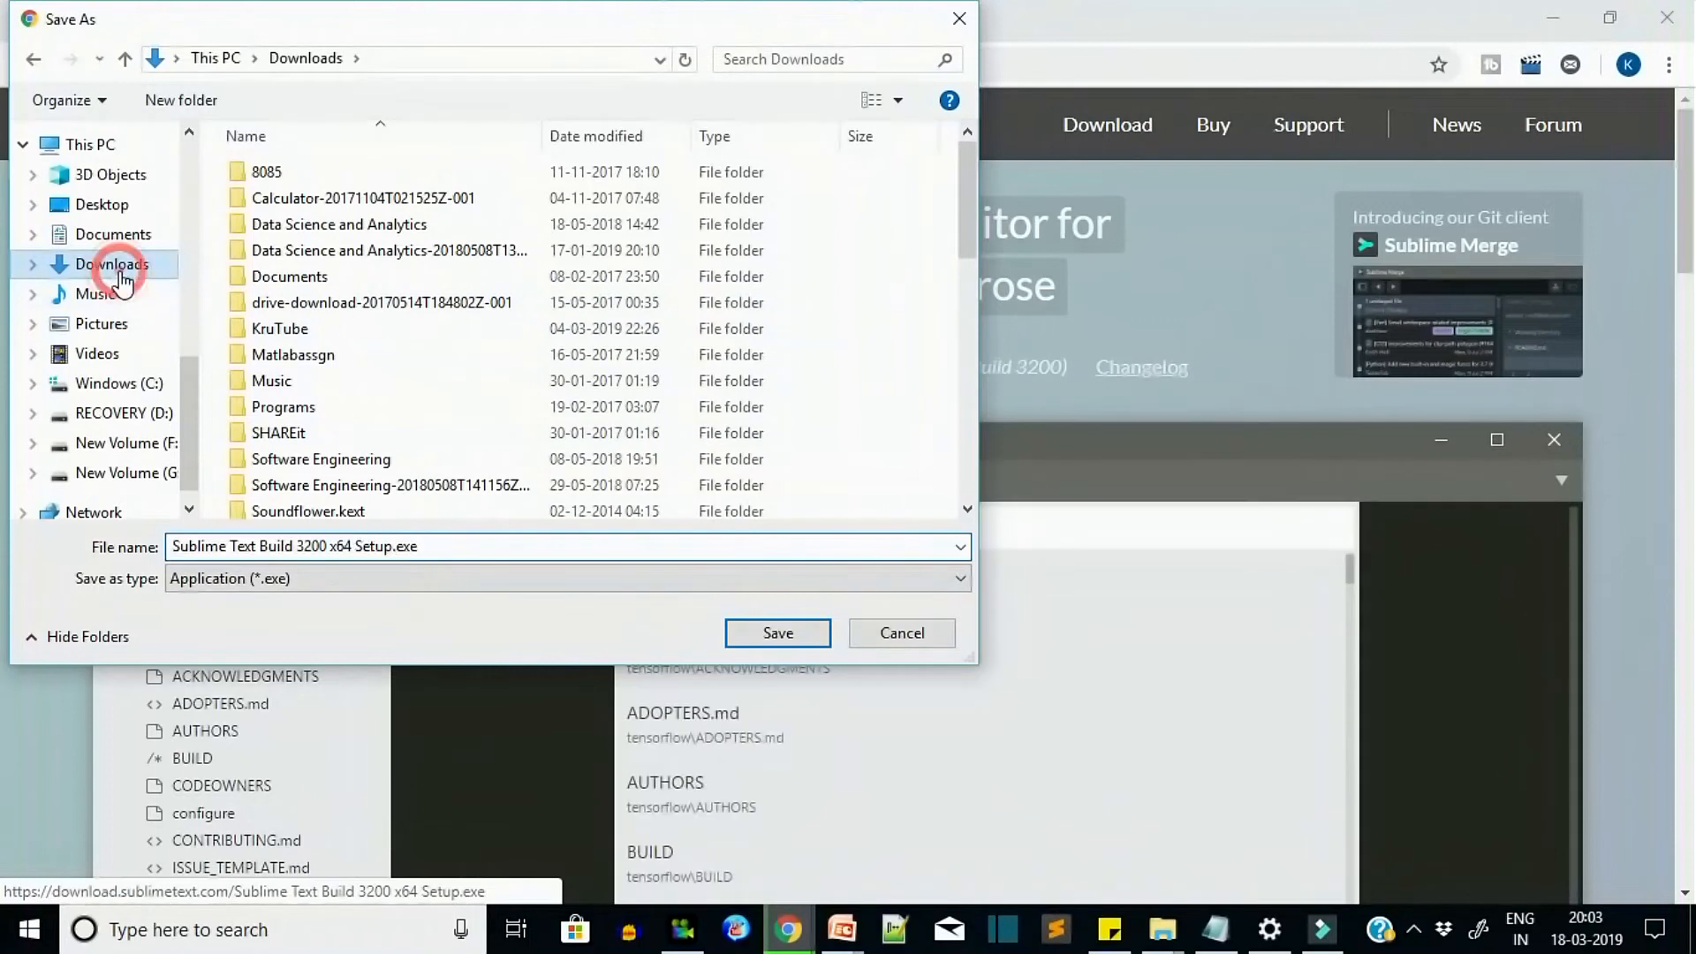
{"action": "left_click", "coordinate": [778, 632]}
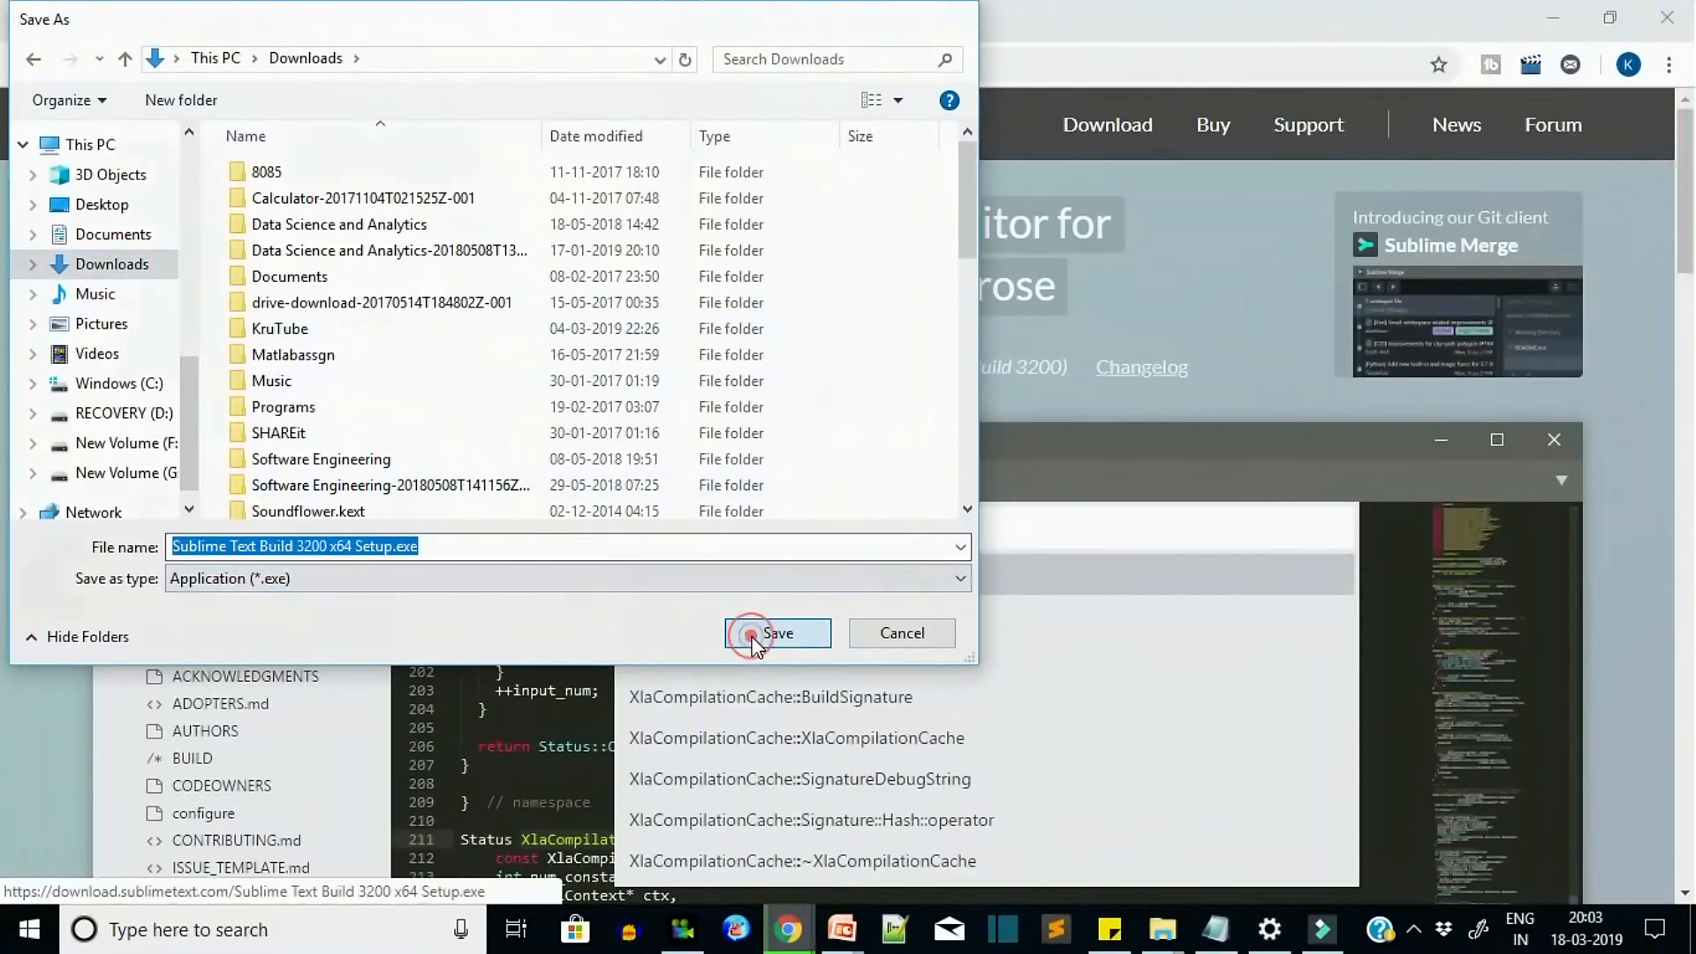
{"action": "left_click", "coordinate": [777, 632]}
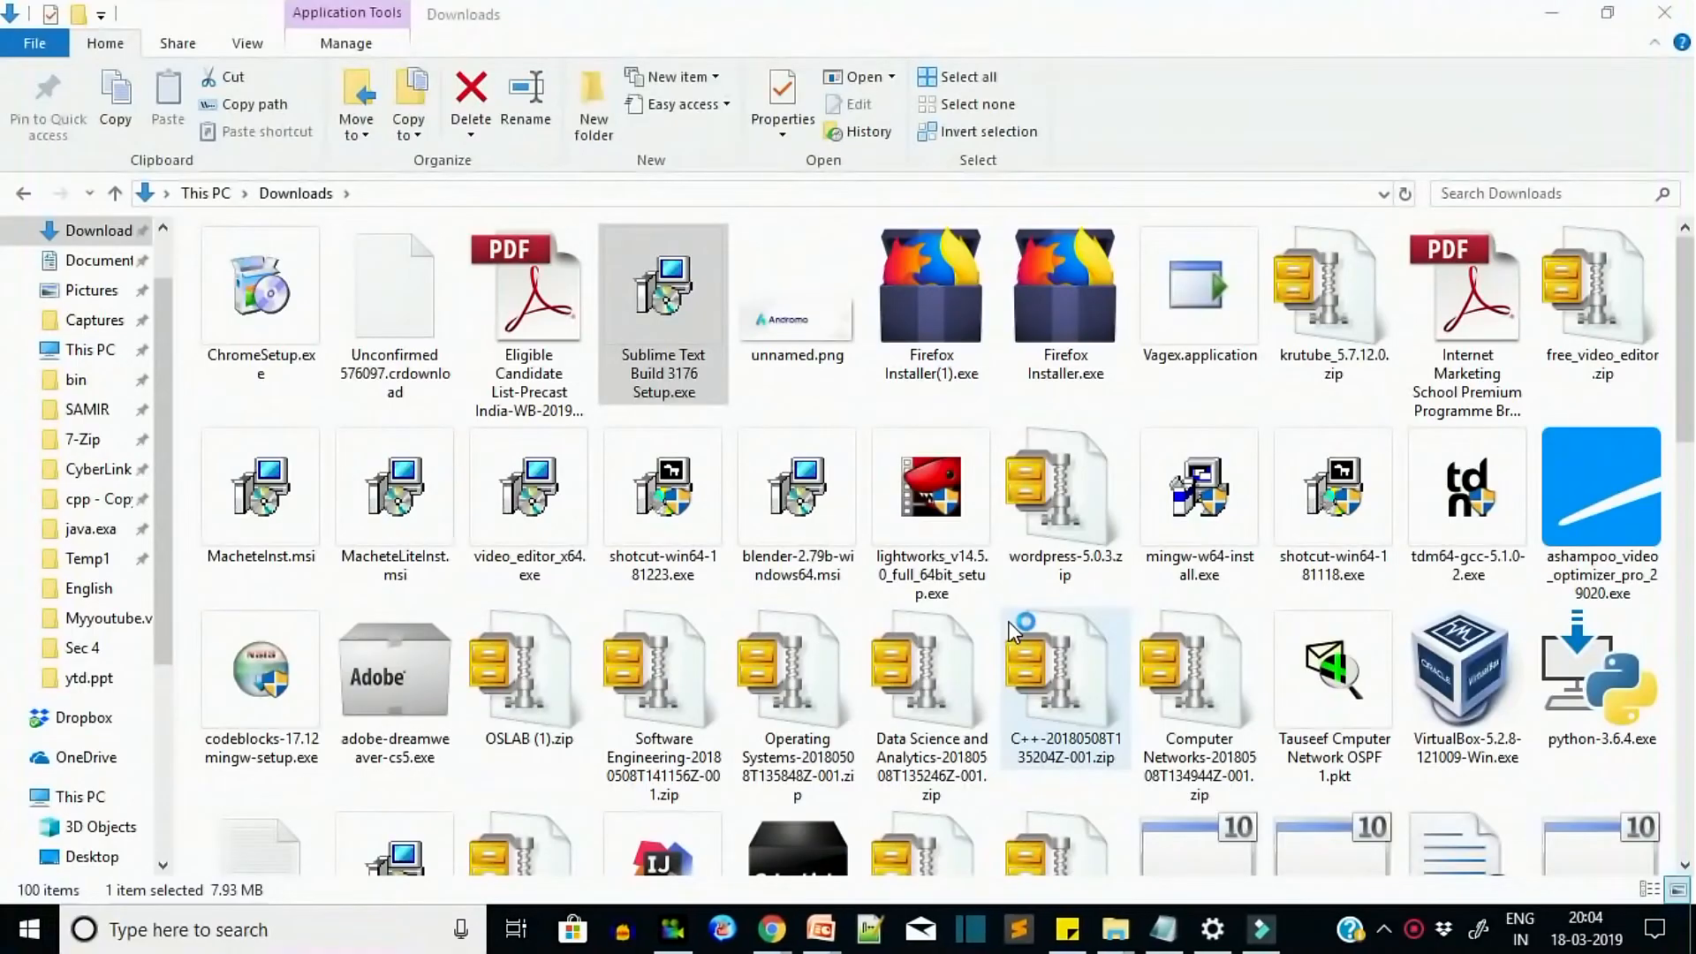
- Install Sublime Text 3 with the default folder and explorer context menu option, then finish setup
{"action": "double_click", "coordinate": [662, 314]}
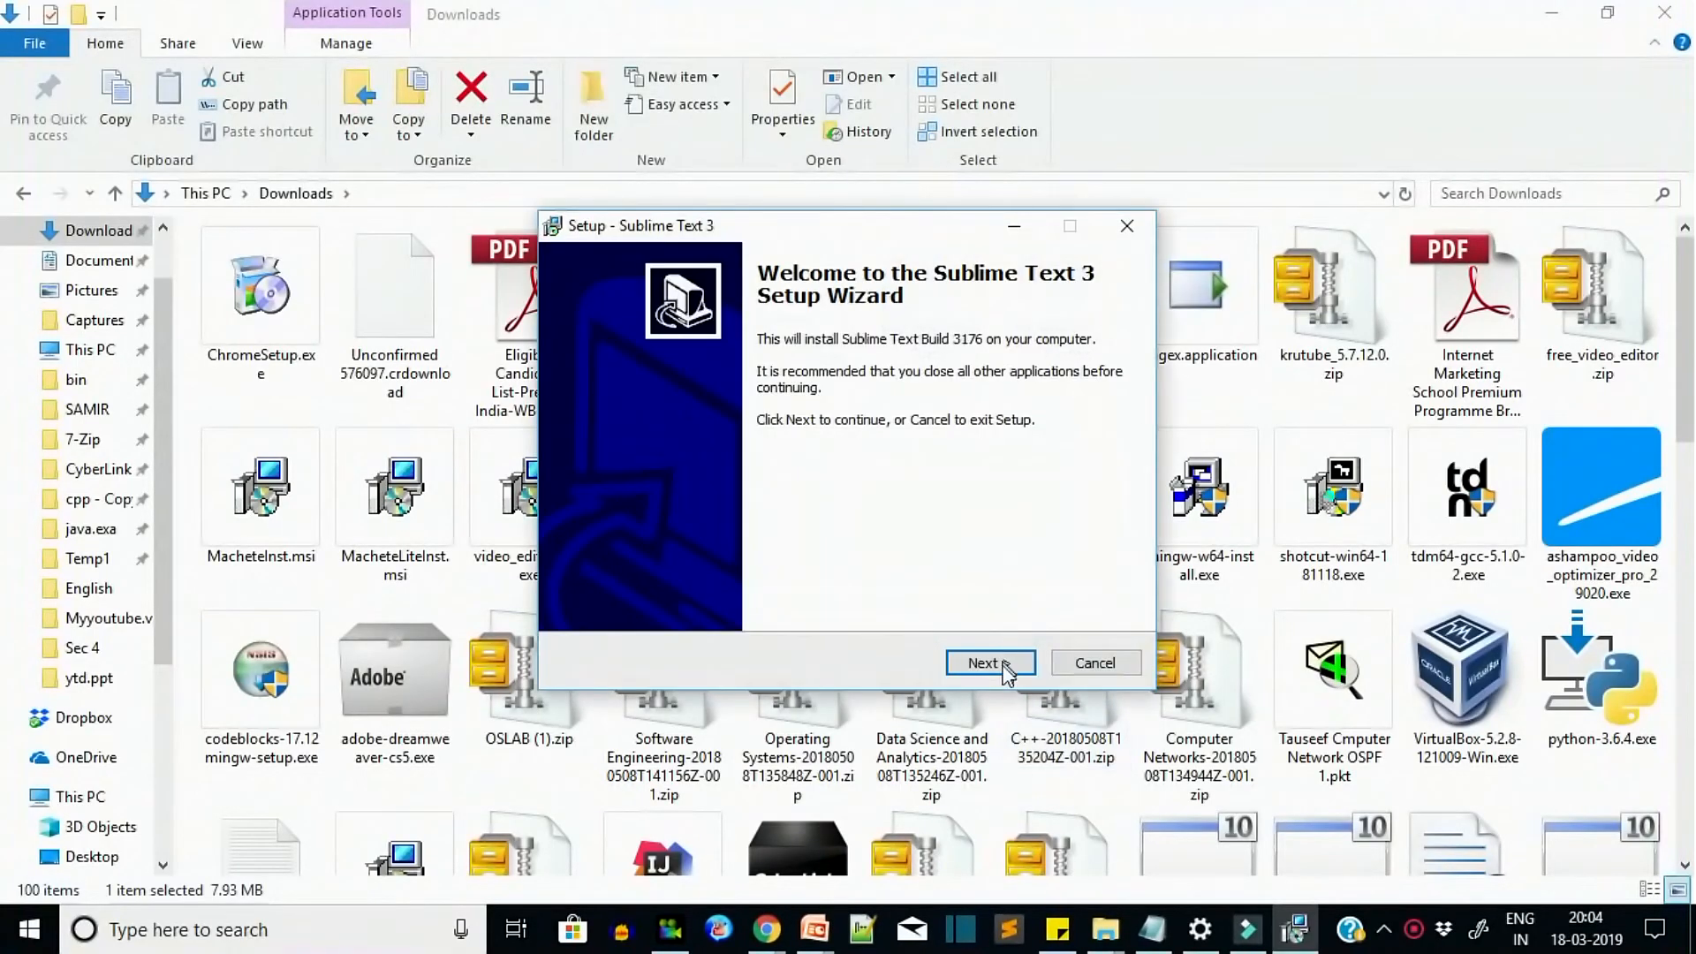
{"action": "left_click", "coordinate": [982, 662]}
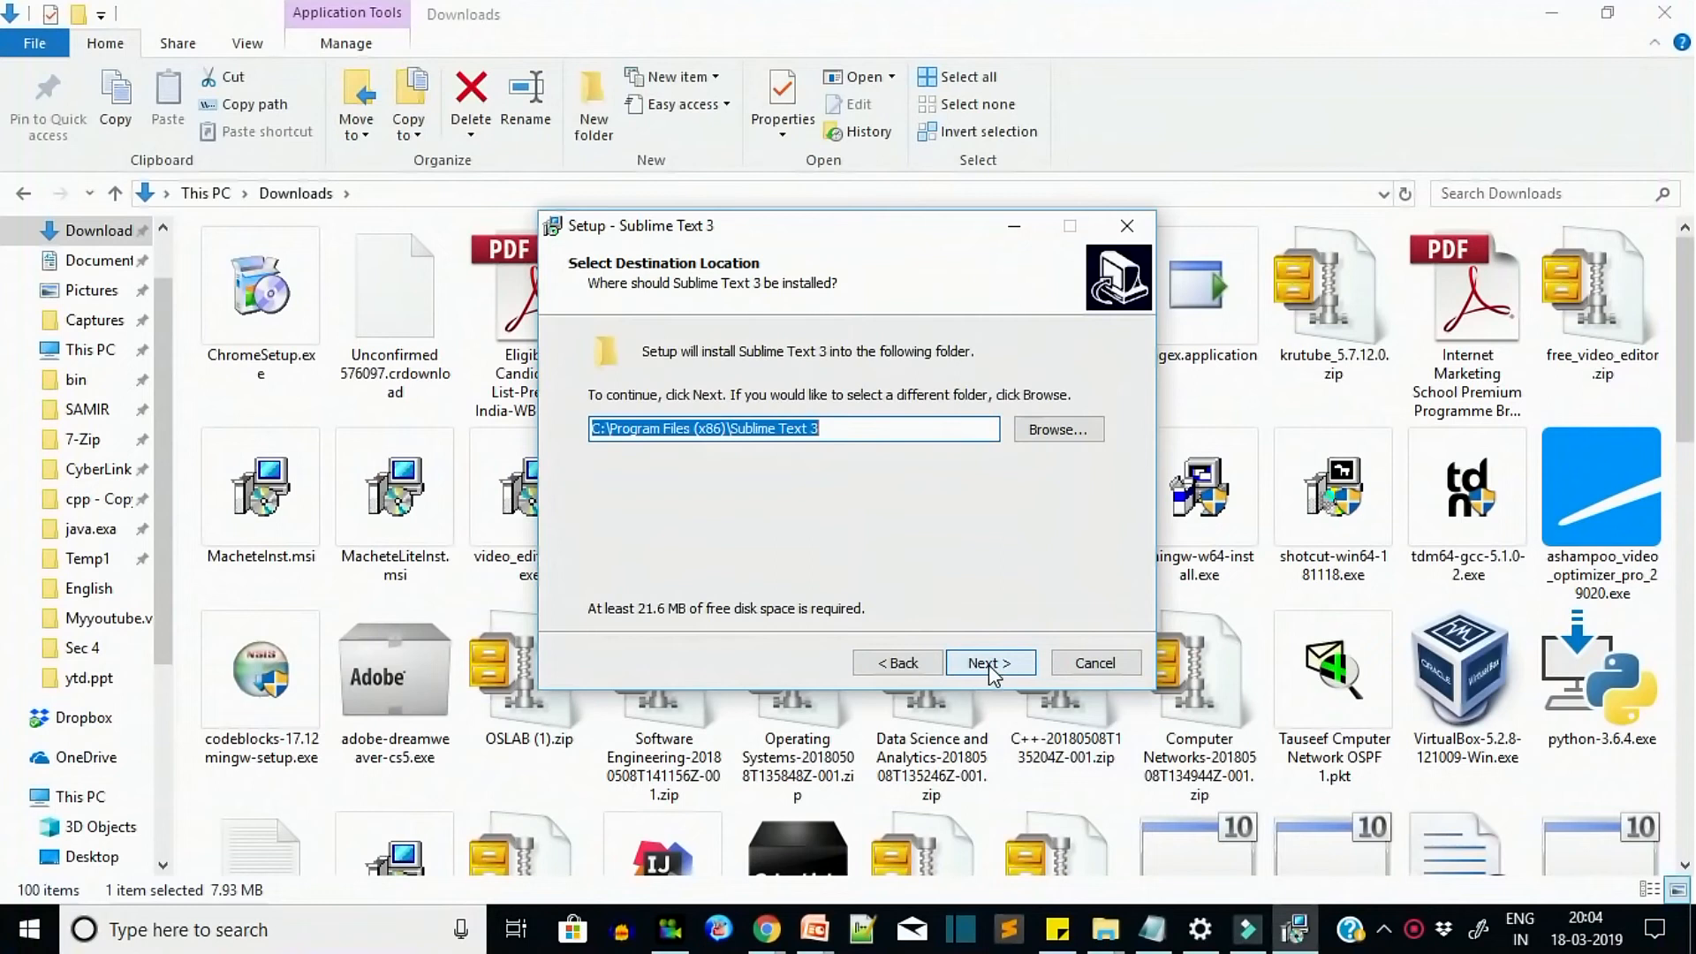
{"action": "left_click", "coordinate": [987, 662]}
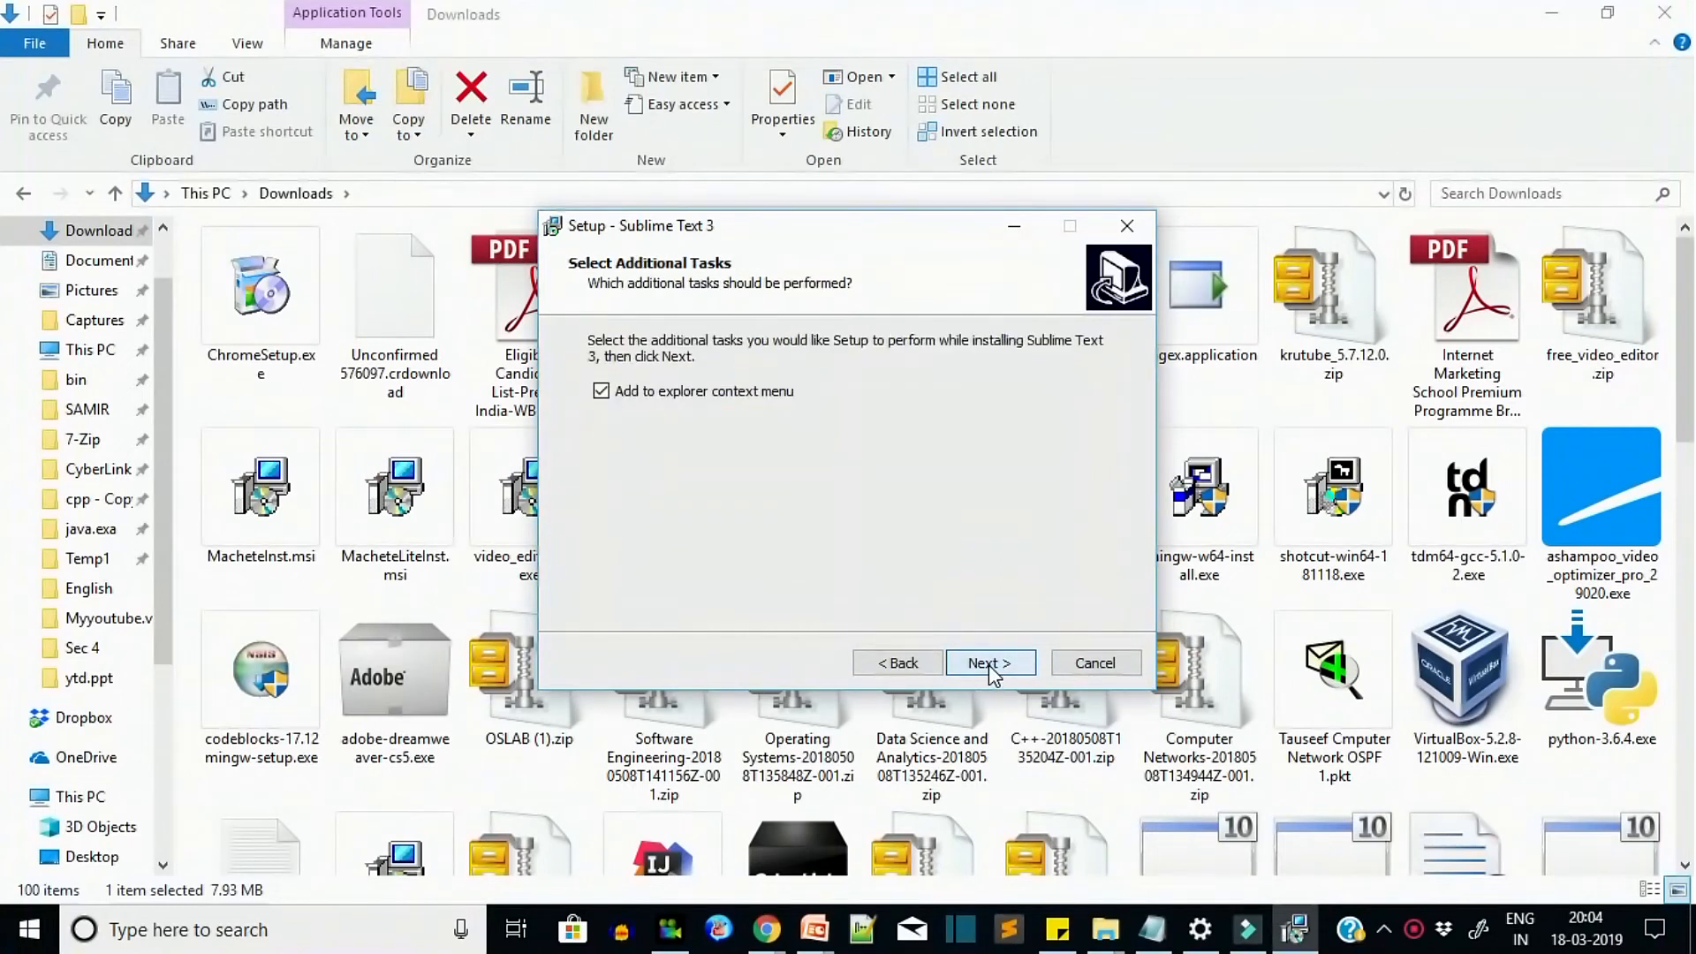
{"action": "left_click", "coordinate": [989, 663]}
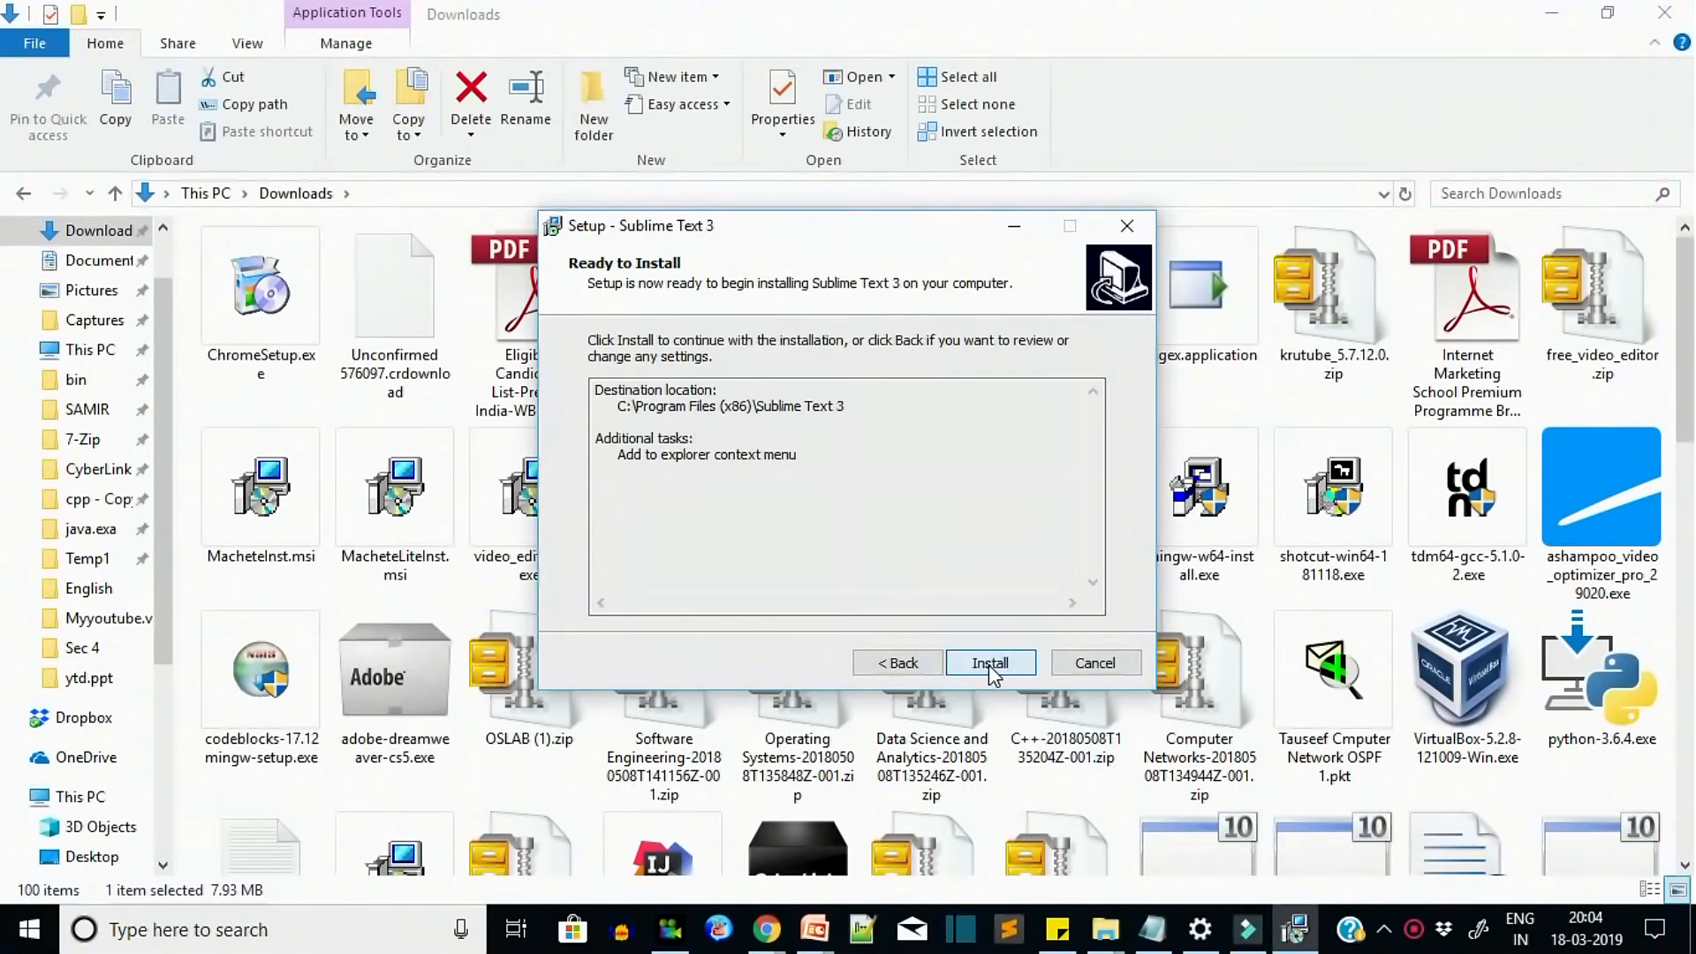
{"action": "left_click", "coordinate": [989, 662]}
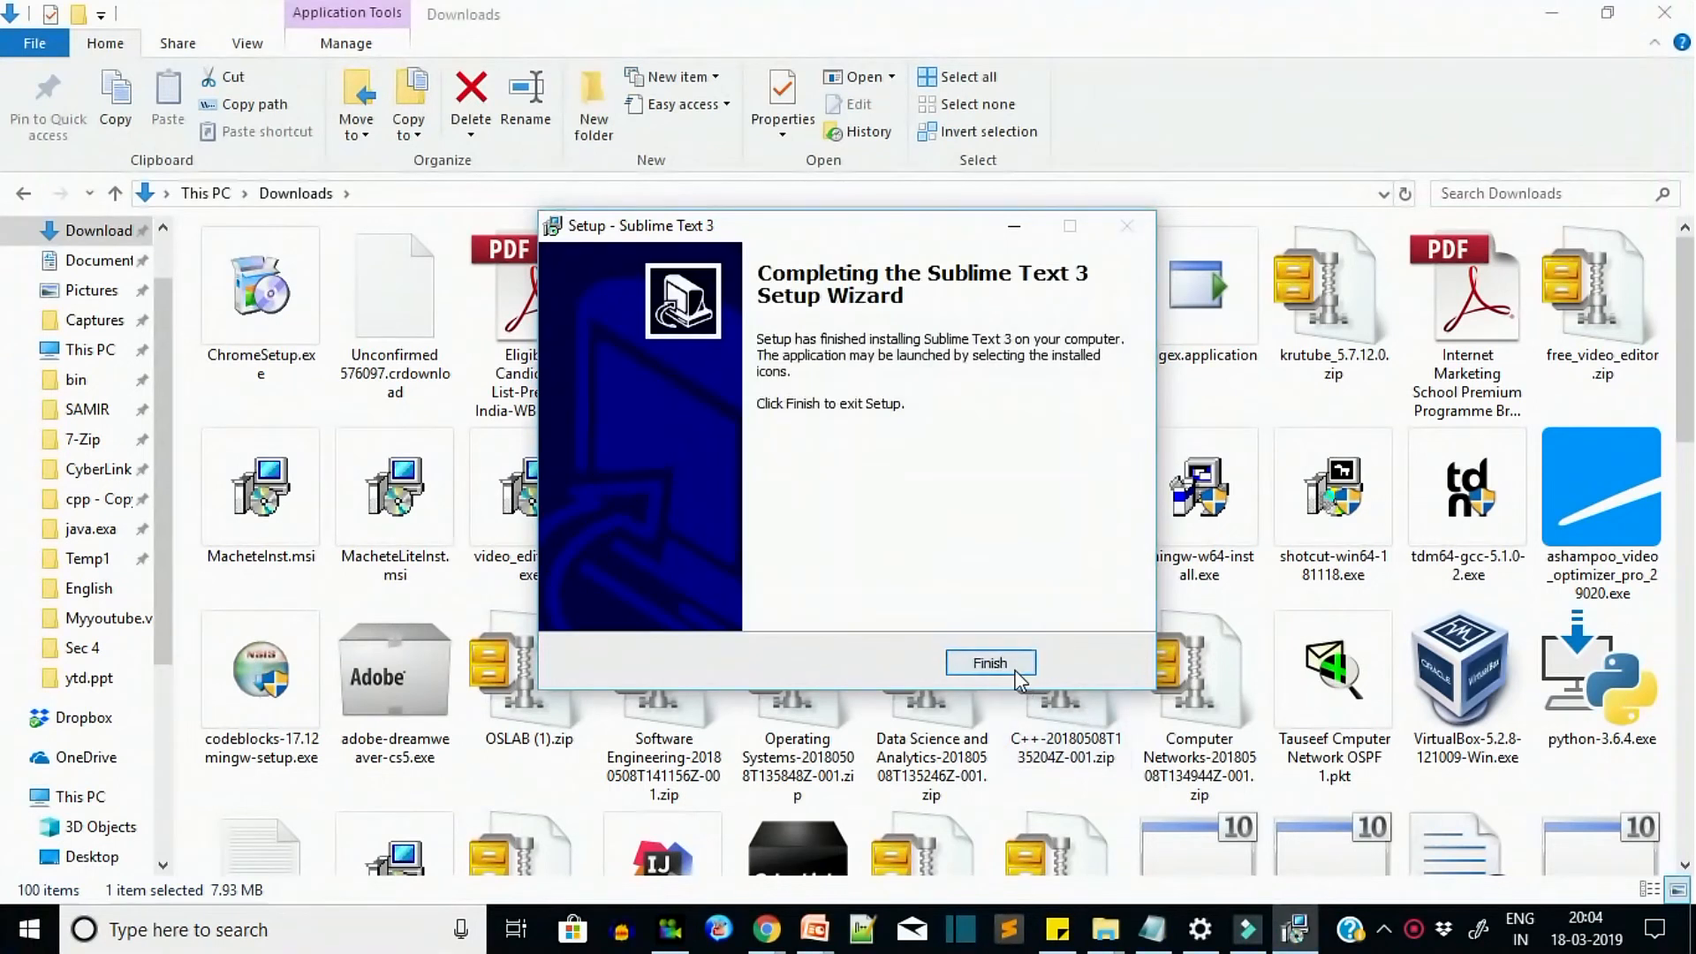
{"action": "left_click", "coordinate": [989, 663]}
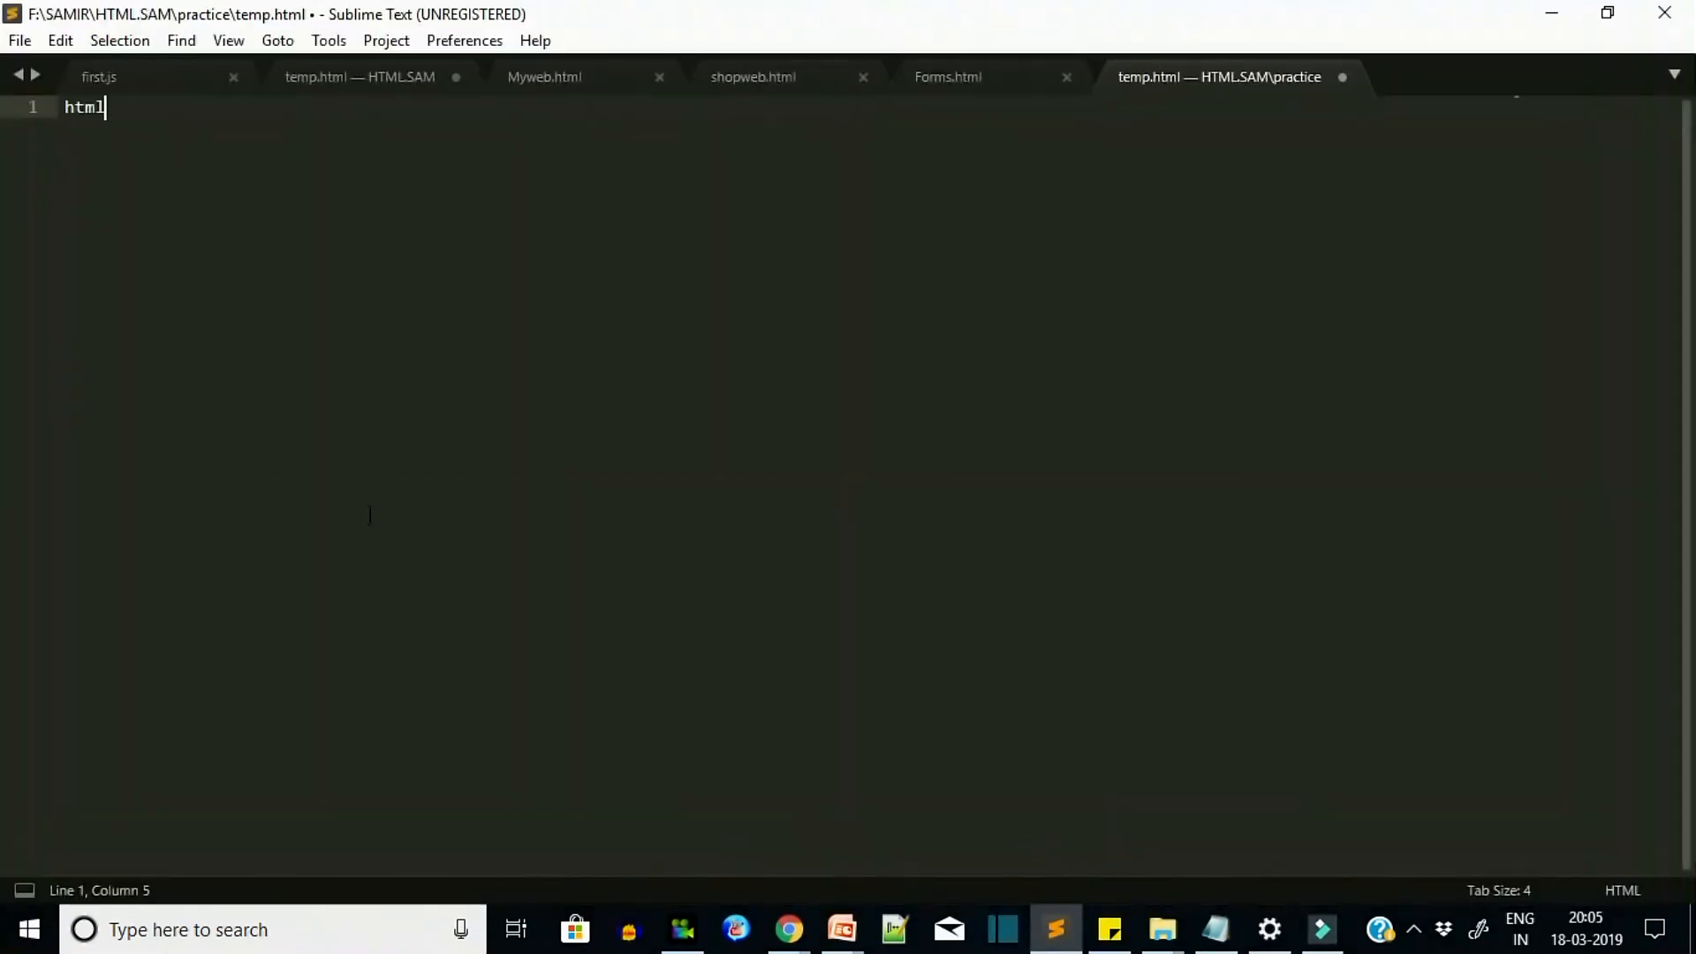
- Expand the html snippet in the new Sublime Text file and return to the YouTube channel page
{"action": "key", "text": "Tab"}
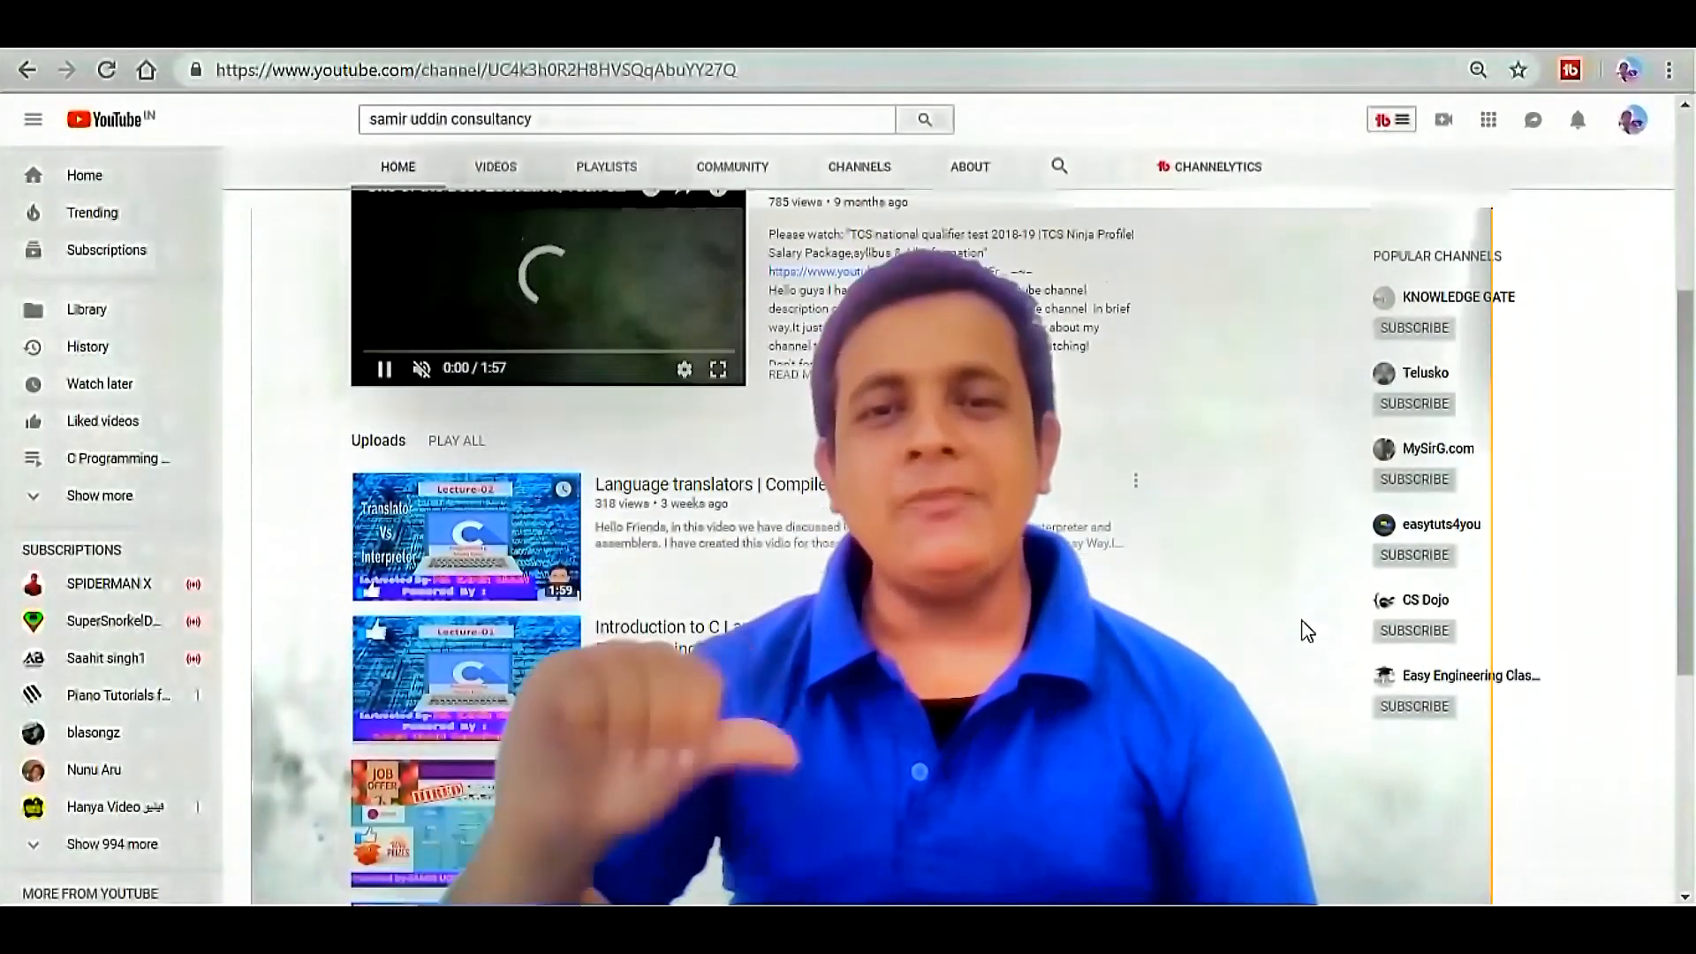
{"action": "left_click", "coordinate": [494, 166]}
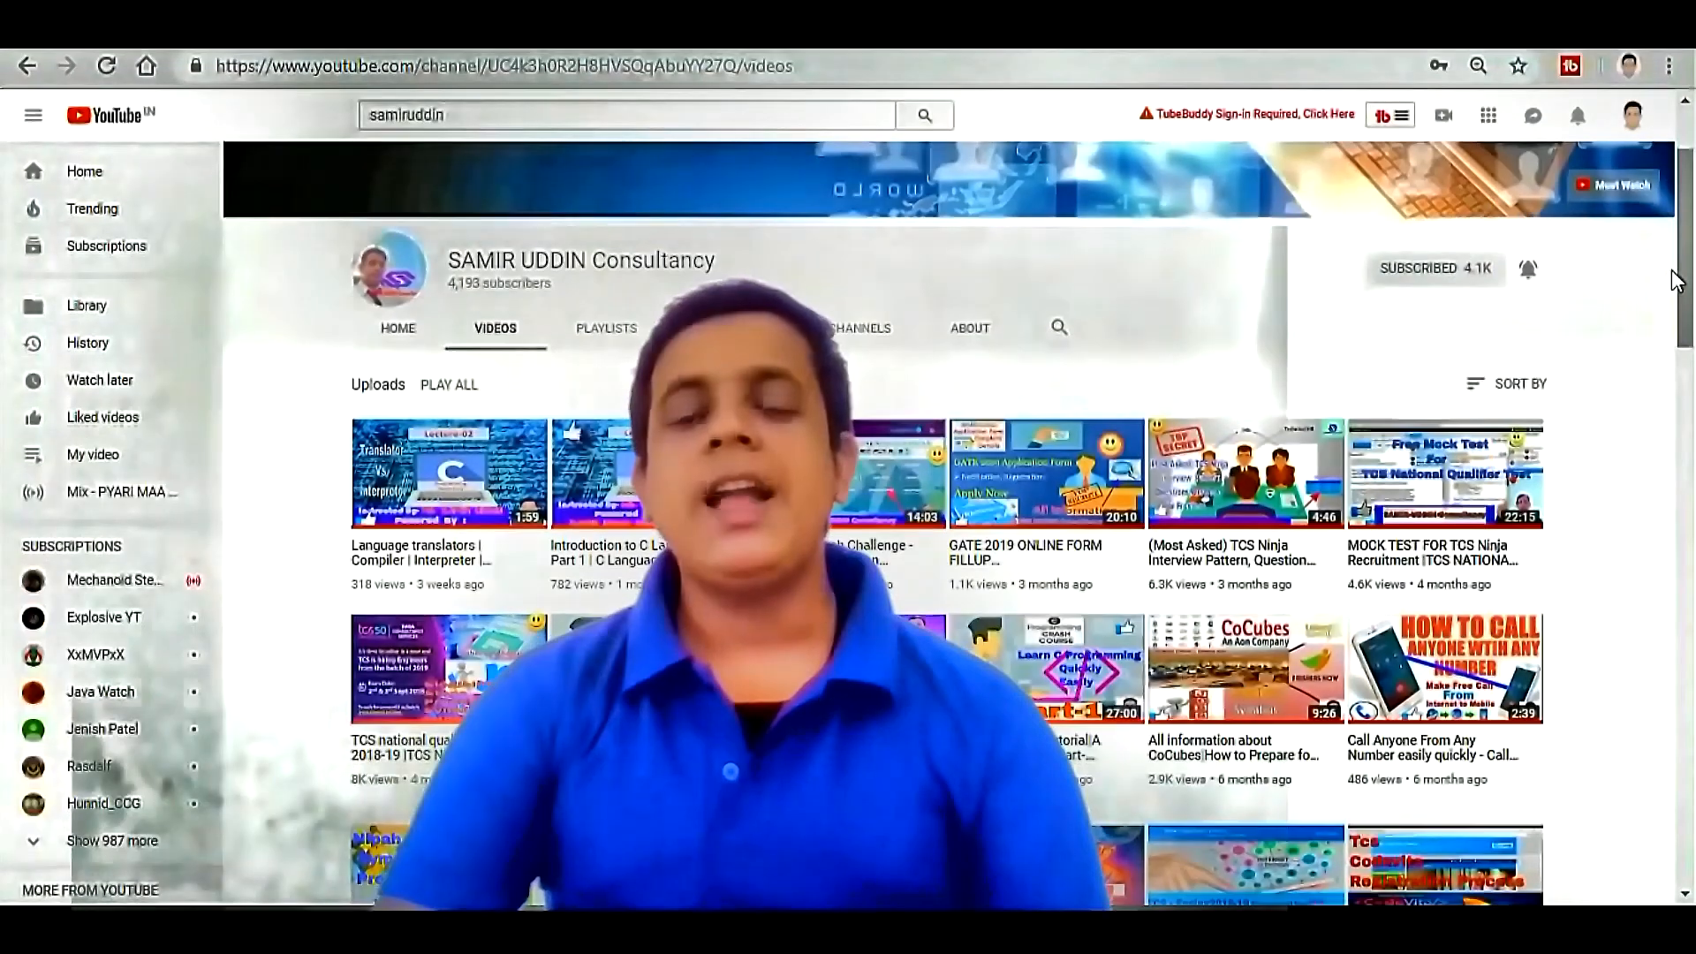